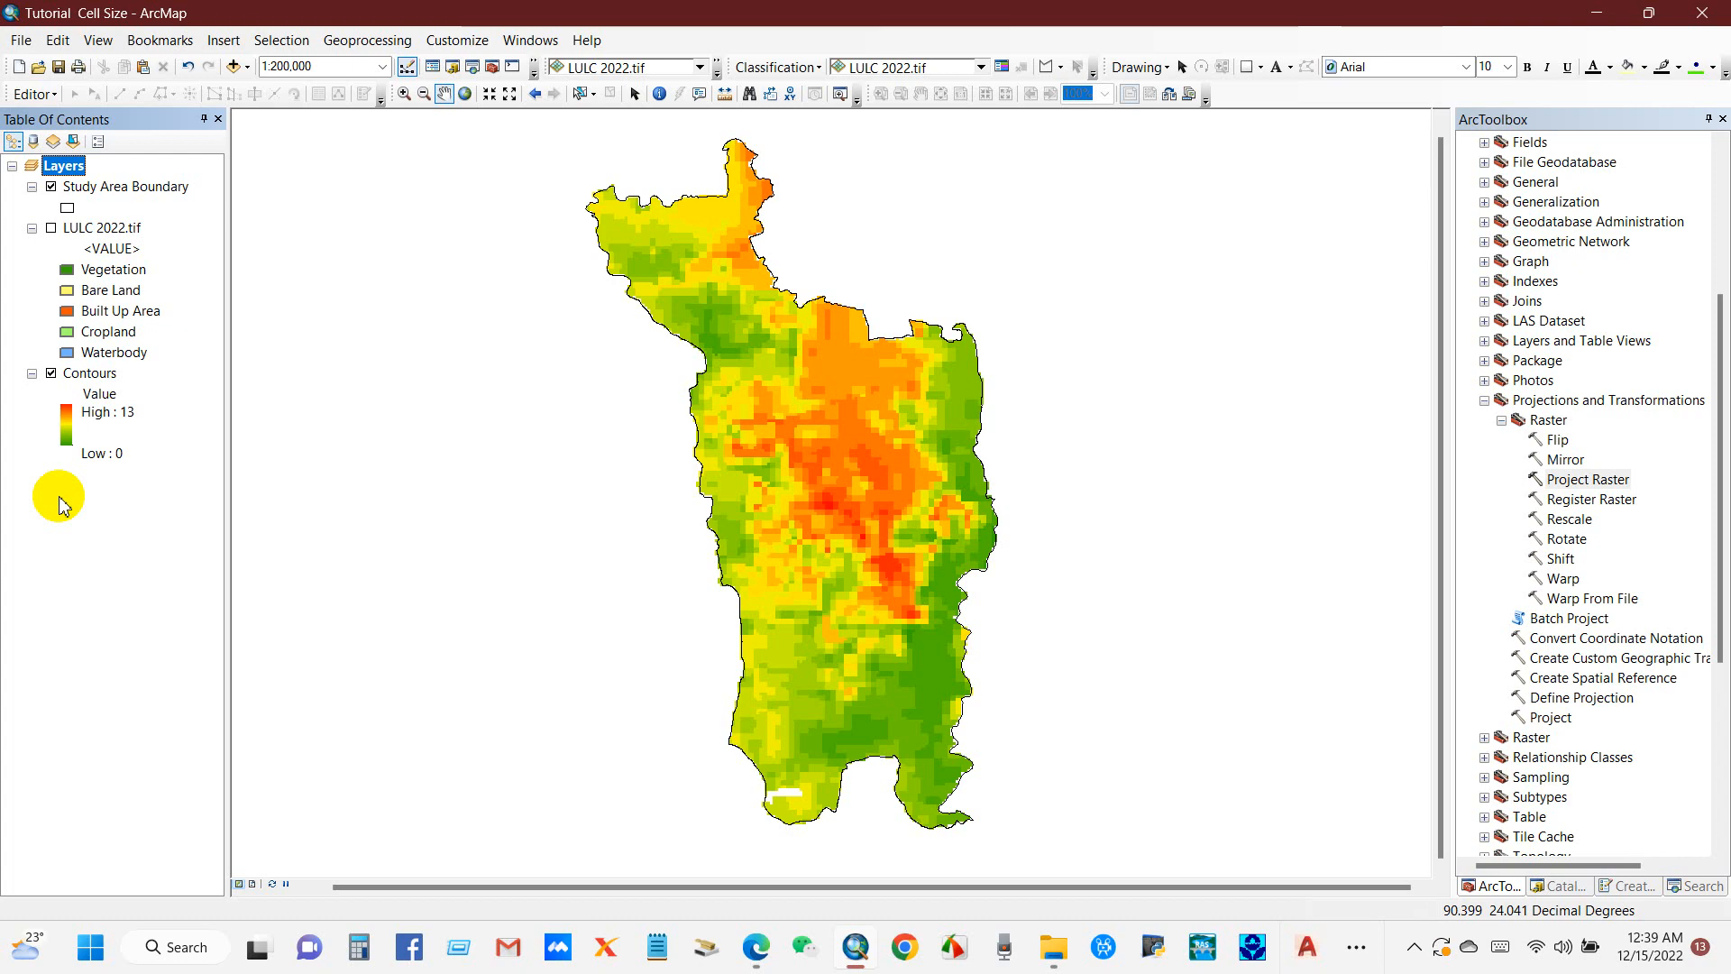
Show LULC 2022.tif and inspect its Layer Properties, confirming WGS_1984_UTM_Zone_46N spatial reference
{"action": "left_click", "coordinate": [50, 229]}
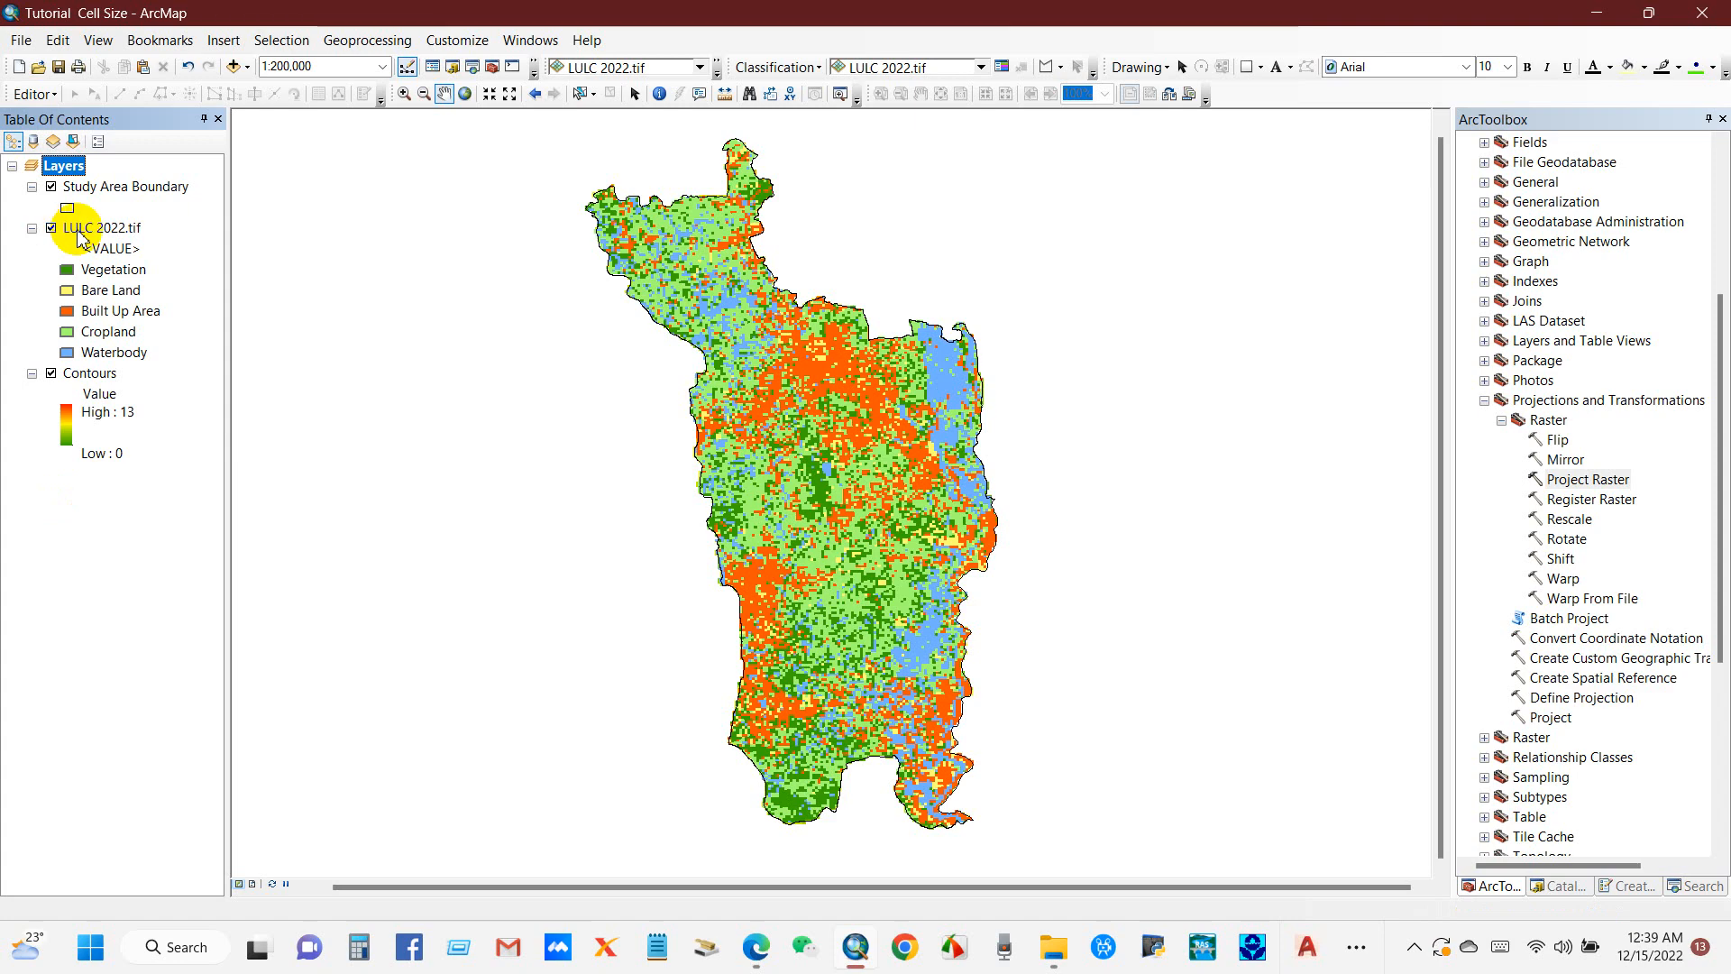
{"action": "right_click", "coordinate": [101, 227]}
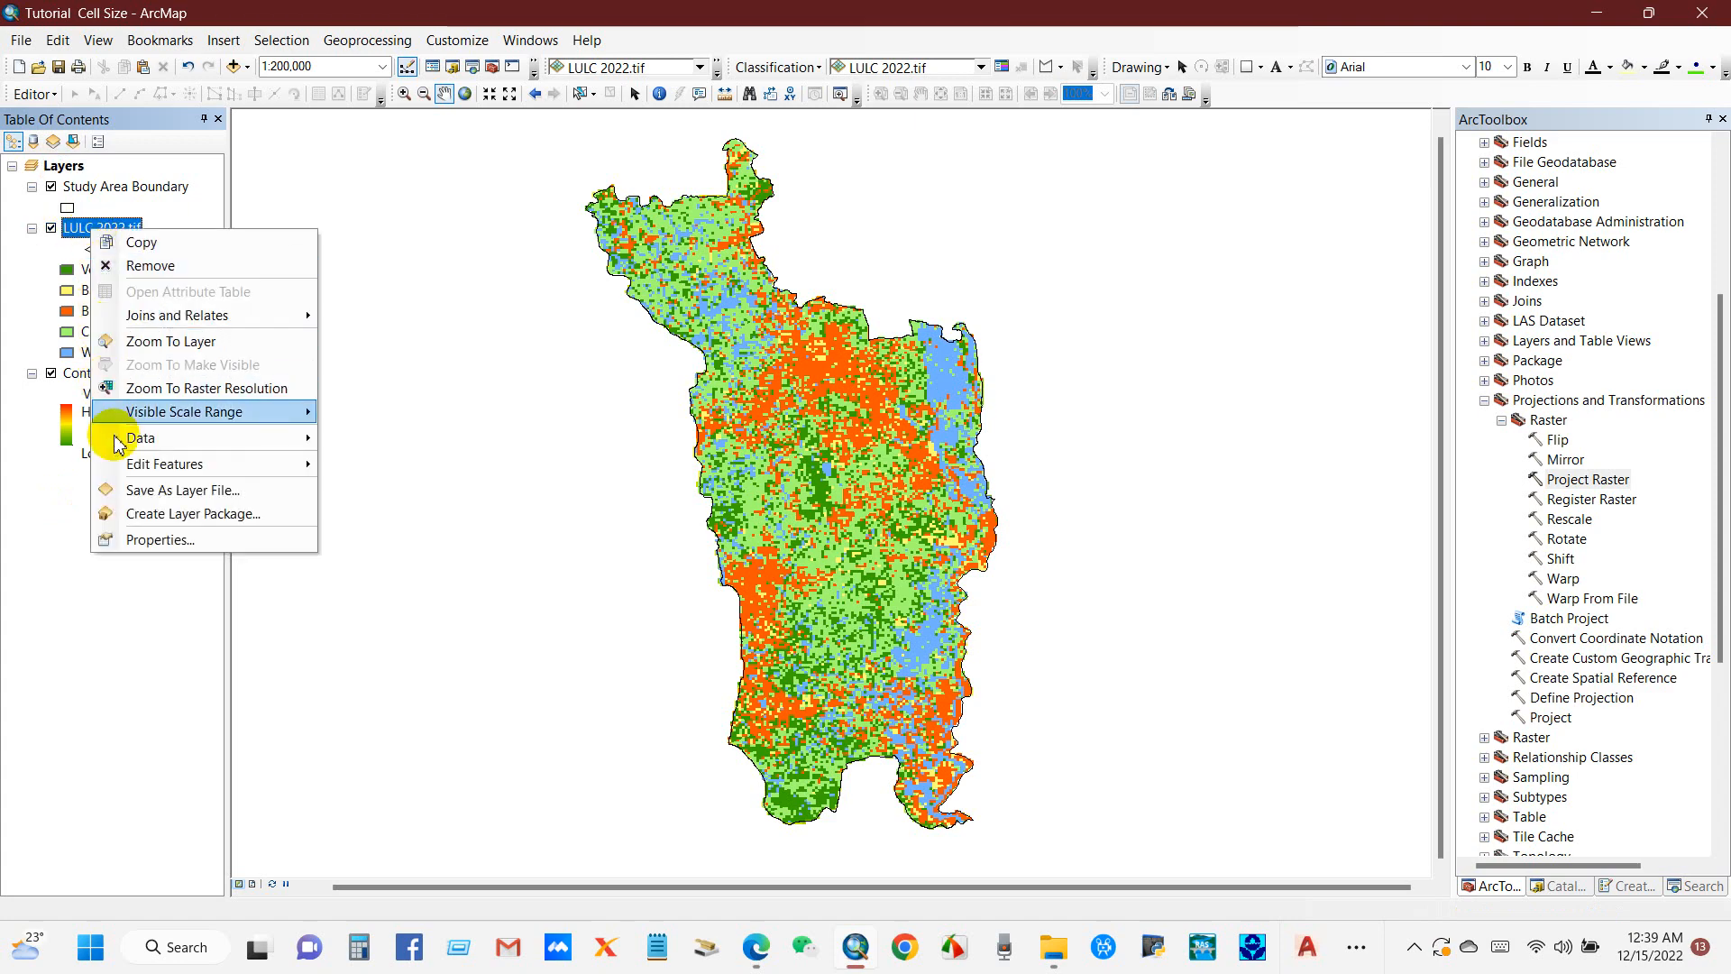
{"action": "left_click", "coordinate": [161, 539]}
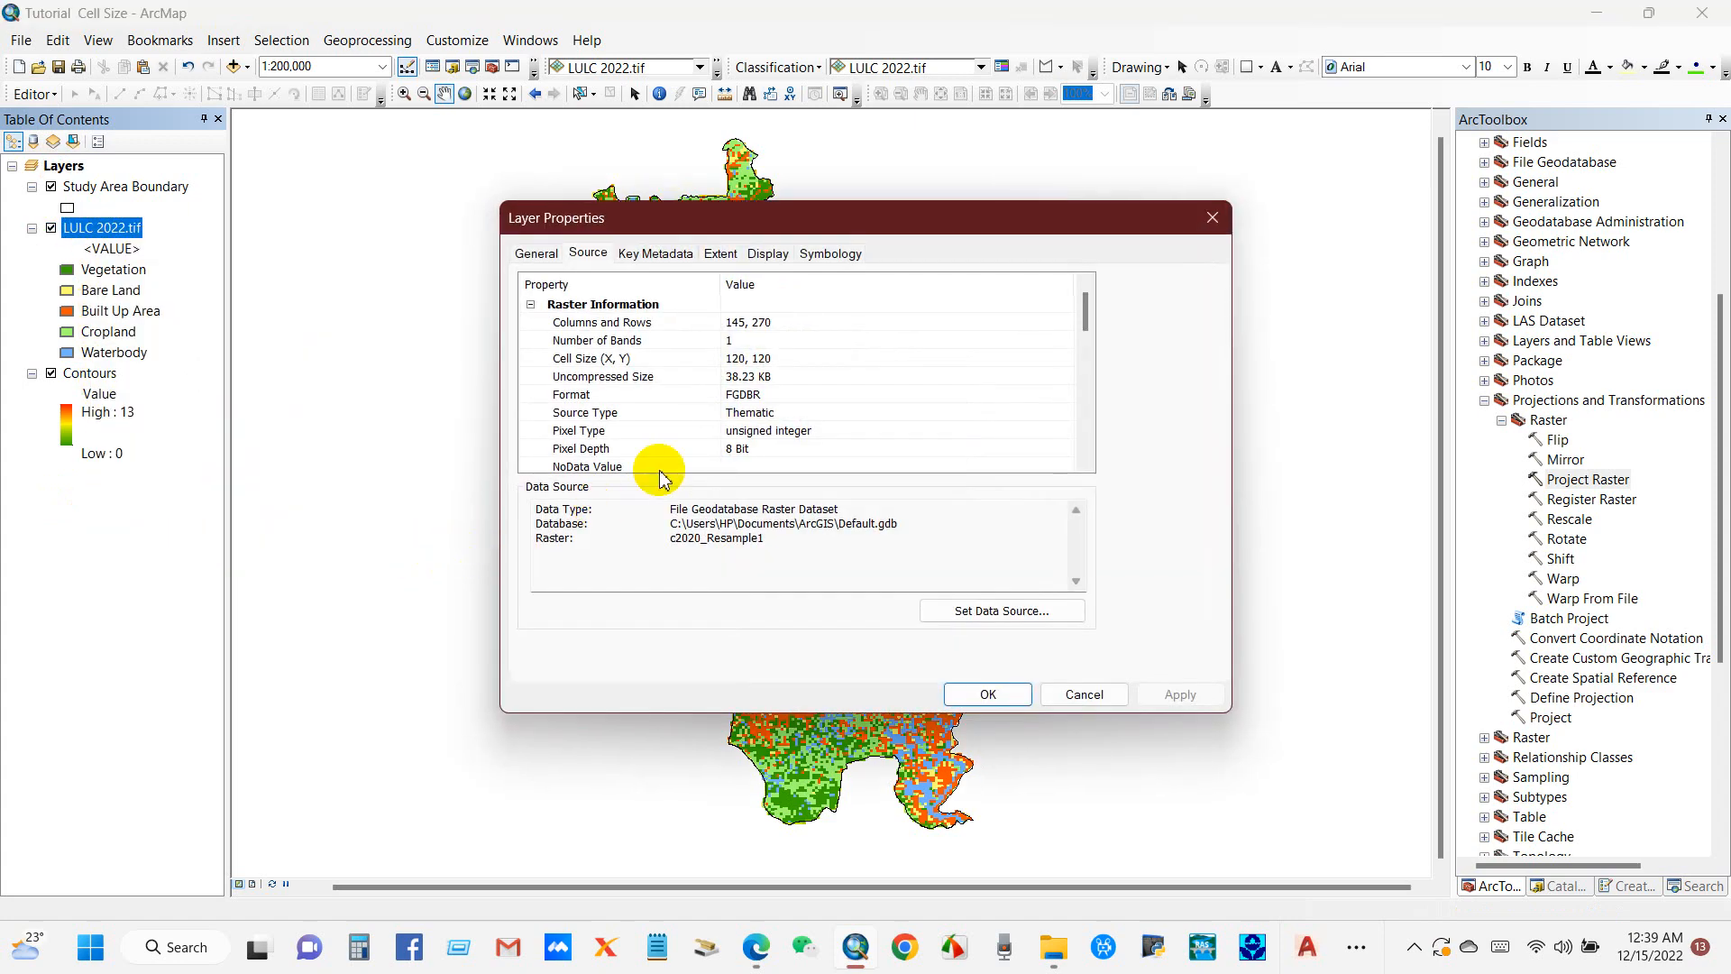
{"action": "scroll", "scroll_direction": "down", "scroll_amount": 3}
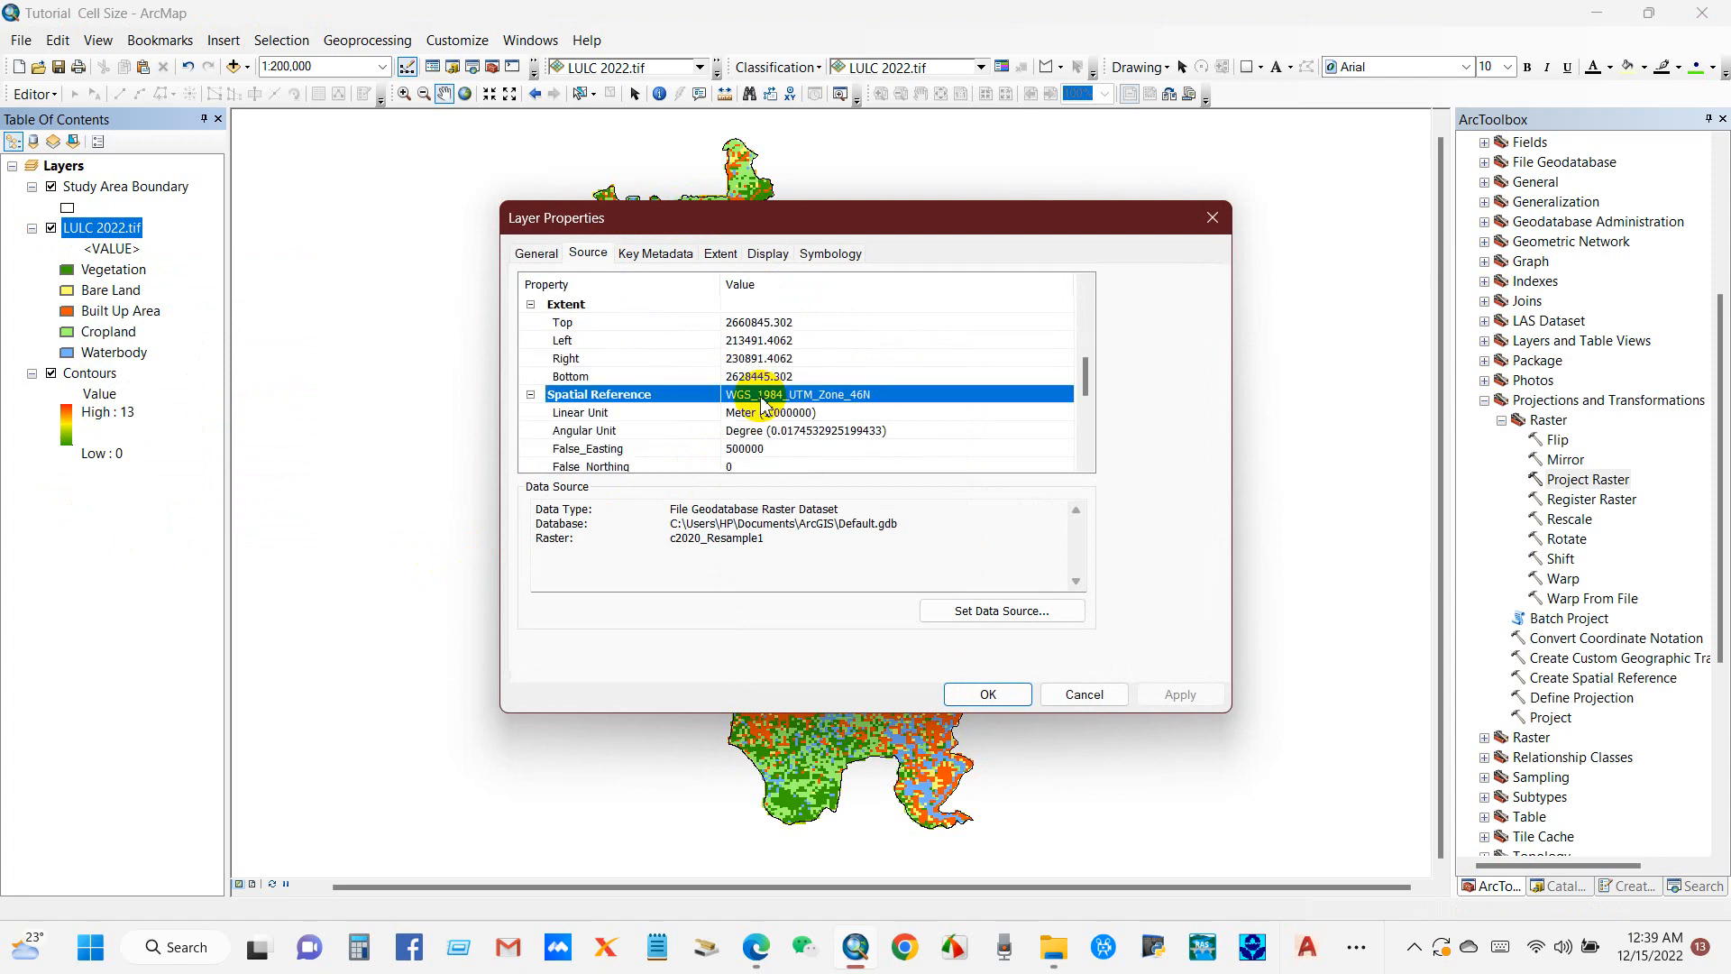
{"action": "mouse_move", "coordinate": [867, 415]}
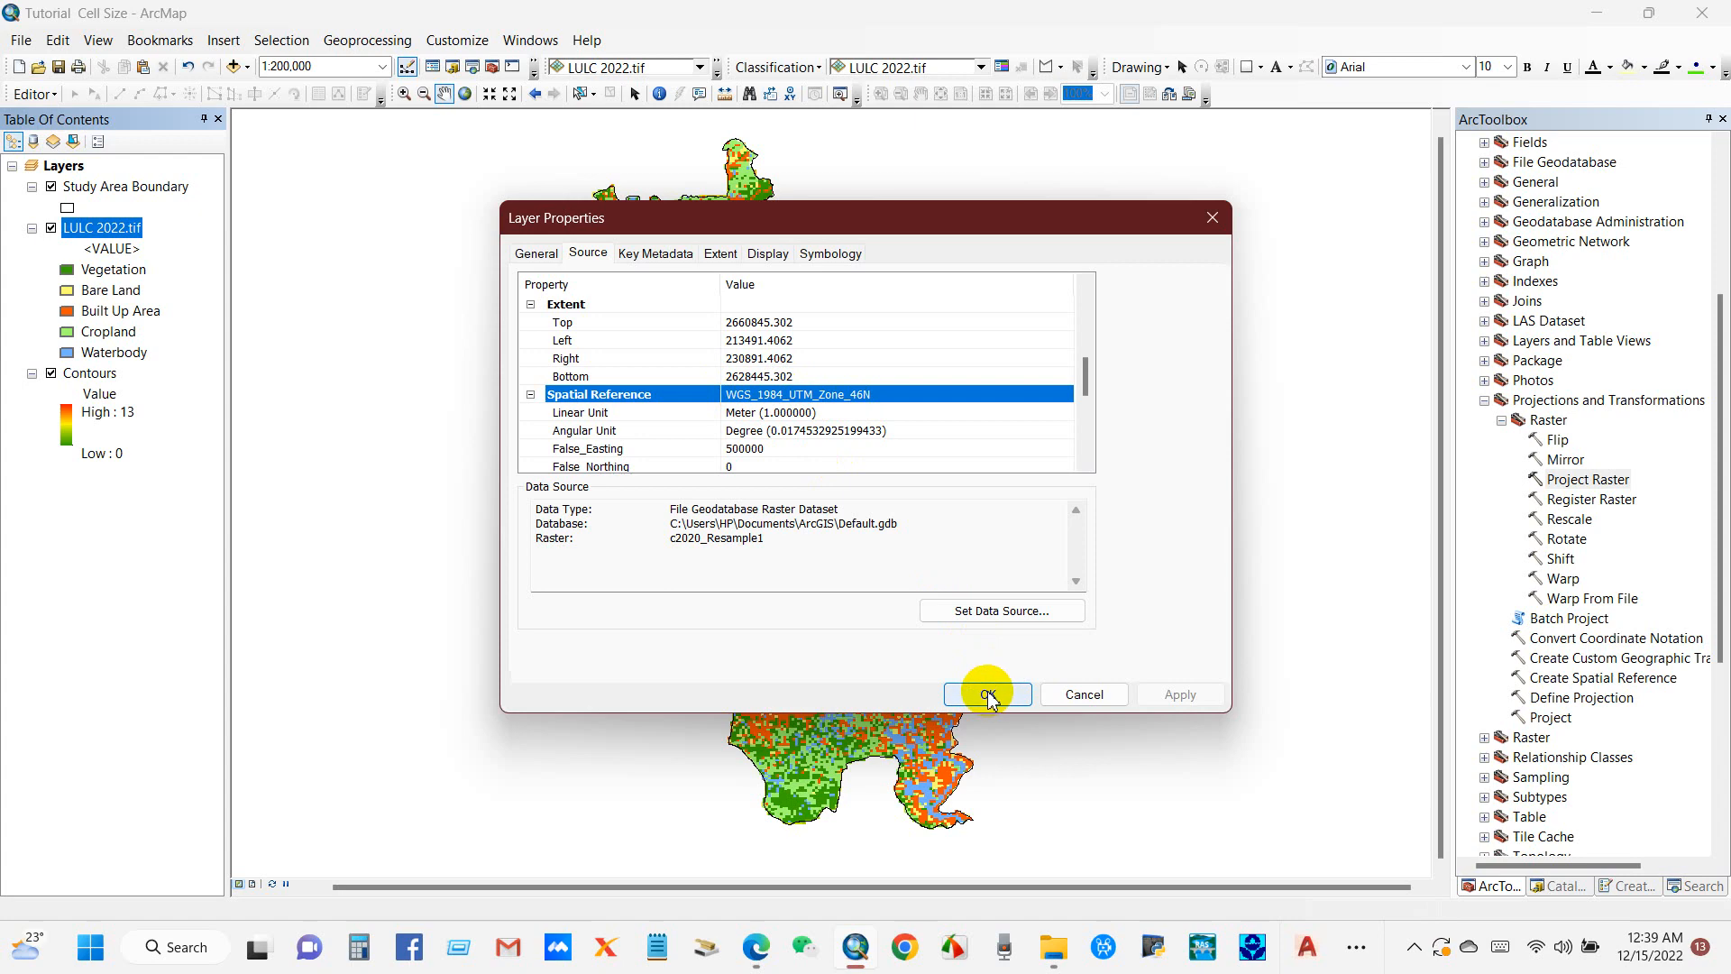
{"action": "left_click", "coordinate": [986, 693]}
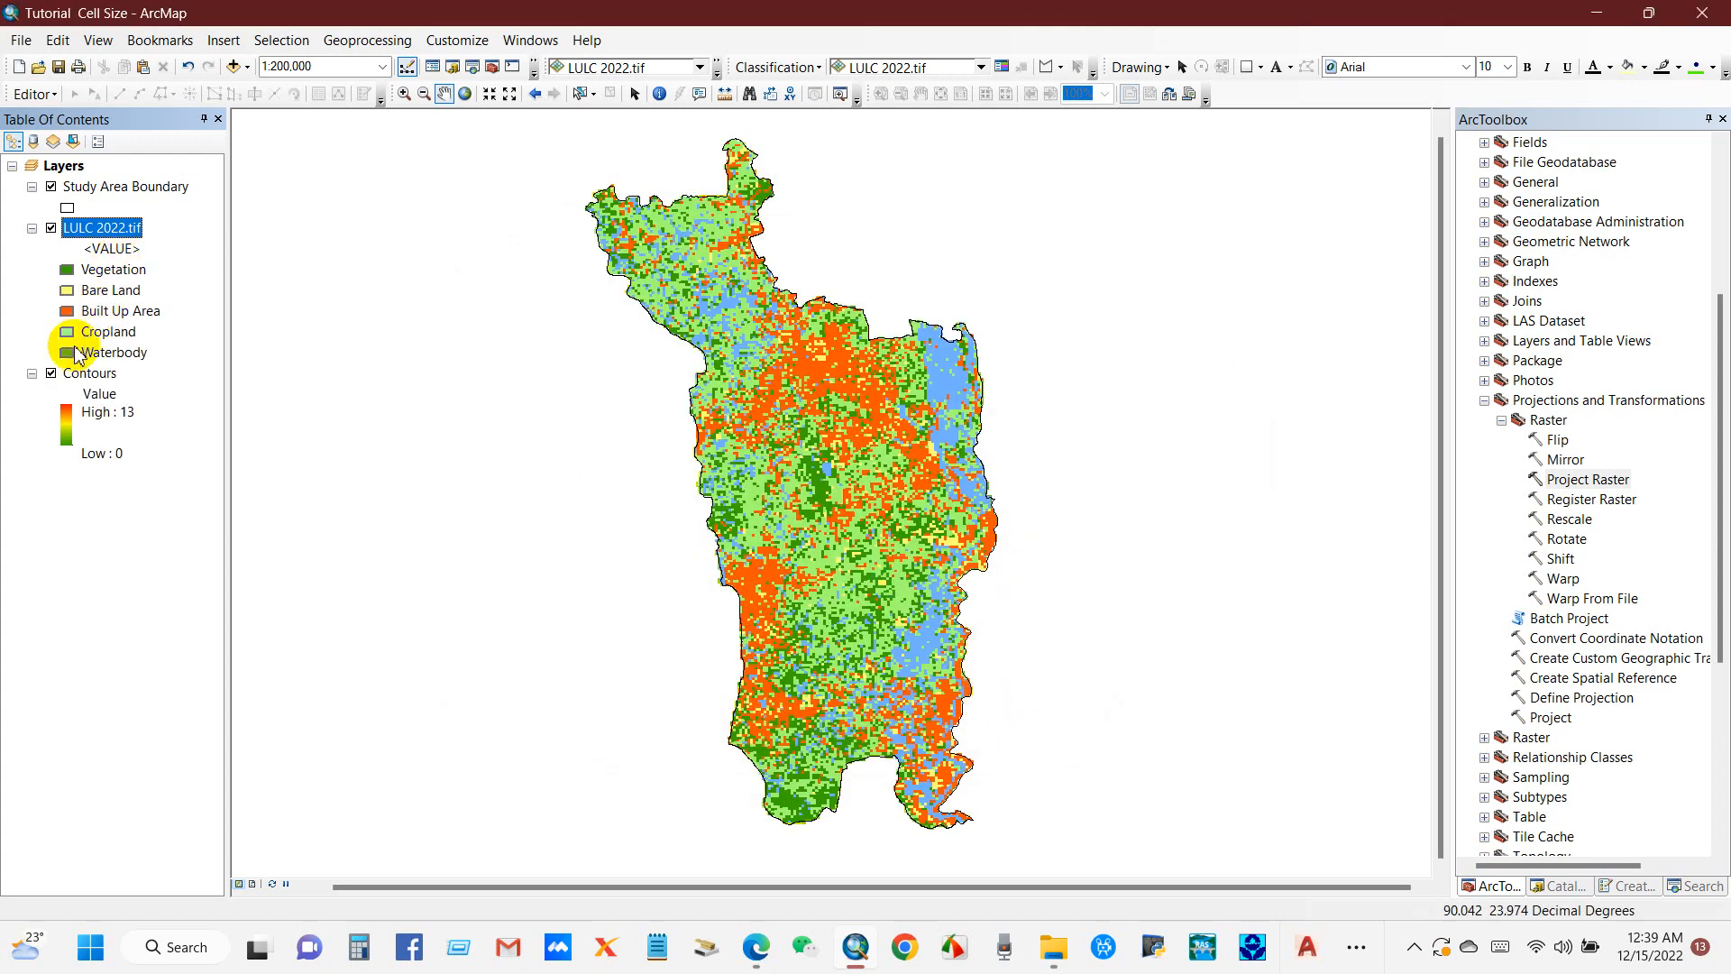
Hide LULC 2022.tif and check the Contours raster's spatial reference is geographic GCS_WGS_1984
{"action": "left_click", "coordinate": [50, 227]}
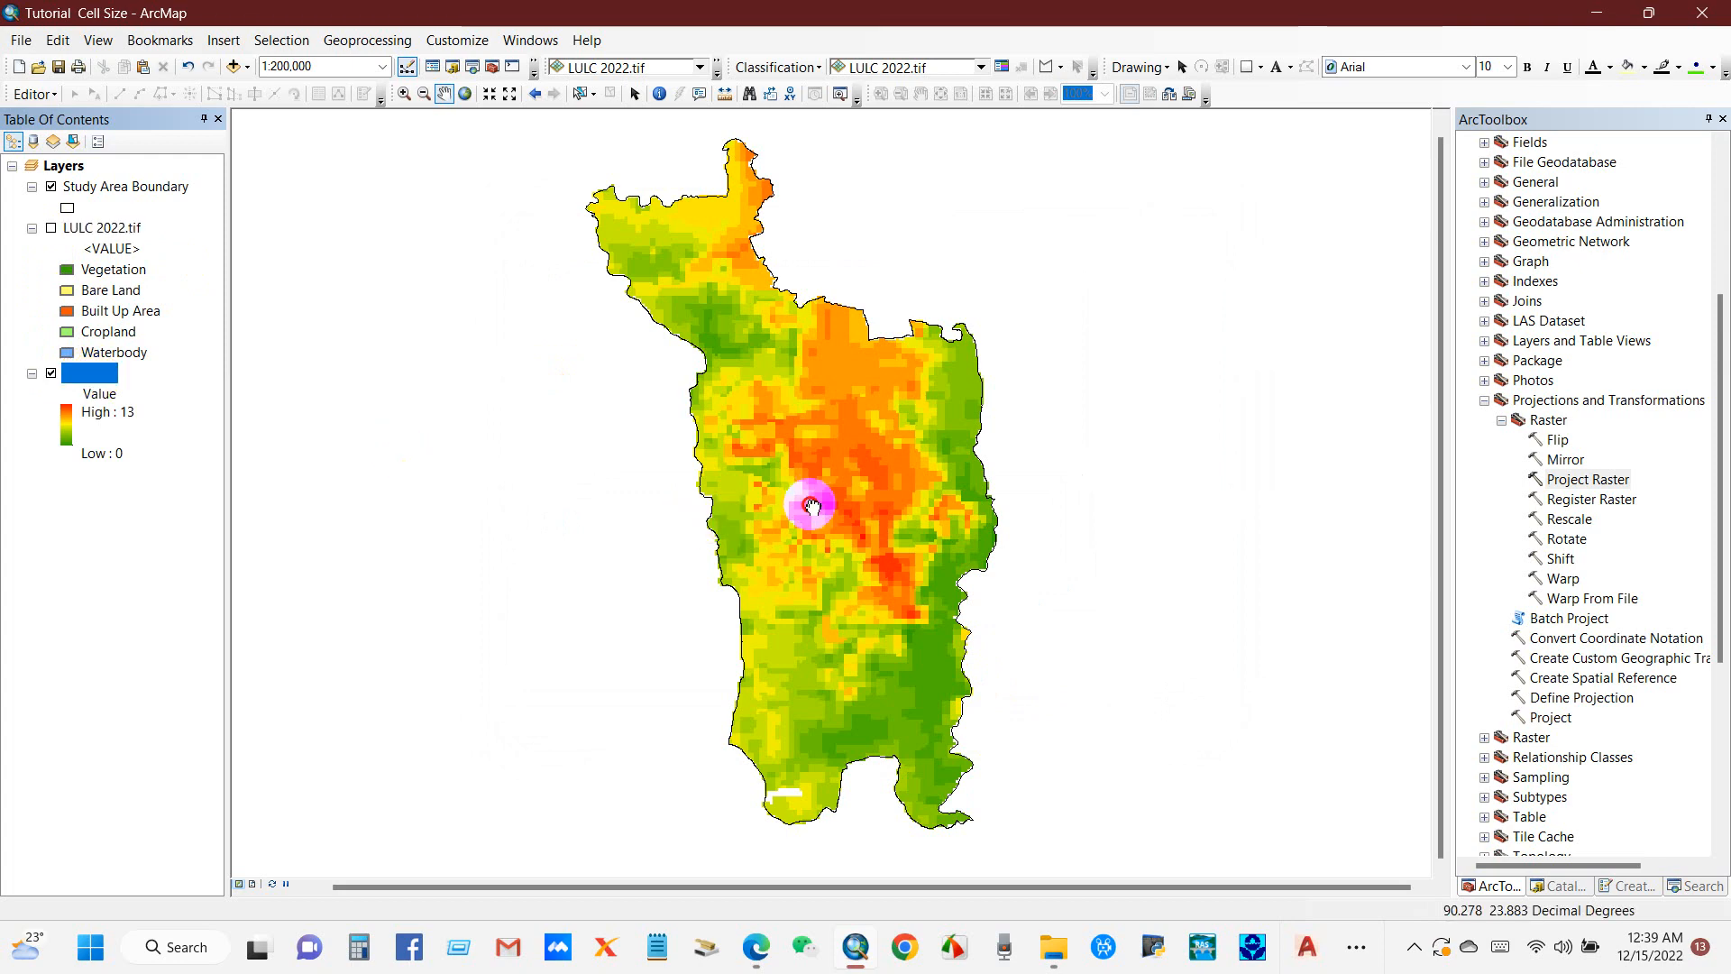
{"action": "double_click", "coordinate": [92, 373]}
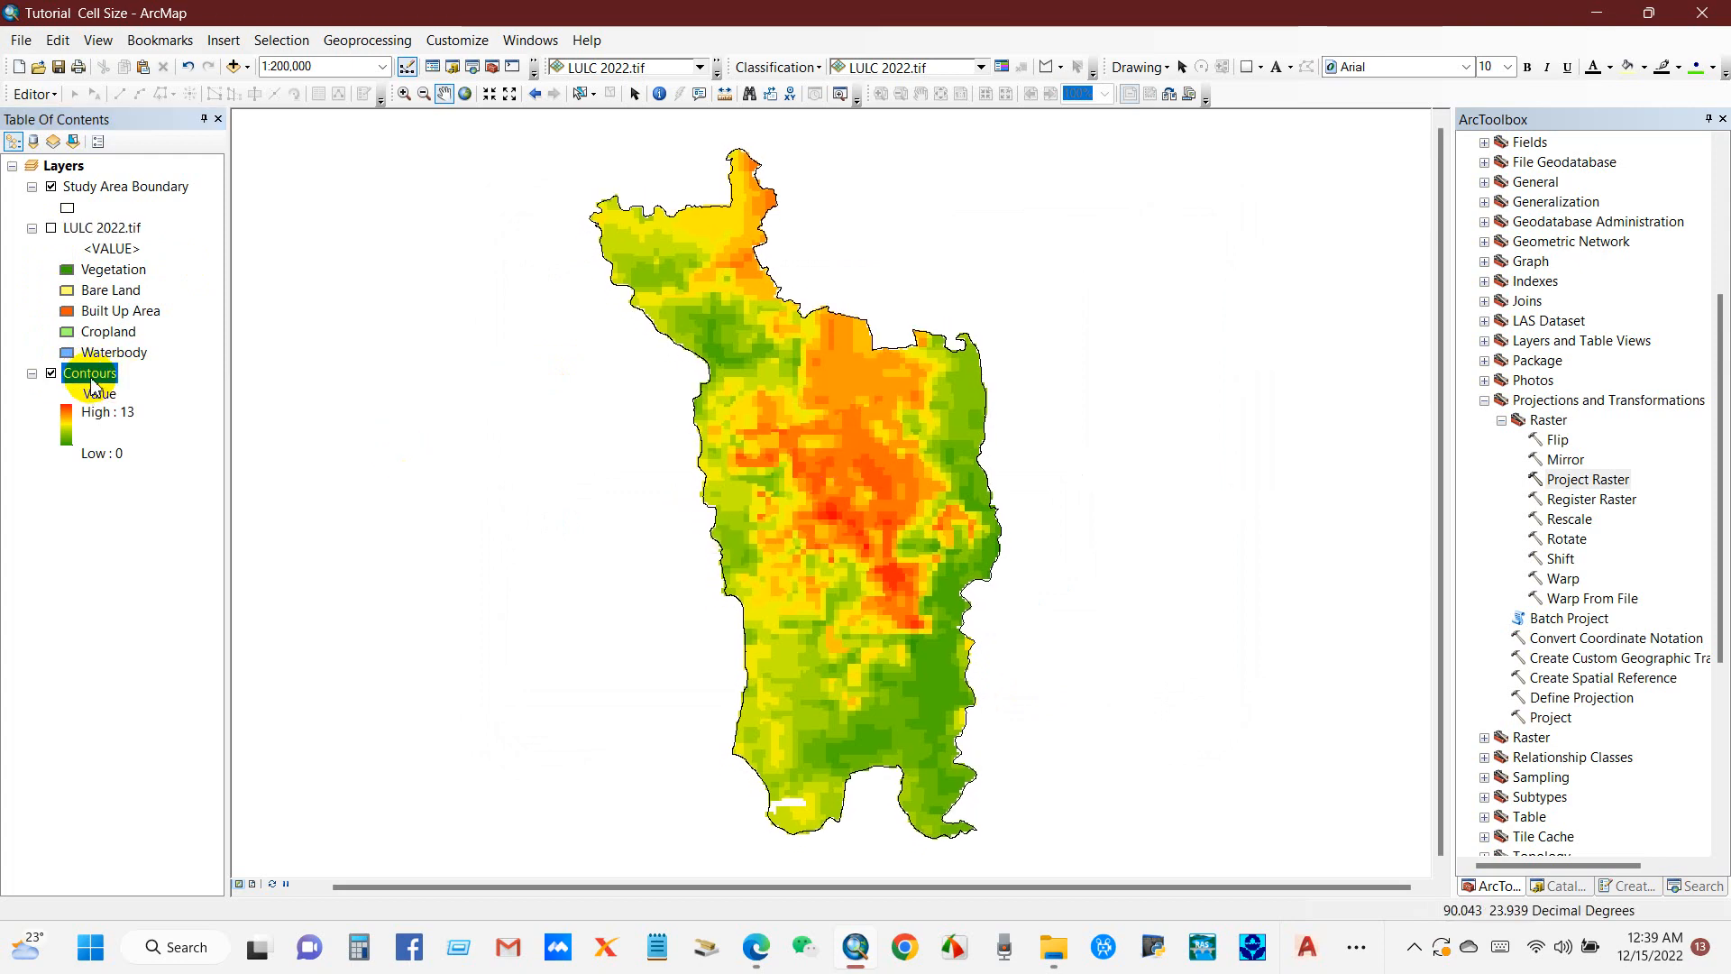
{"action": "double_click", "coordinate": [90, 373]}
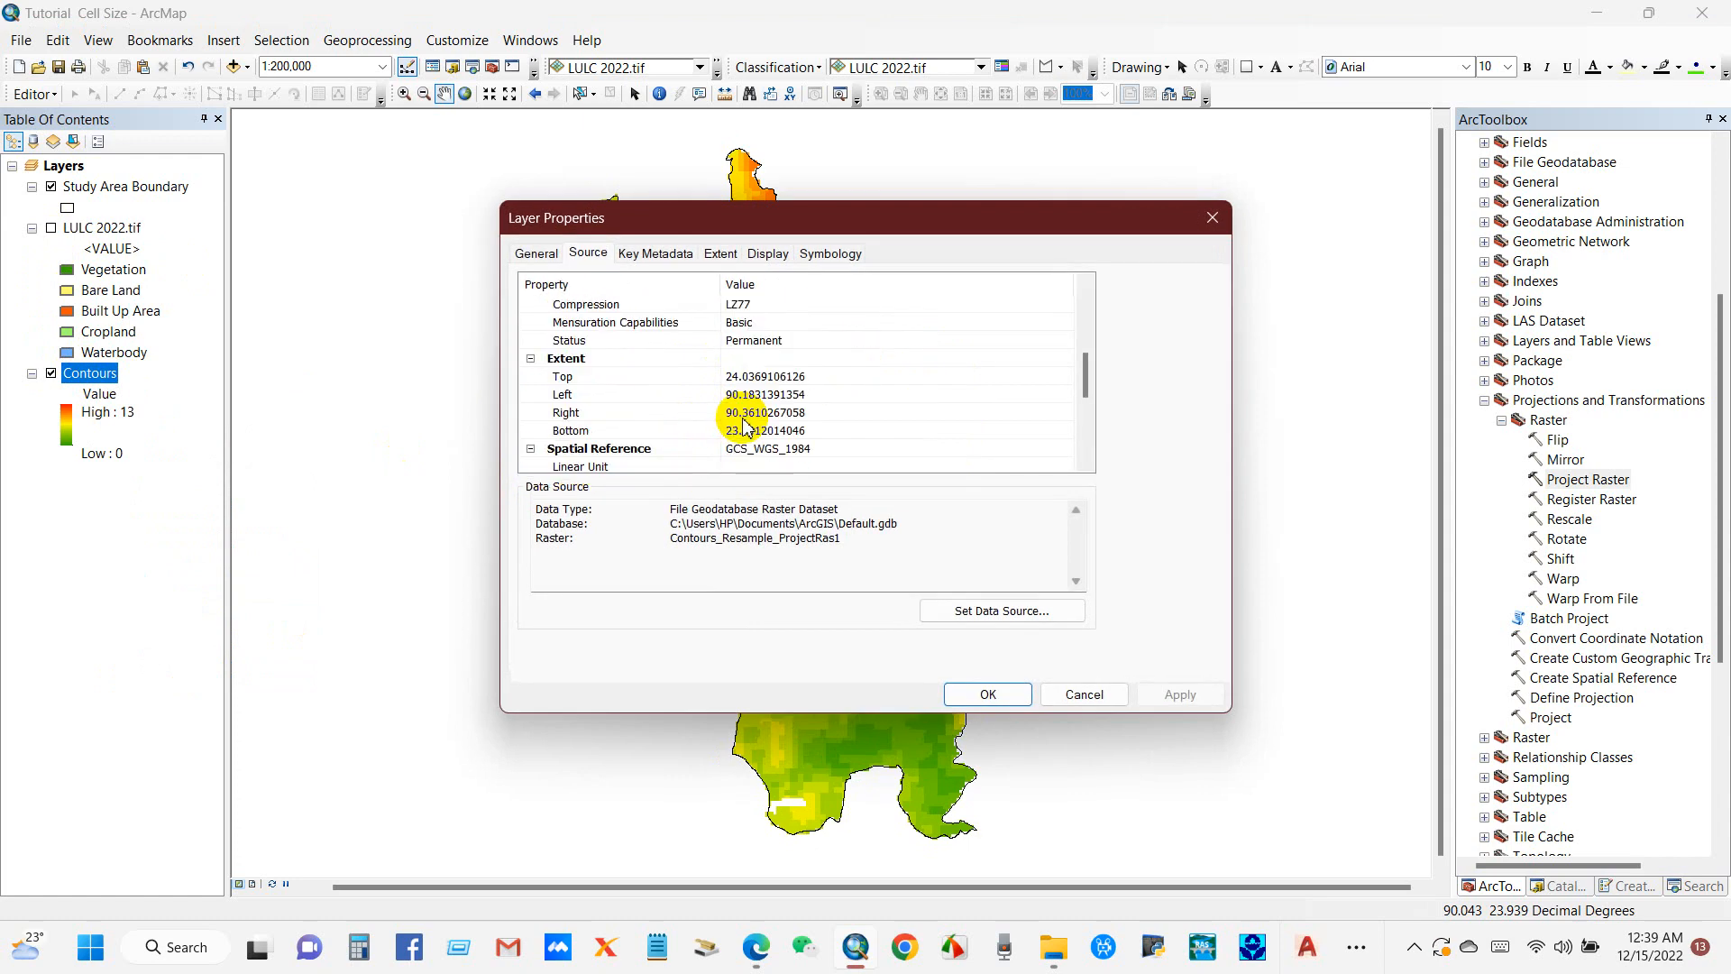
{"action": "left_click", "coordinate": [598, 395]}
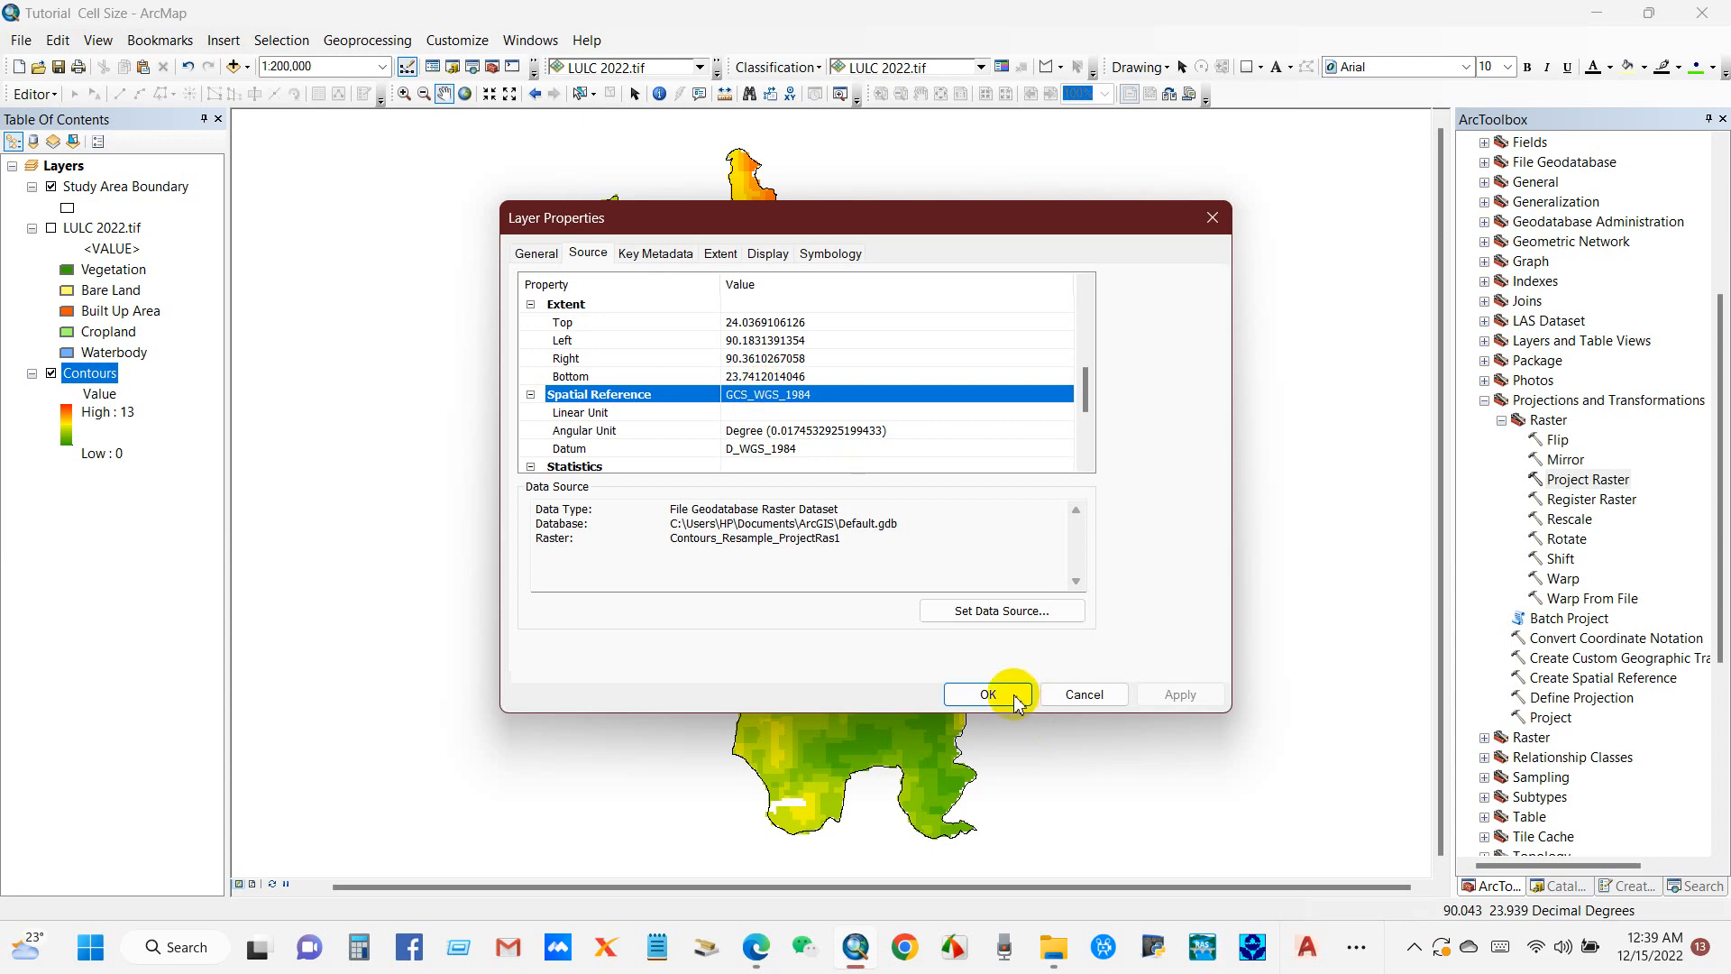
{"action": "left_click", "coordinate": [986, 693]}
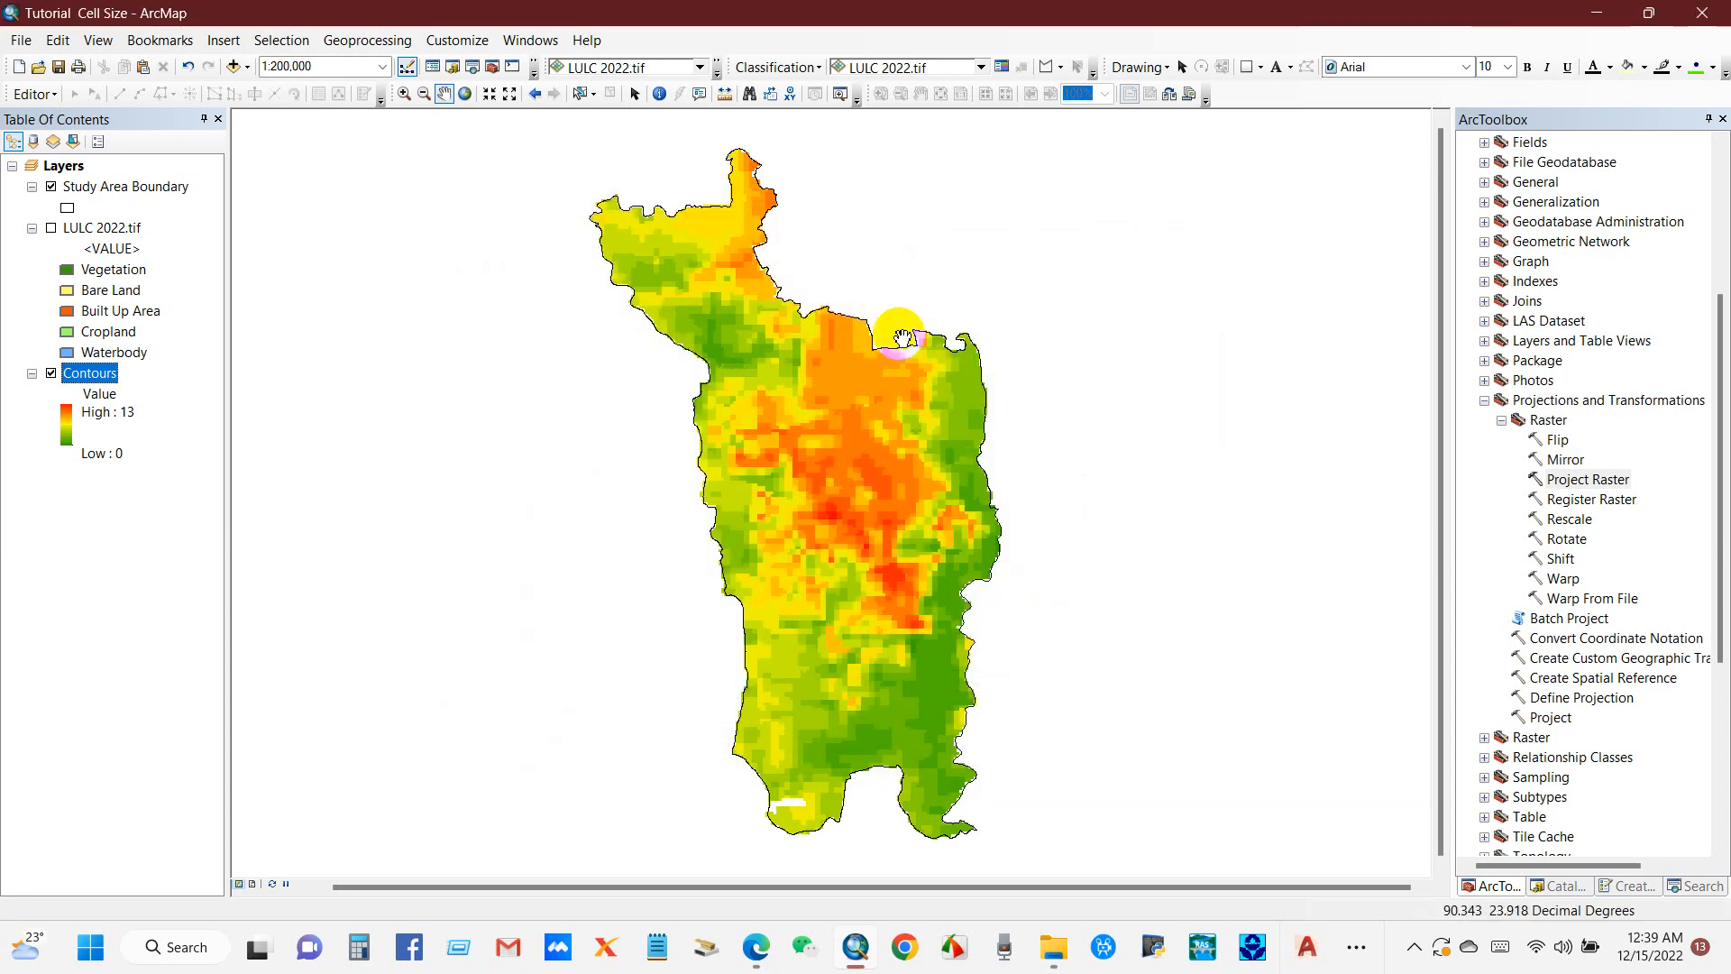
{"action": "mouse_move", "coordinate": [579, 364]}
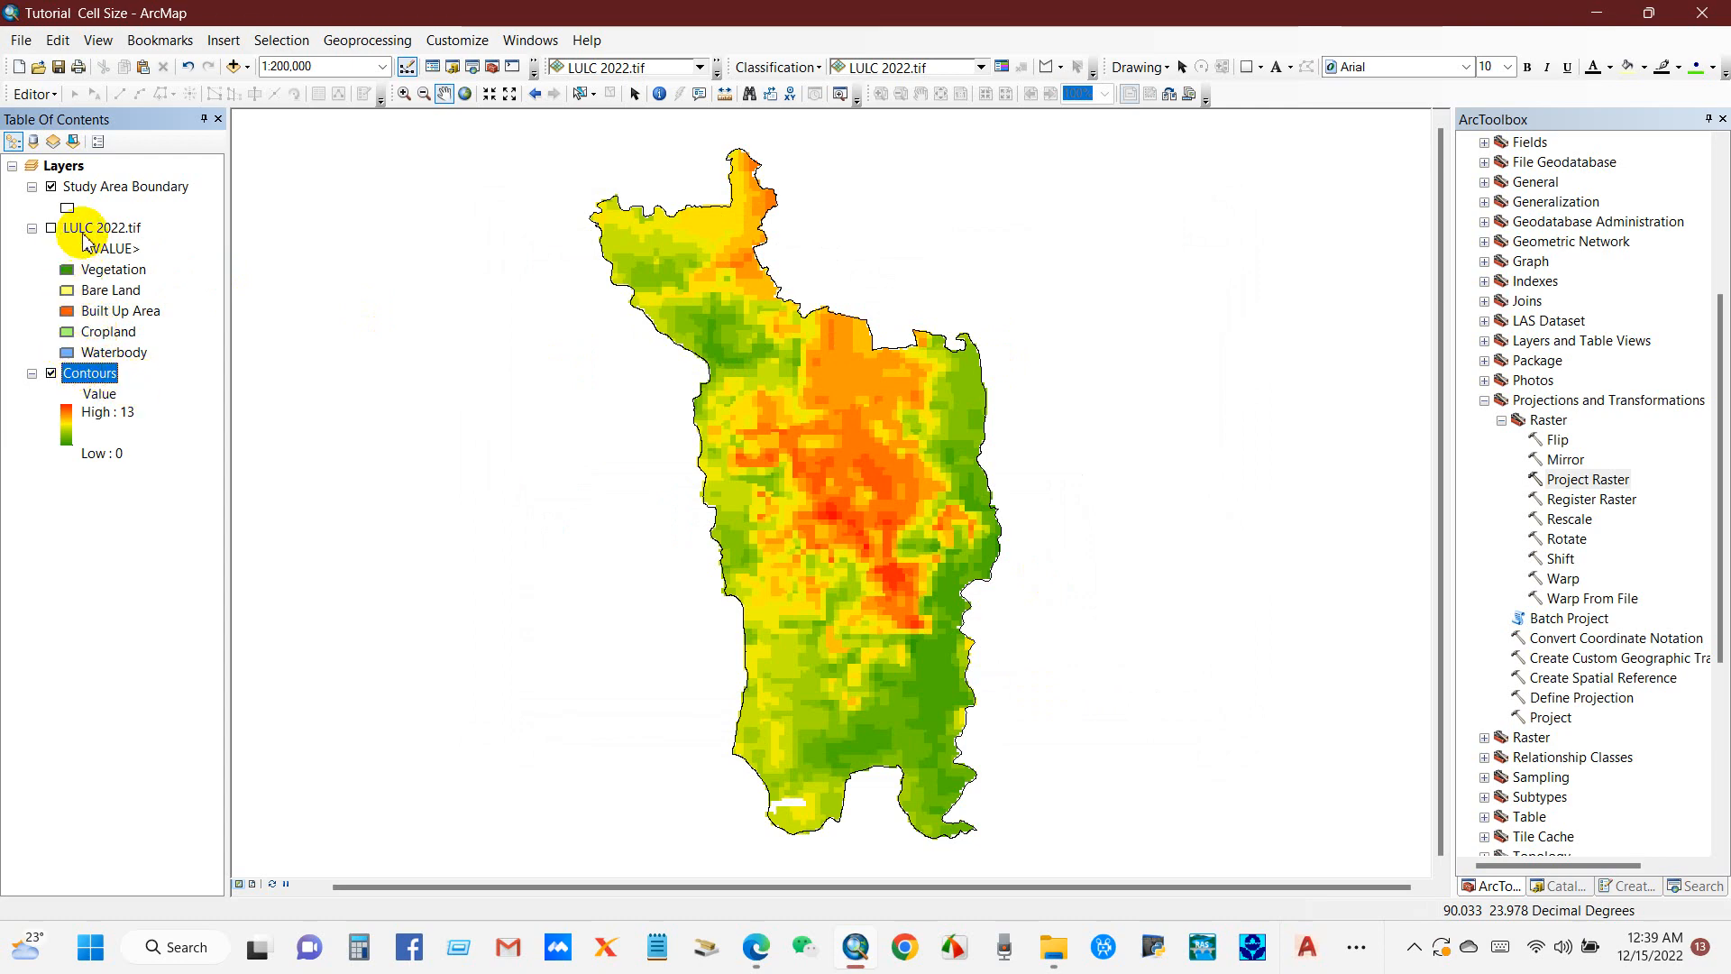
{"action": "right_click", "coordinate": [101, 228]}
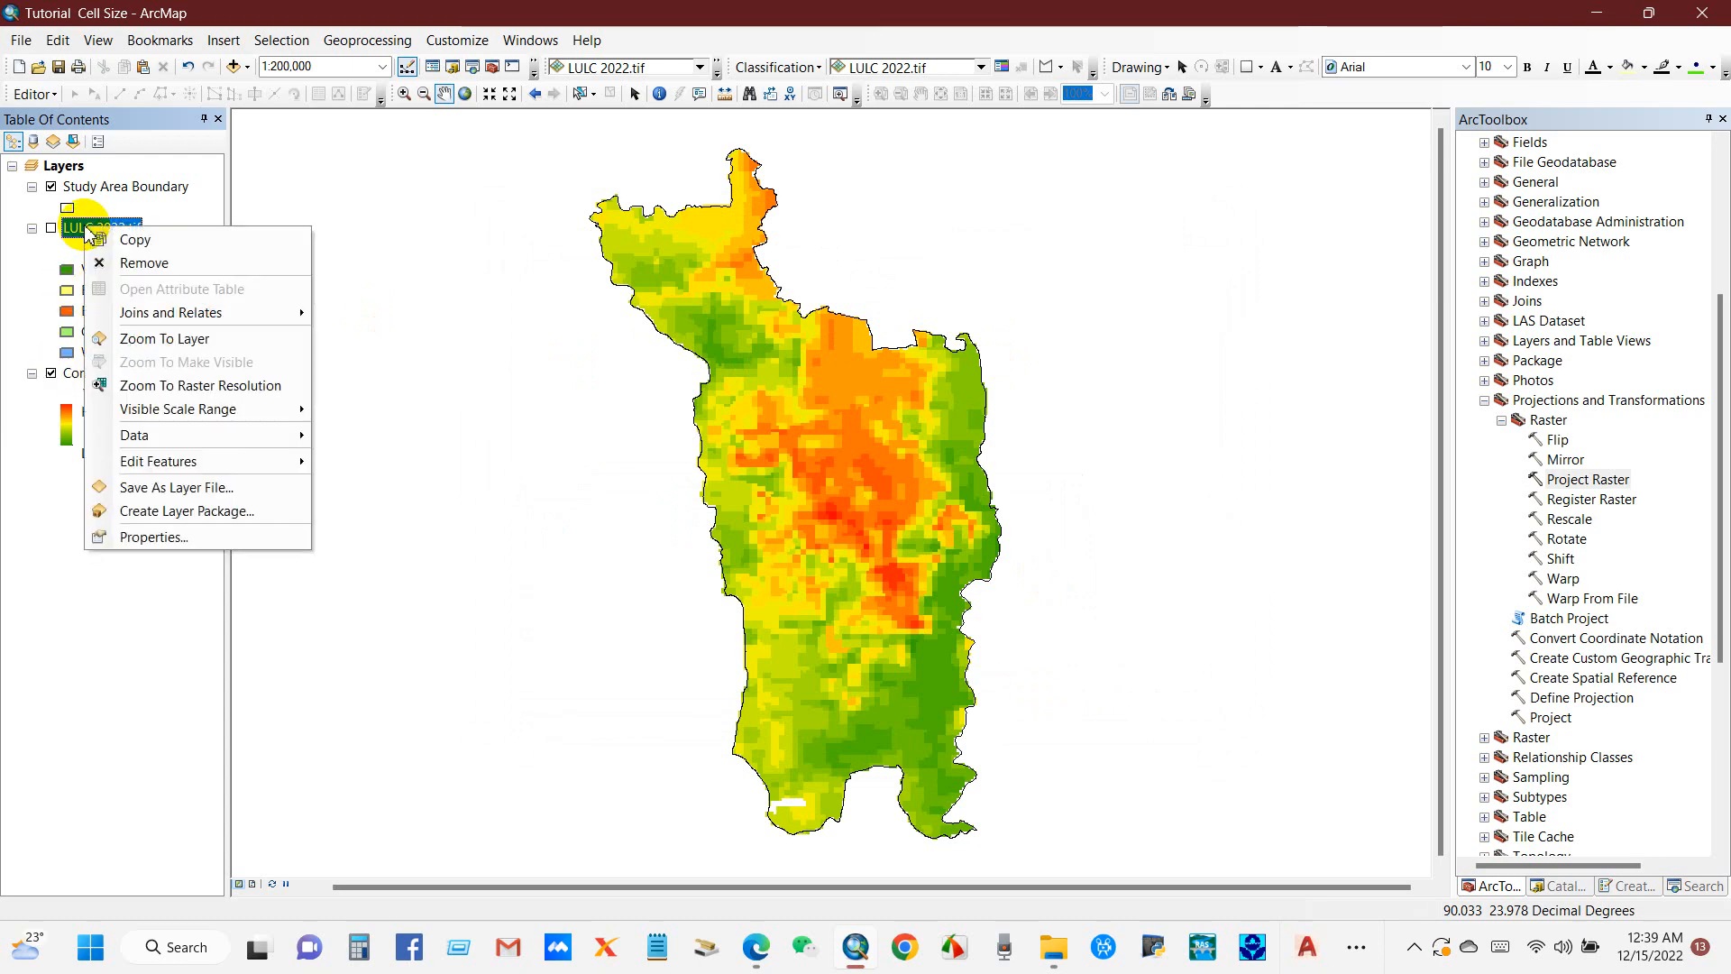
{"action": "left_click", "coordinate": [153, 538]}
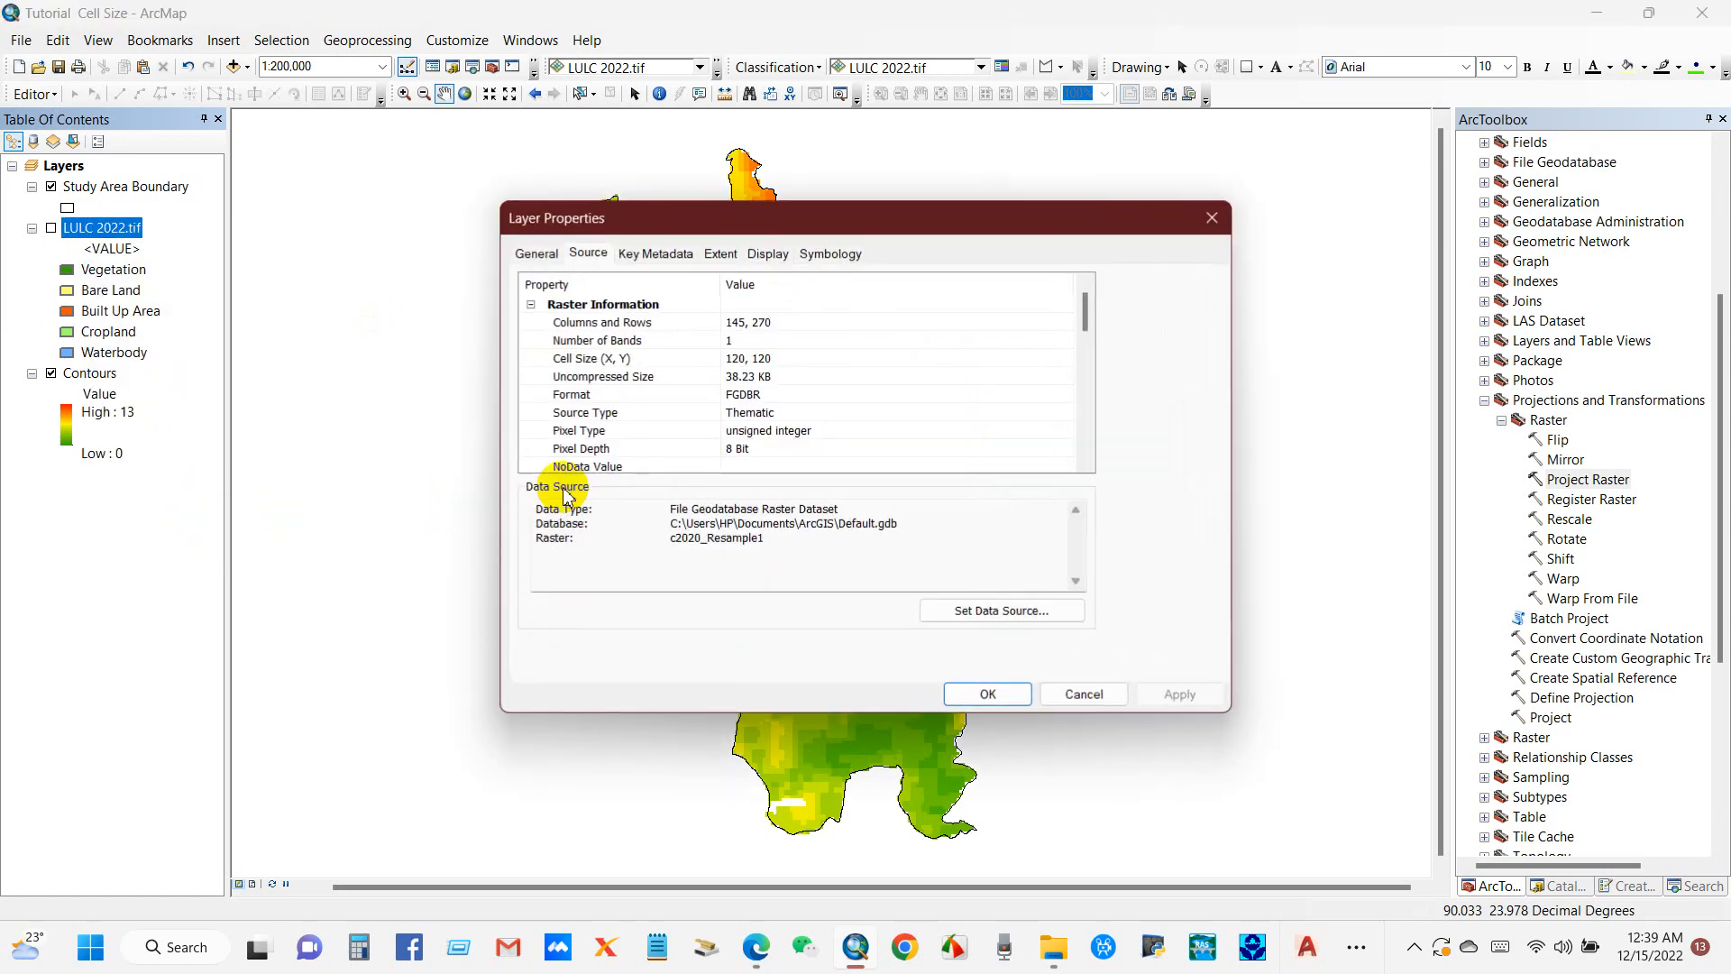
{"action": "scroll", "scroll_direction": "down", "scroll_amount": 3}
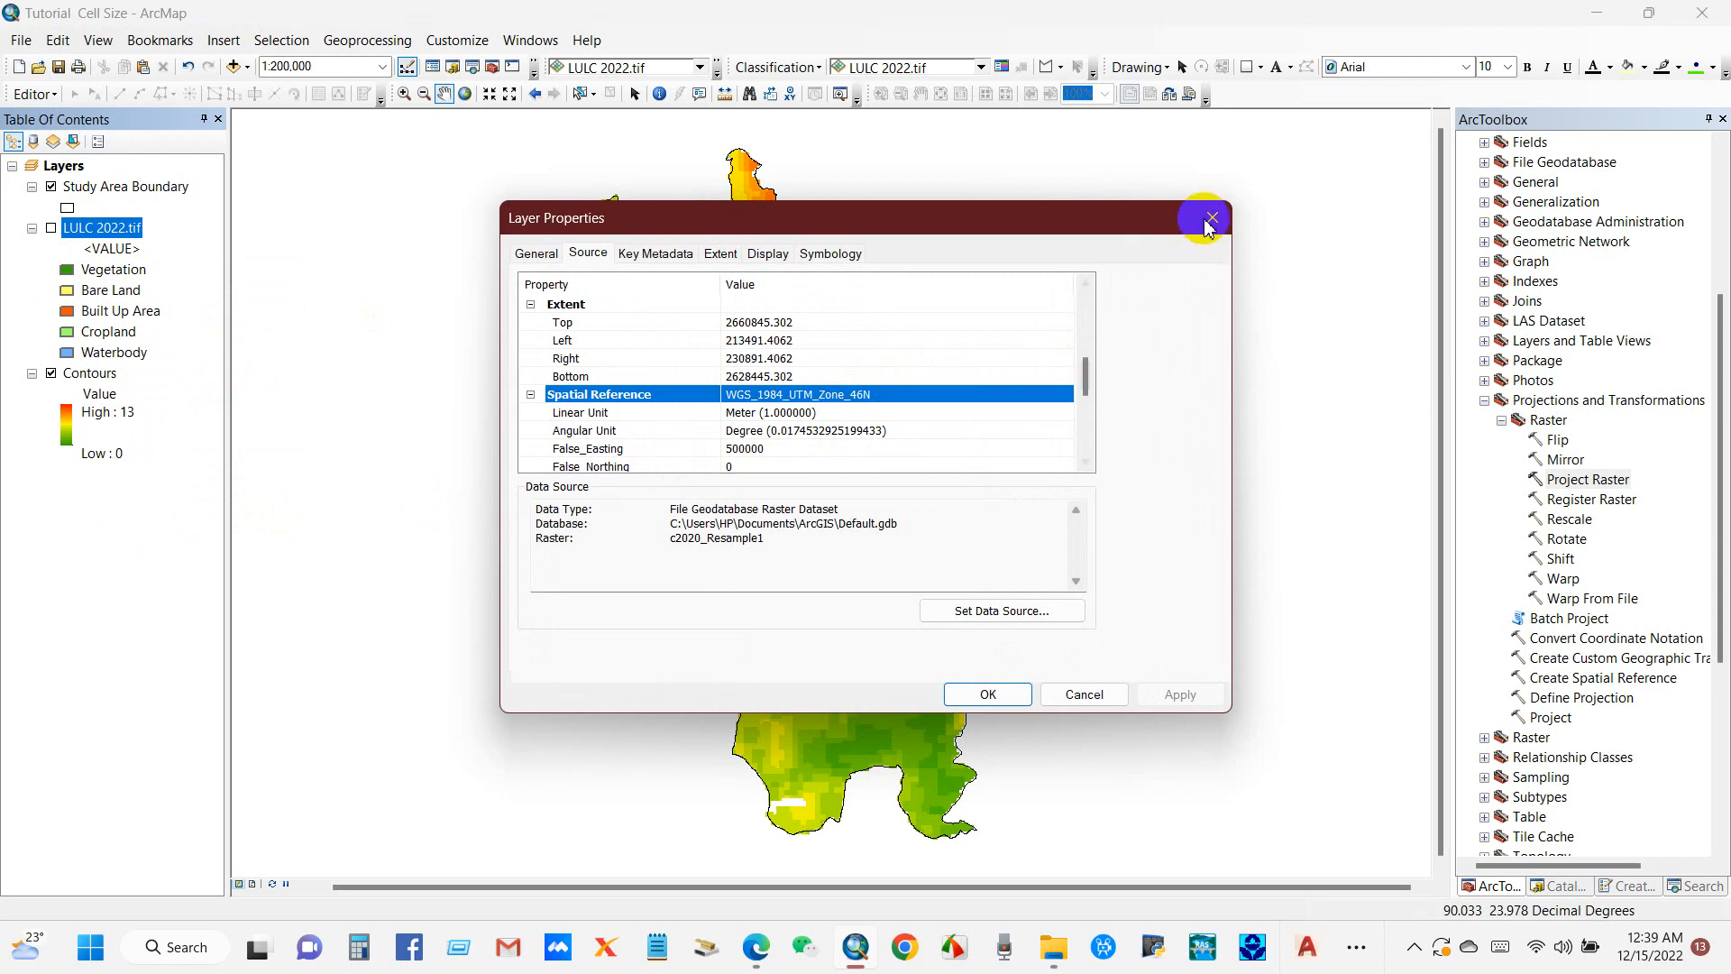
{"action": "left_click", "coordinate": [1208, 218]}
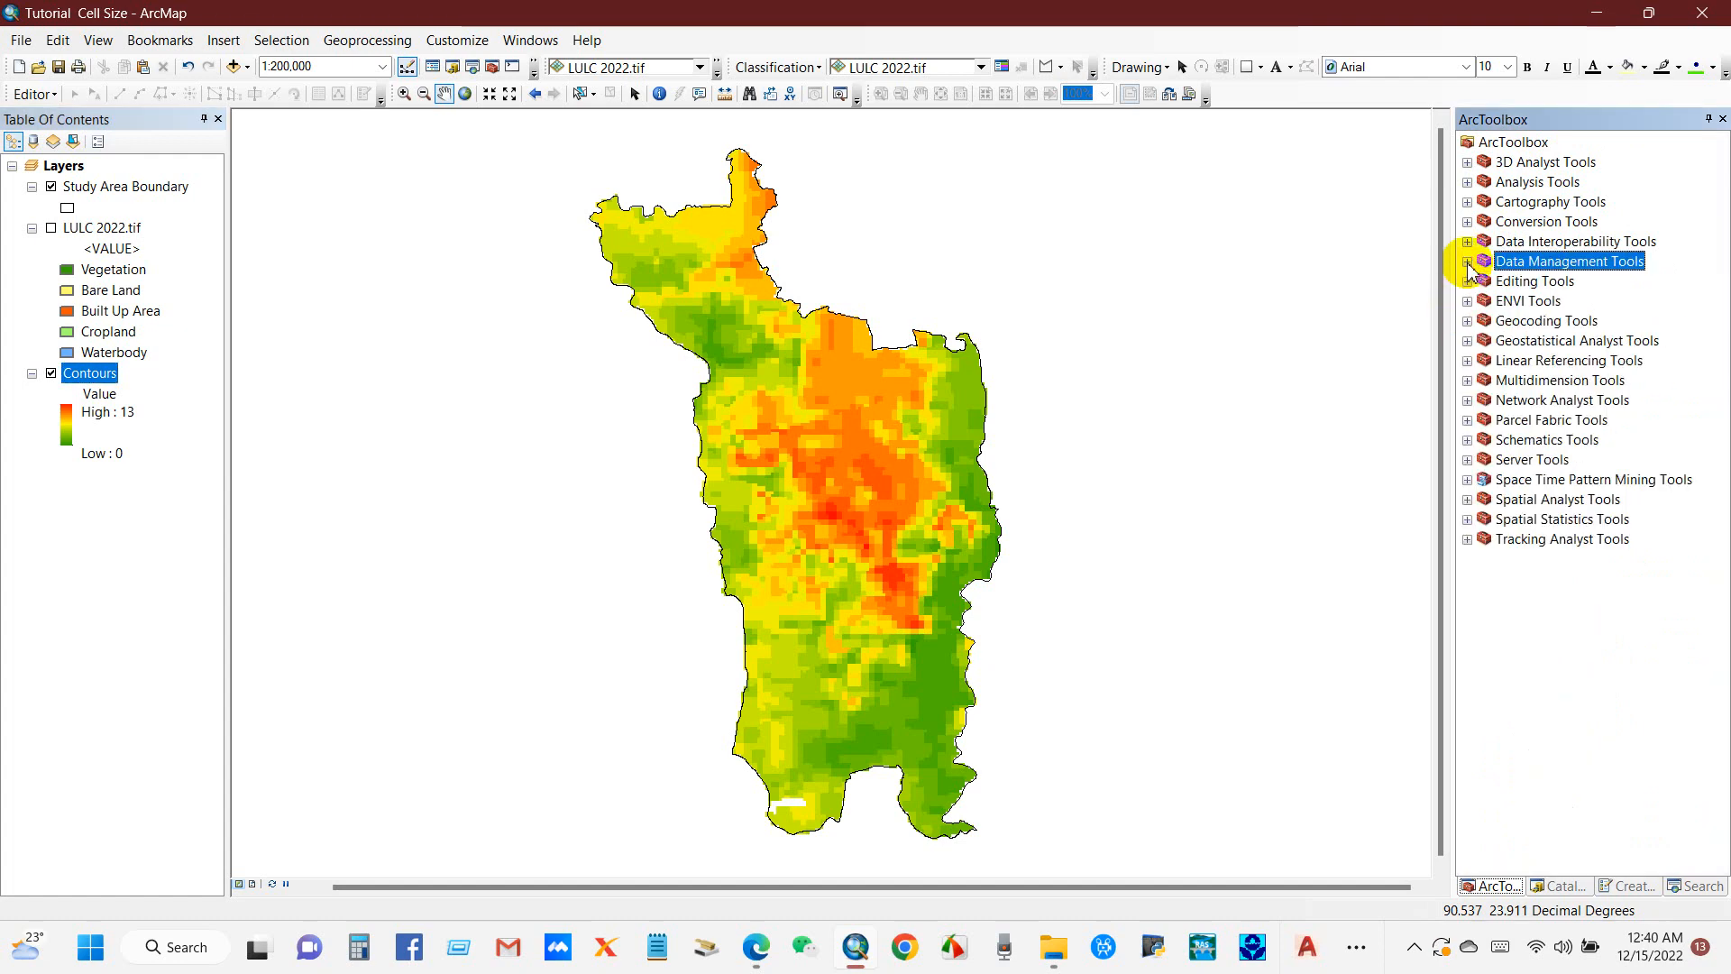
{"action": "mouse_move", "coordinate": [1543, 273]}
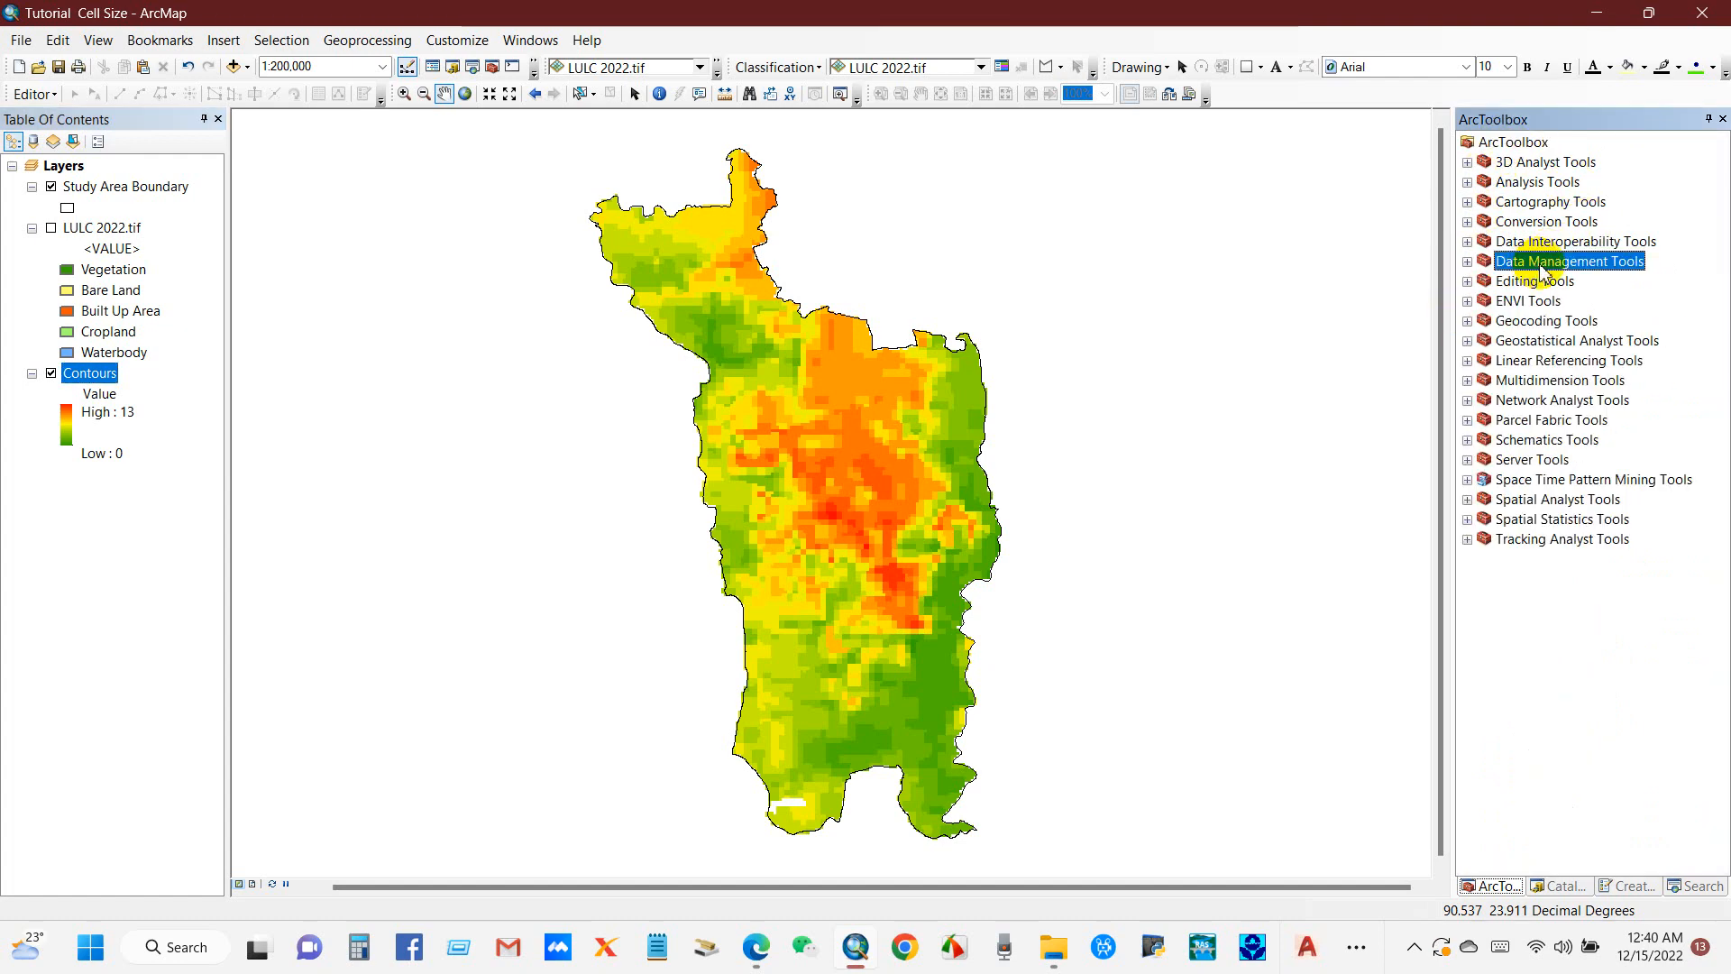
Reach Project Raster under Data Management Tools > Projections and Transformations > Raster, then close it
{"action": "left_click", "coordinate": [1468, 259]}
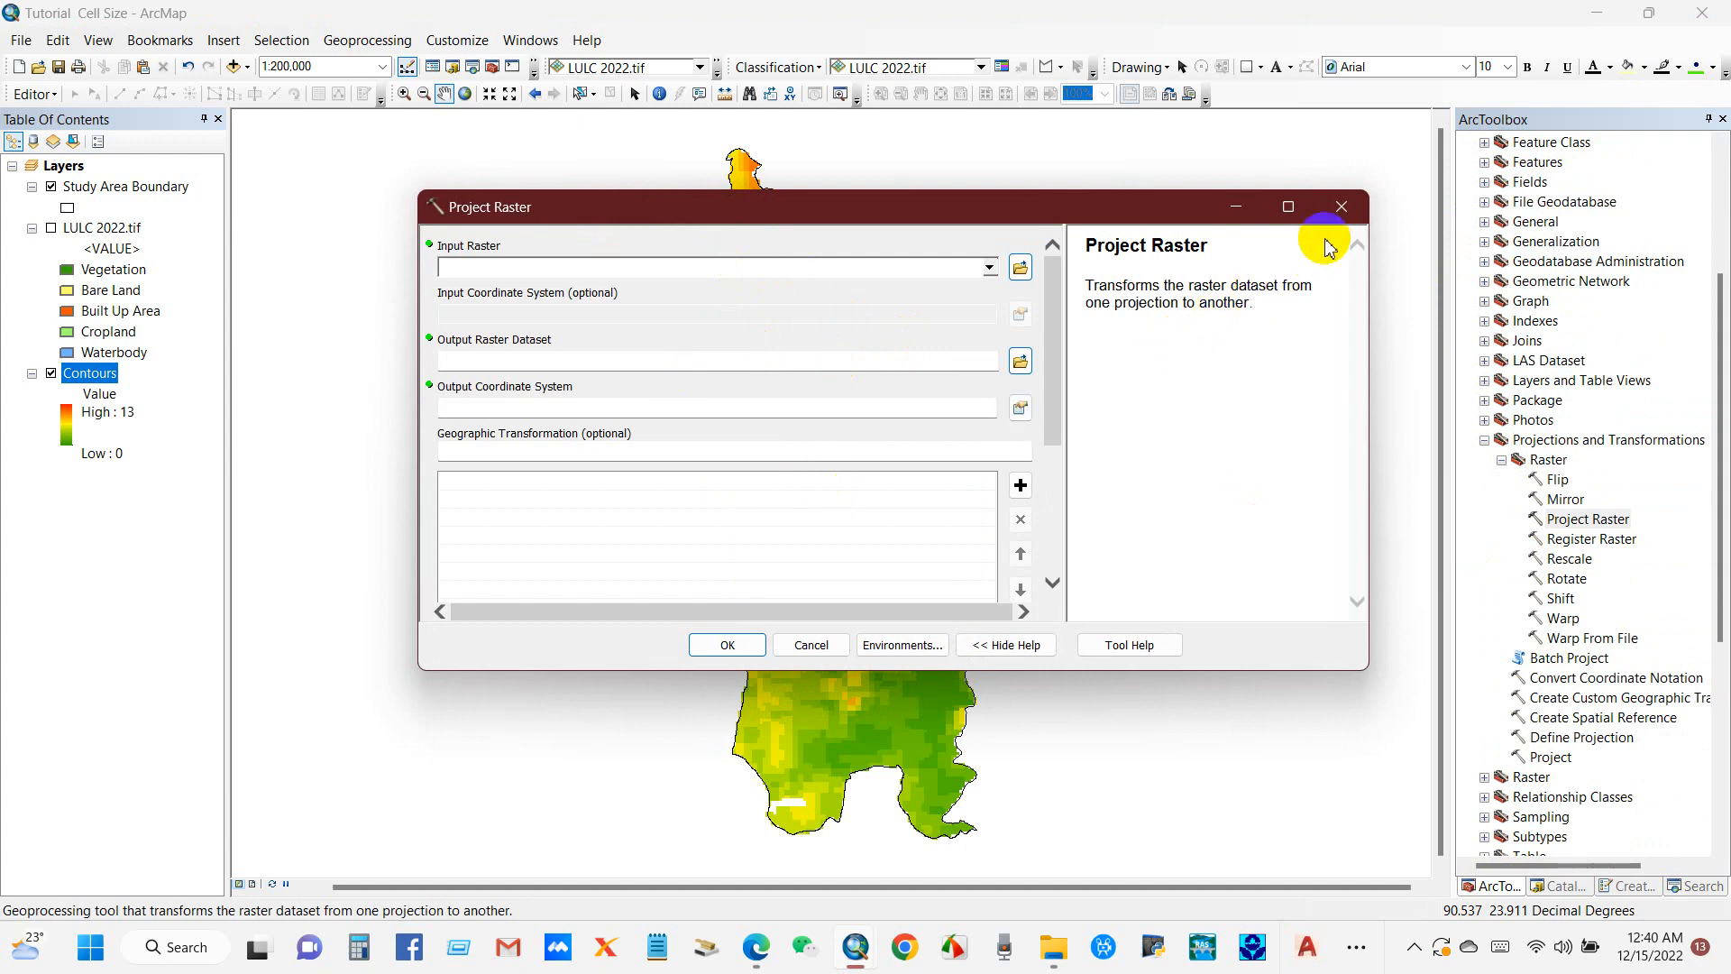
{"action": "left_click", "coordinate": [1342, 206]}
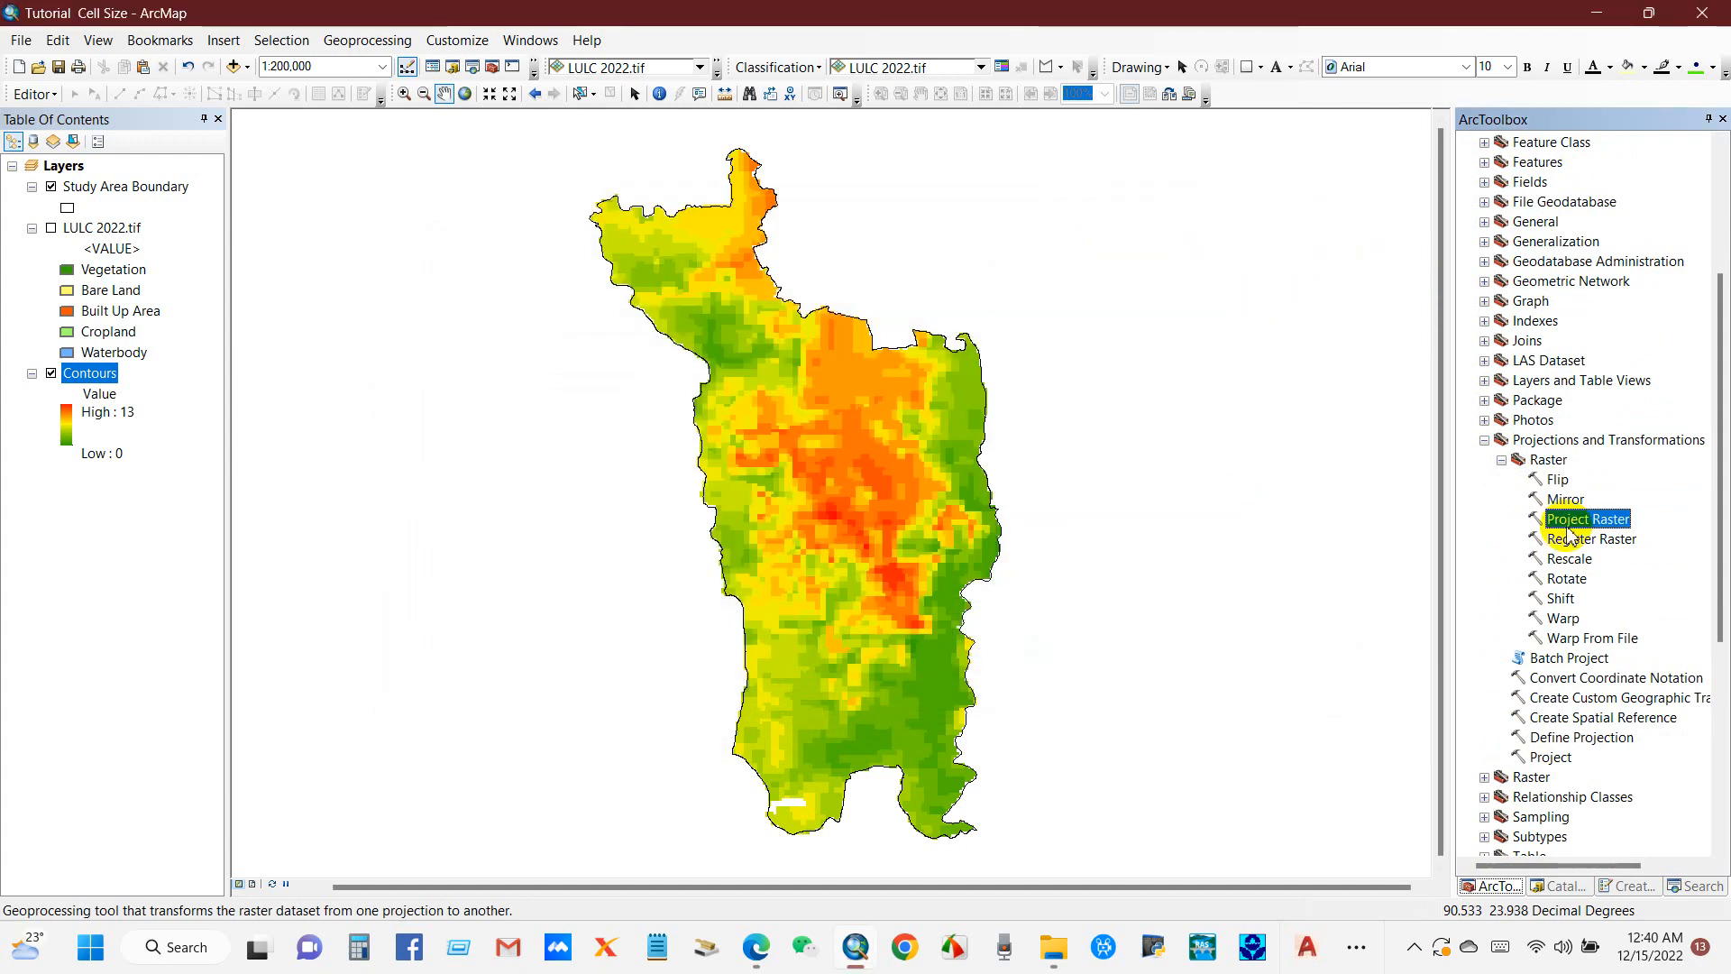
Search ArcMap for tools matching 'project raster'
{"action": "left_click", "coordinate": [1704, 886]}
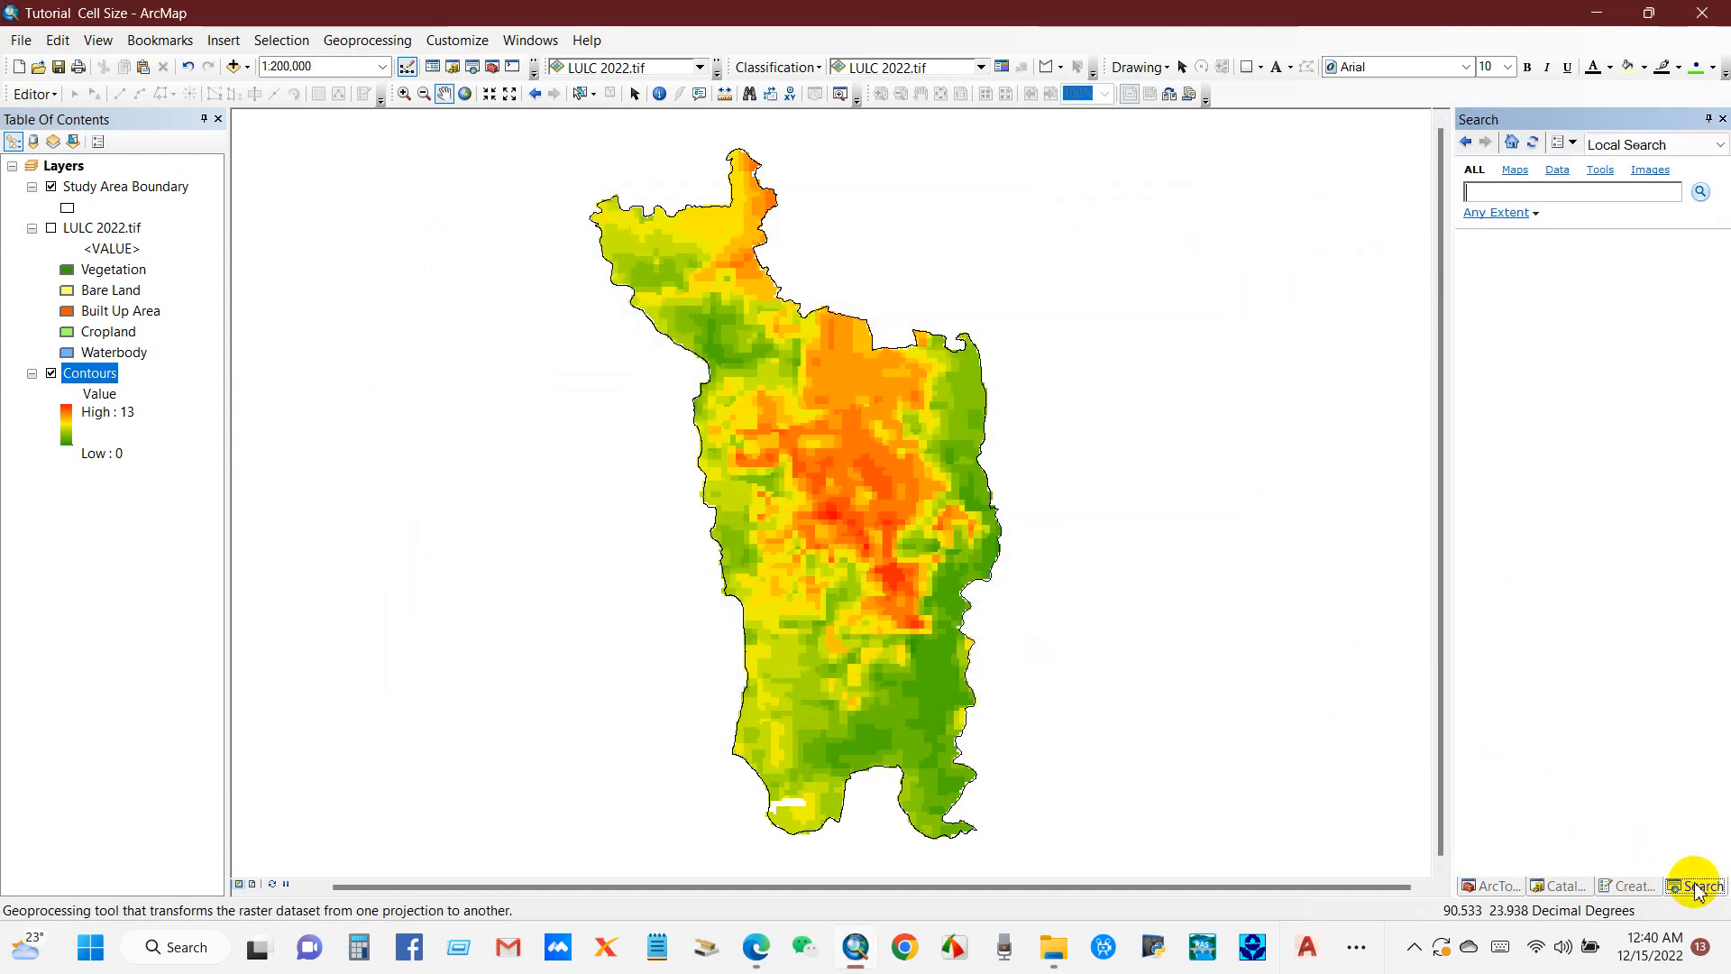
{"action": "left_click", "coordinate": [1566, 191]}
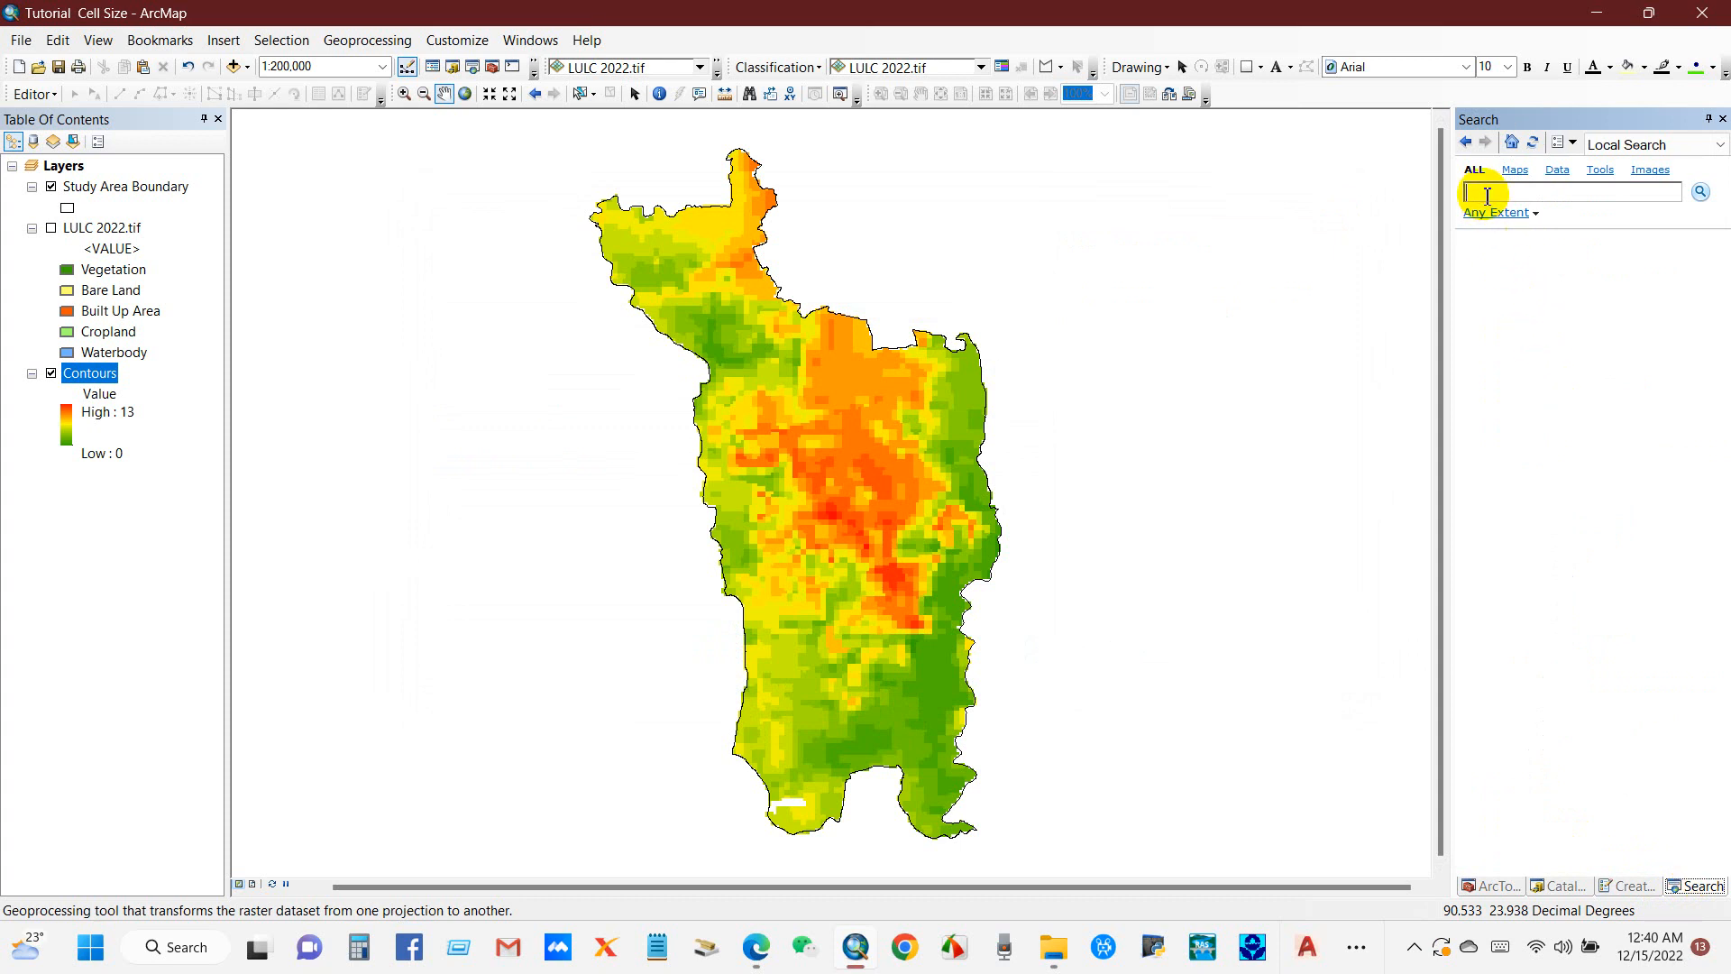
{"action": "type", "text": "project r"}
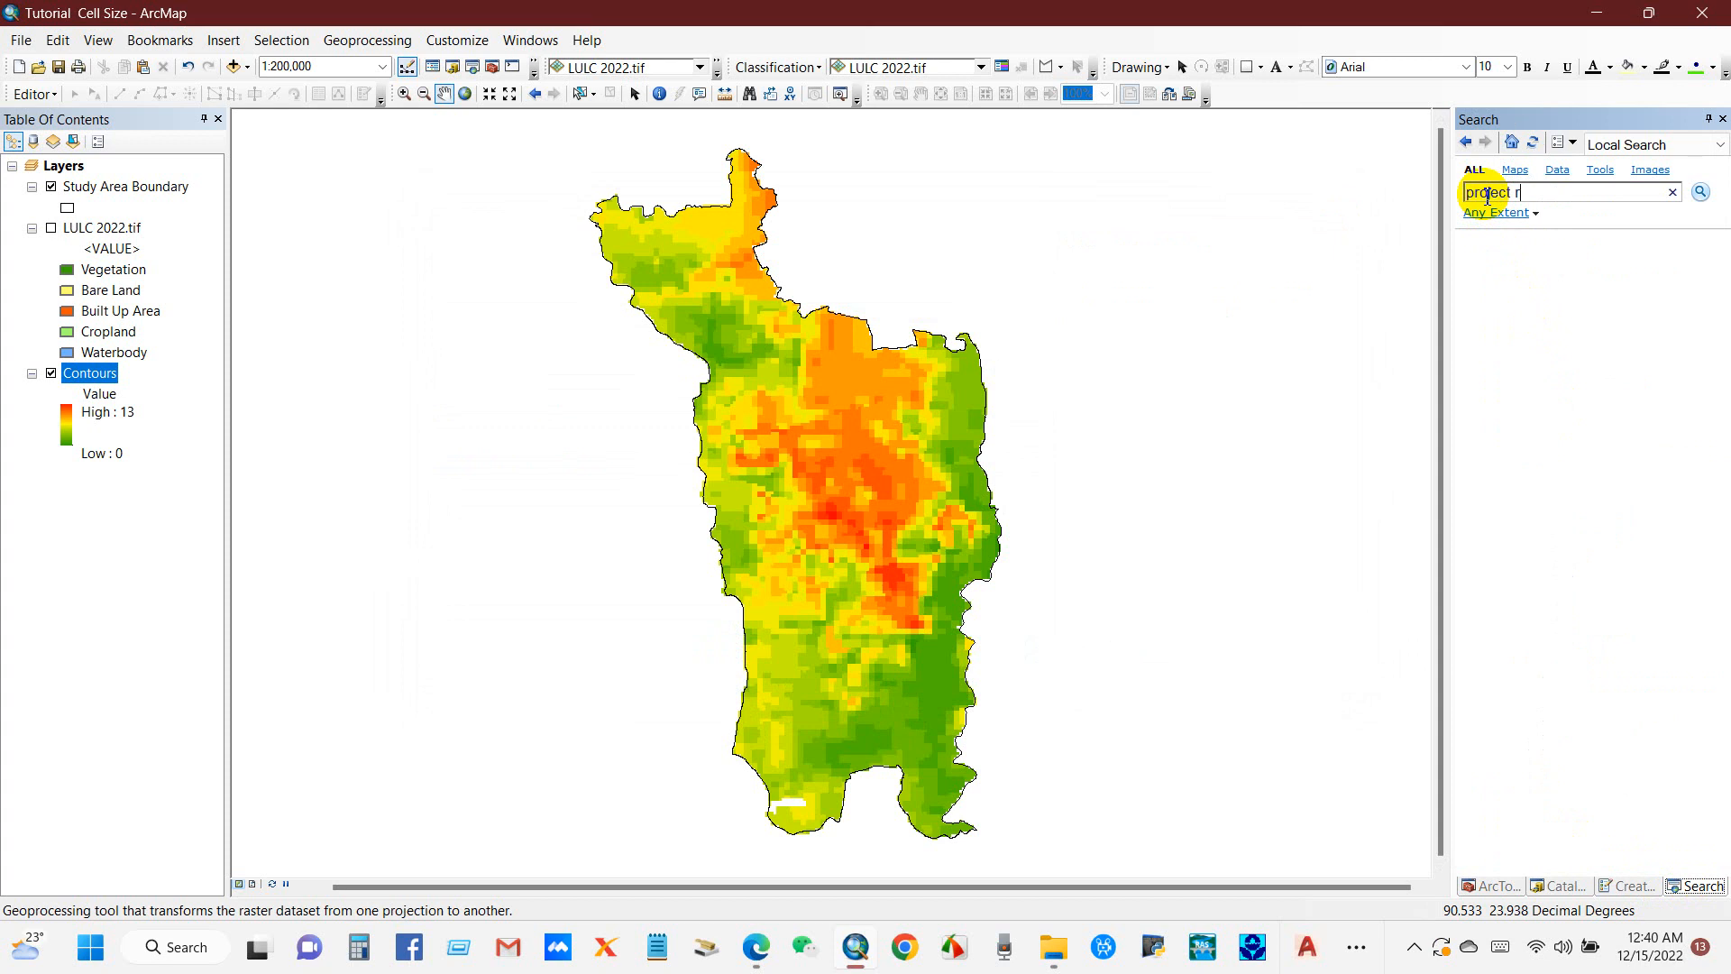
{"action": "type", "text": "aster"}
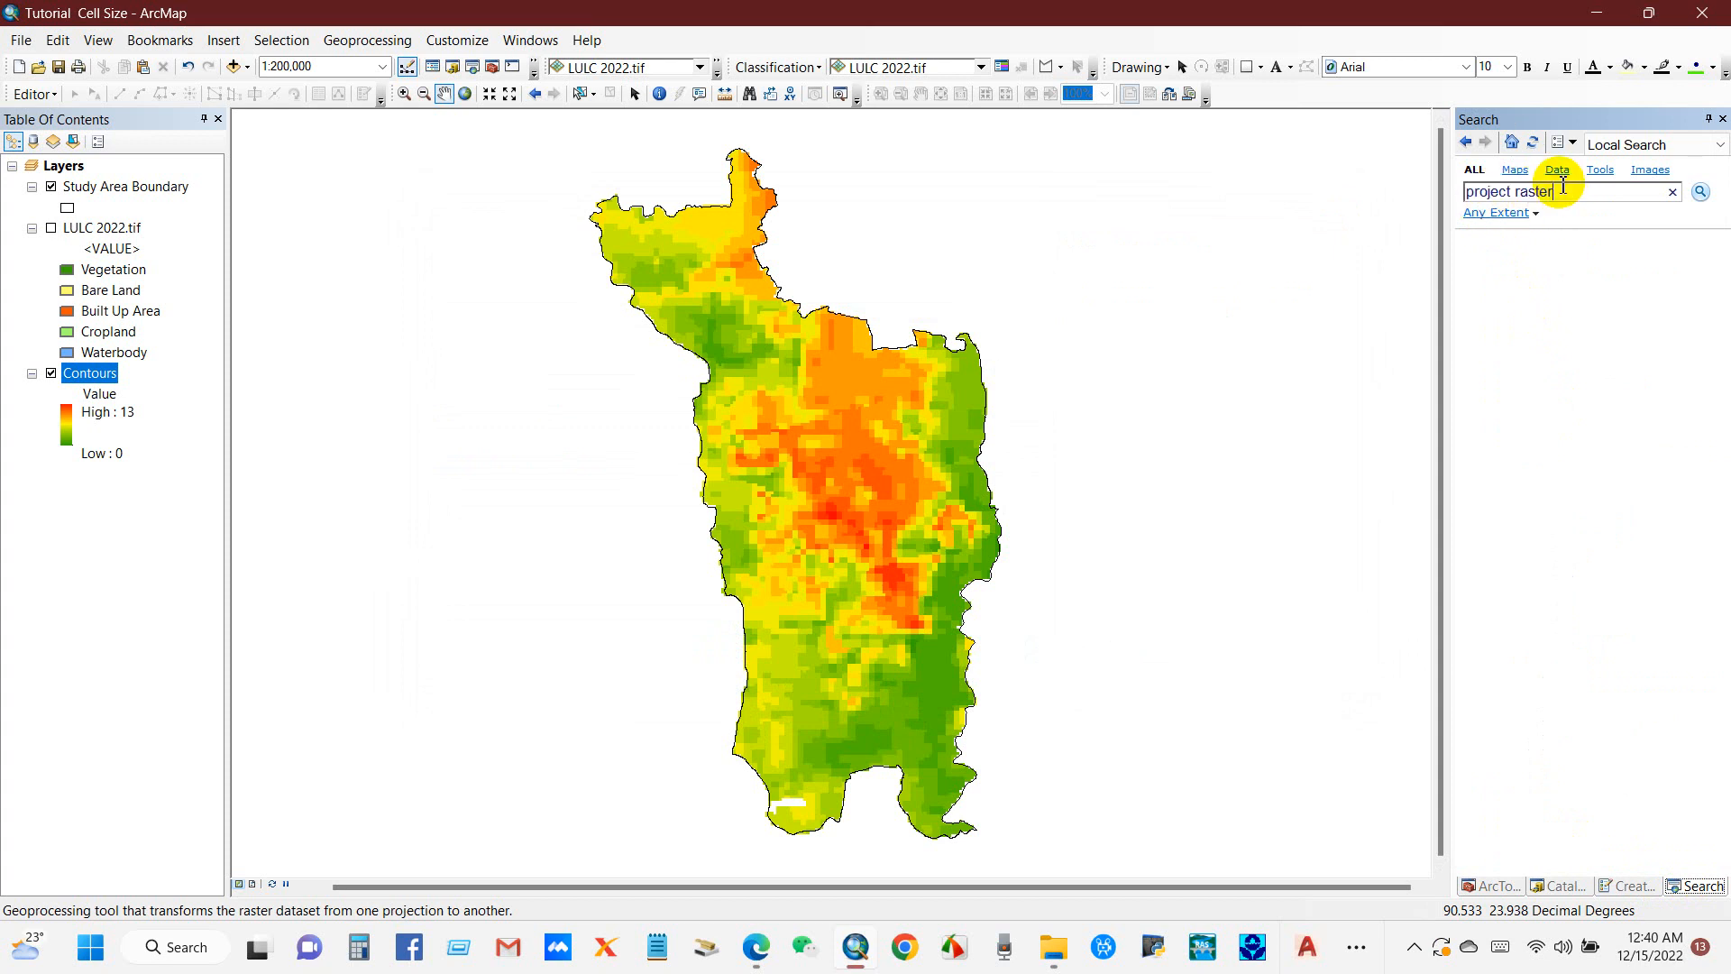
{"action": "left_click", "coordinate": [1700, 191]}
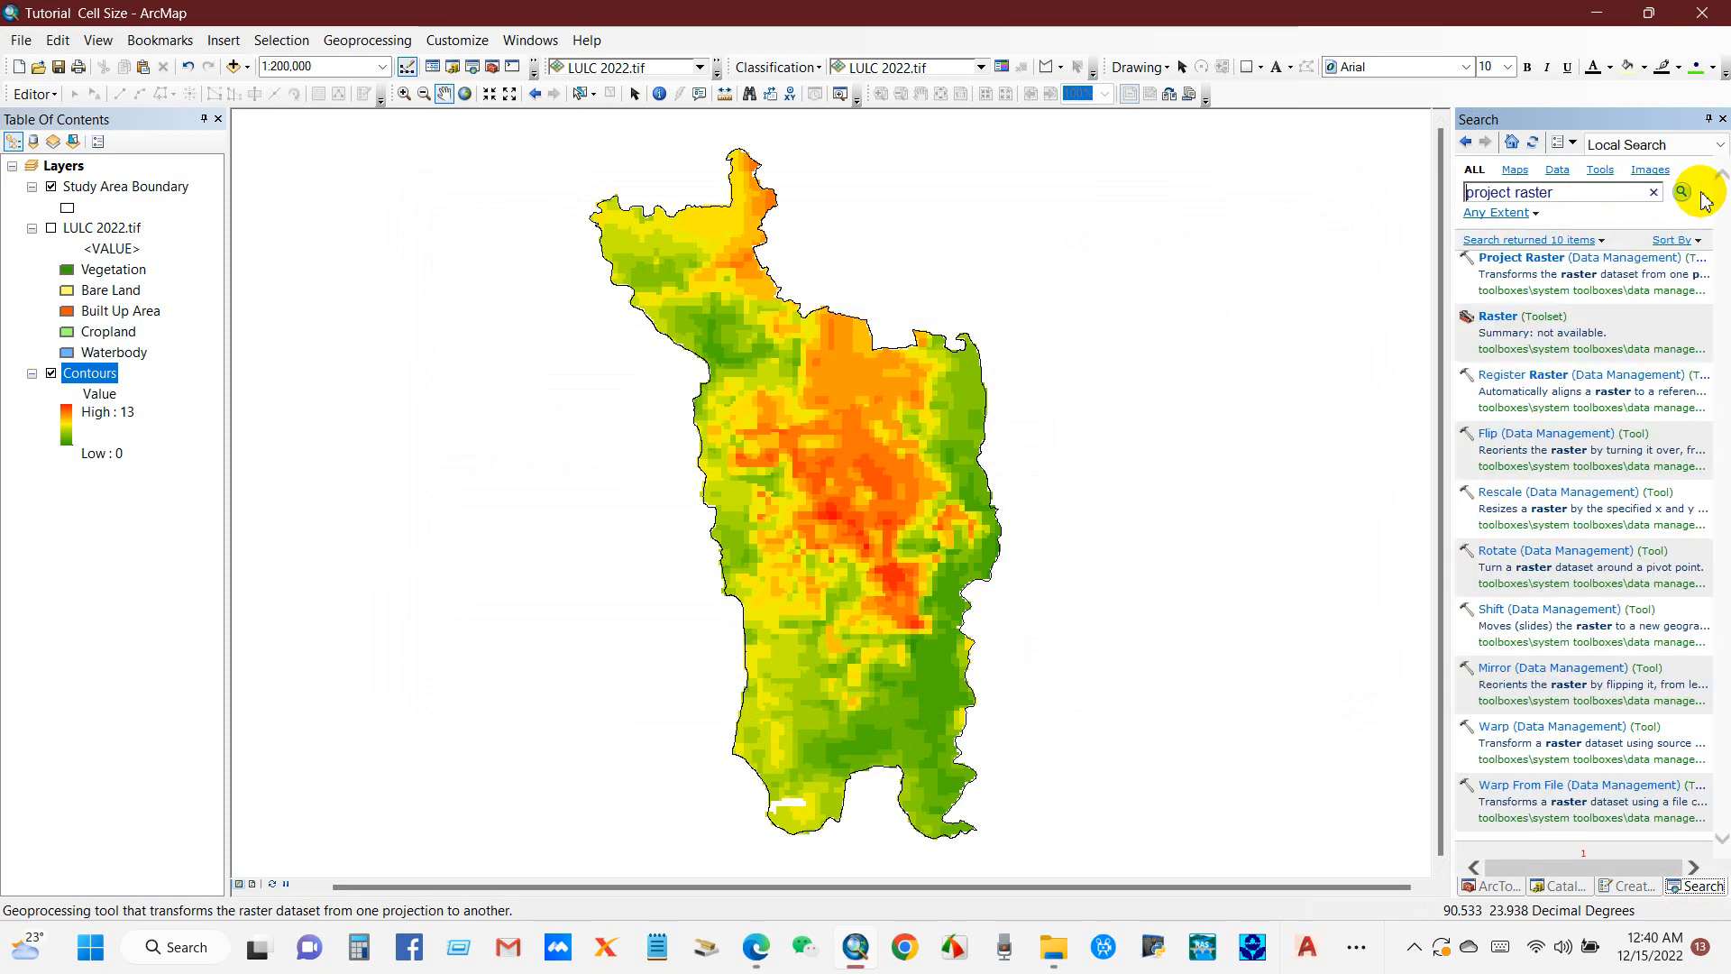
{"action": "mouse_move", "coordinate": [1556, 258]}
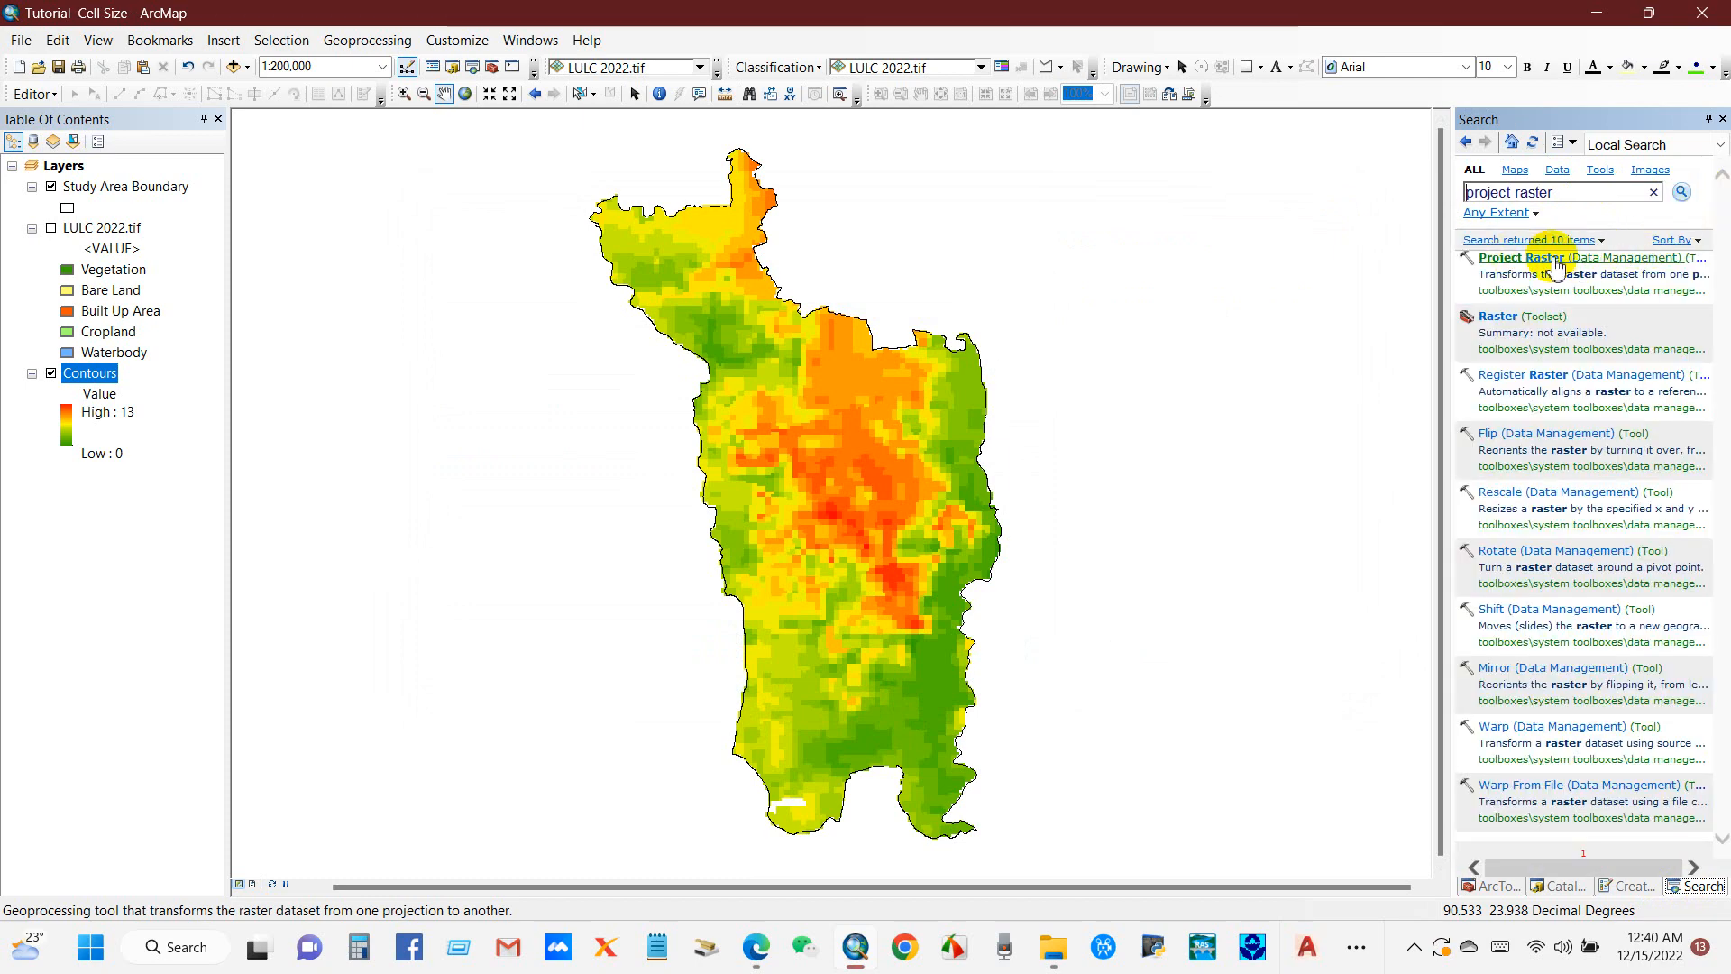
{"action": "mouse_move", "coordinate": [1544, 301]}
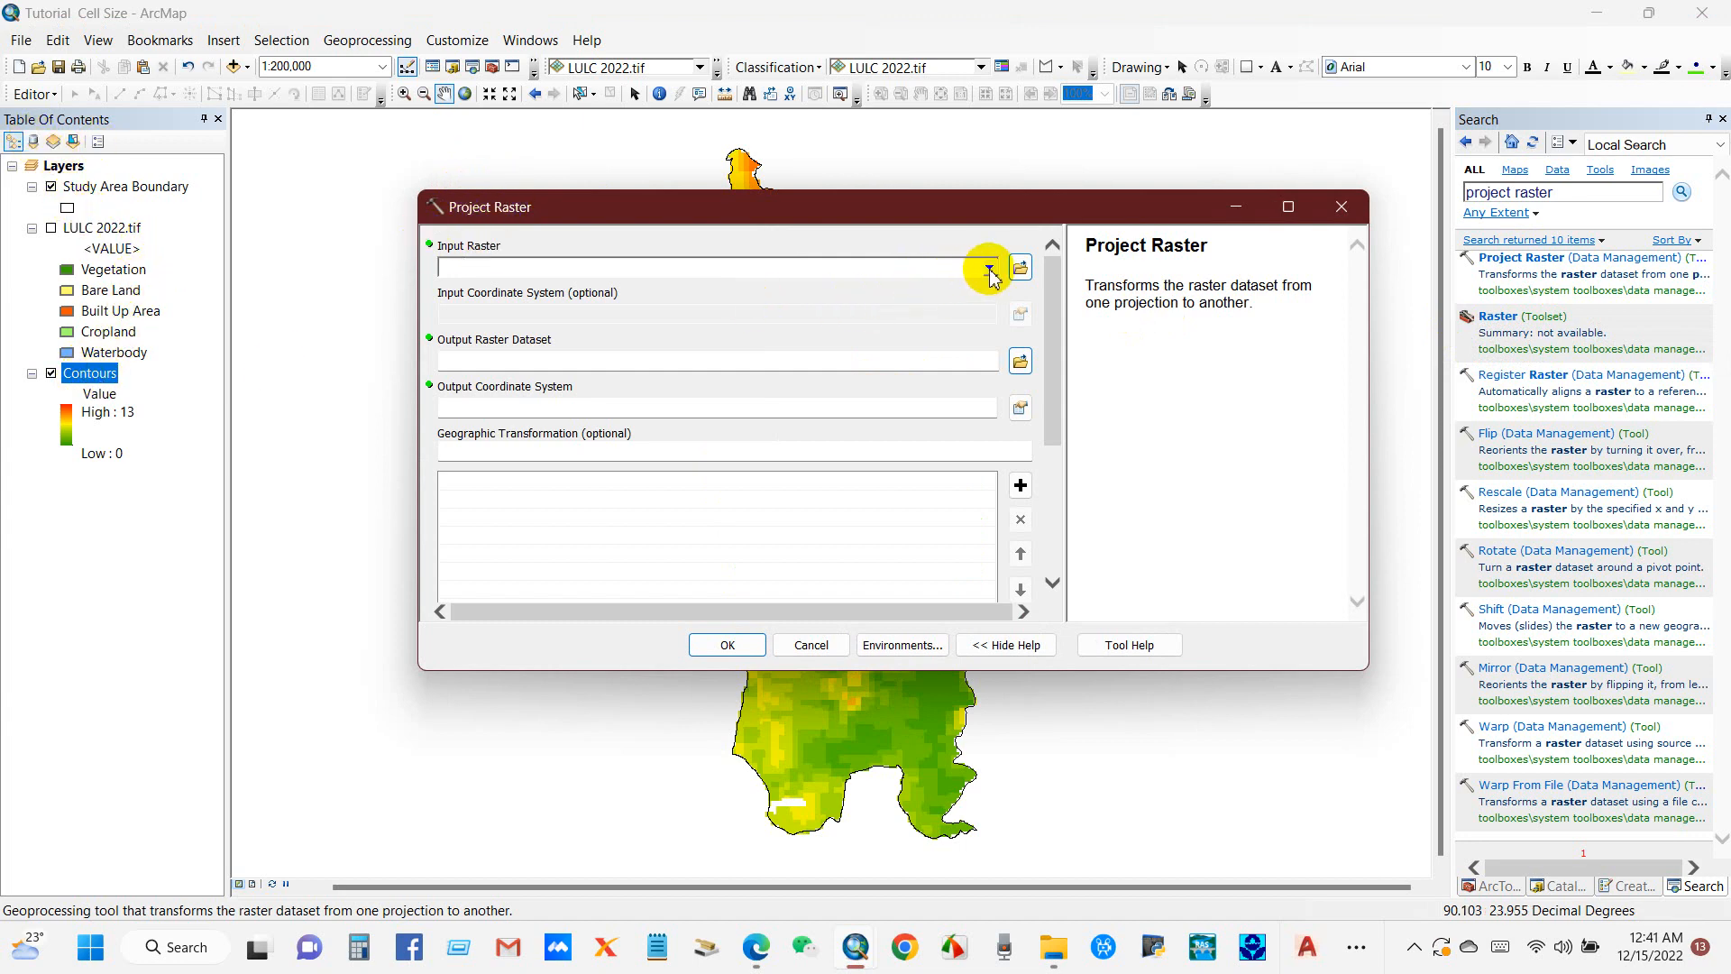
Set Contours as the input raster and name the output dataset in Project Raster
{"action": "left_click", "coordinate": [988, 267]}
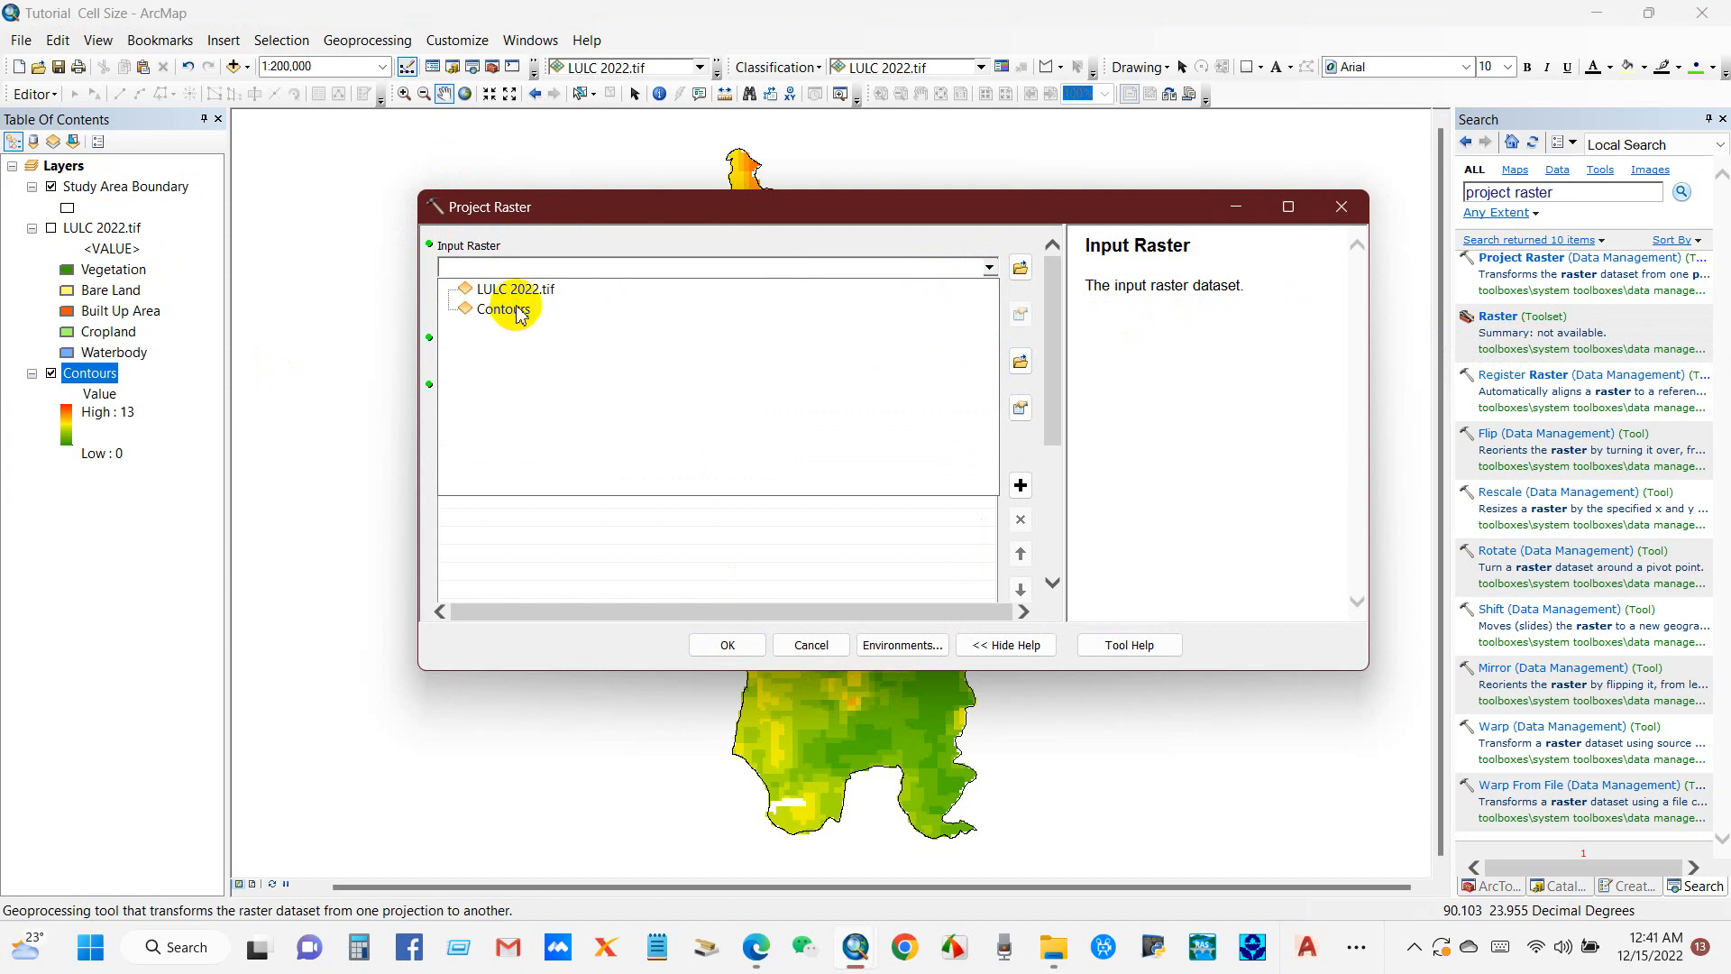
{"action": "left_click", "coordinate": [503, 308]}
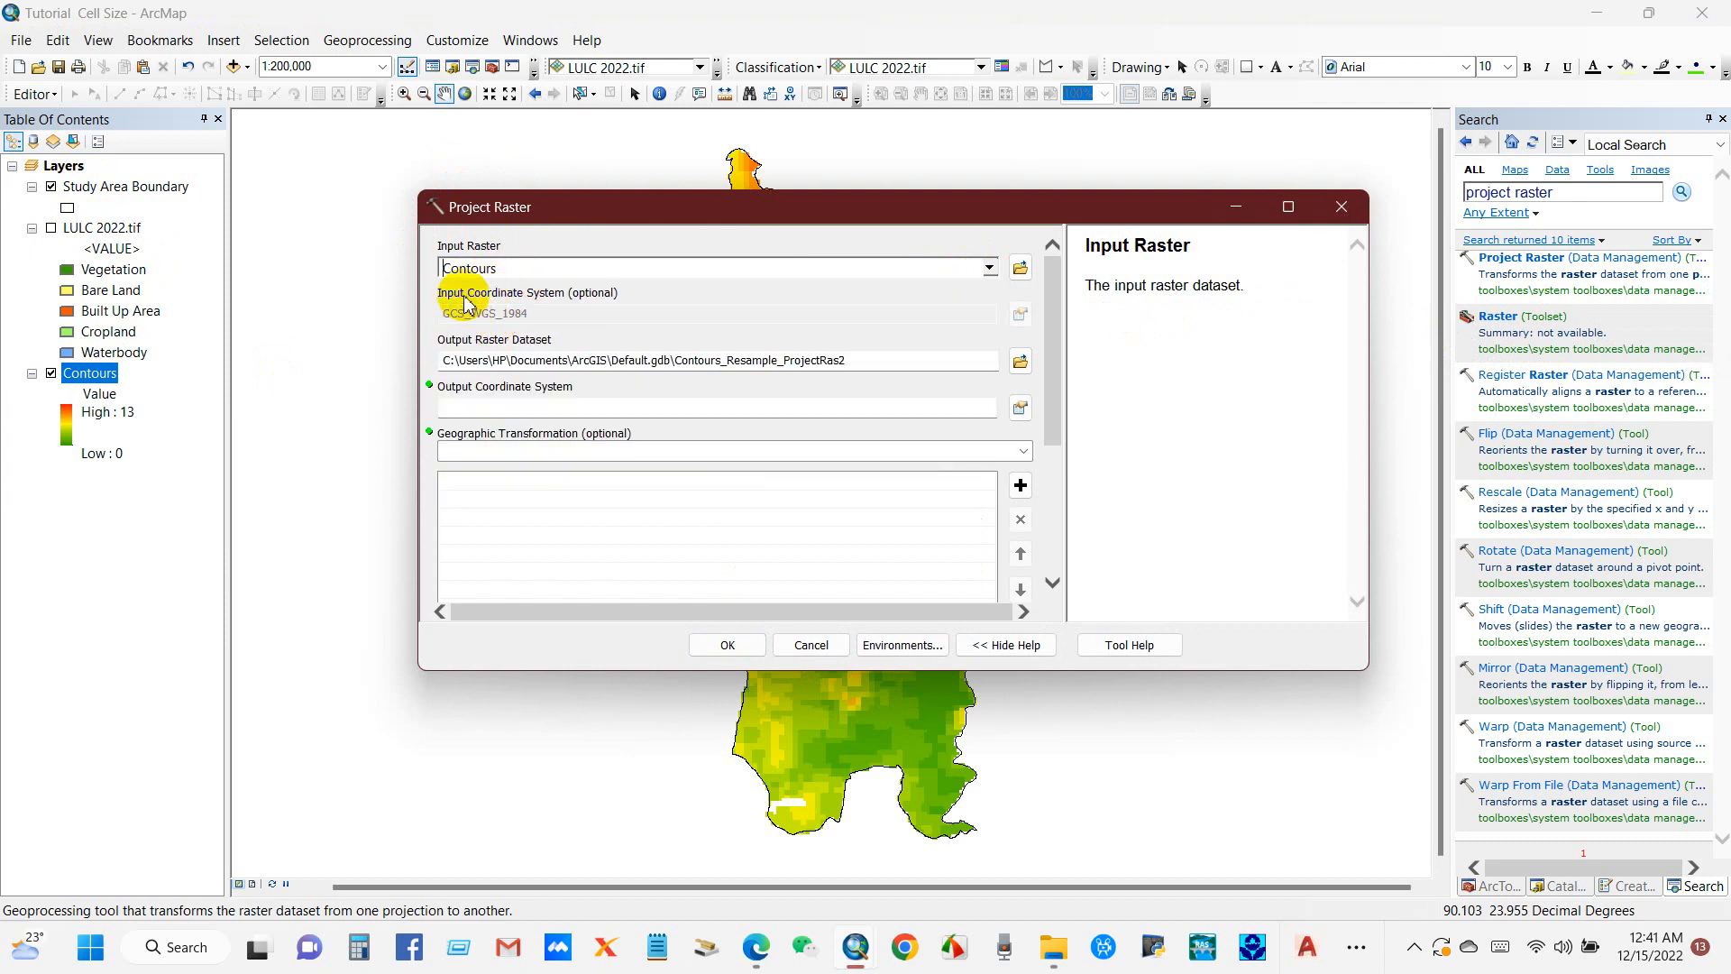
{"action": "mouse_move", "coordinate": [534, 323]}
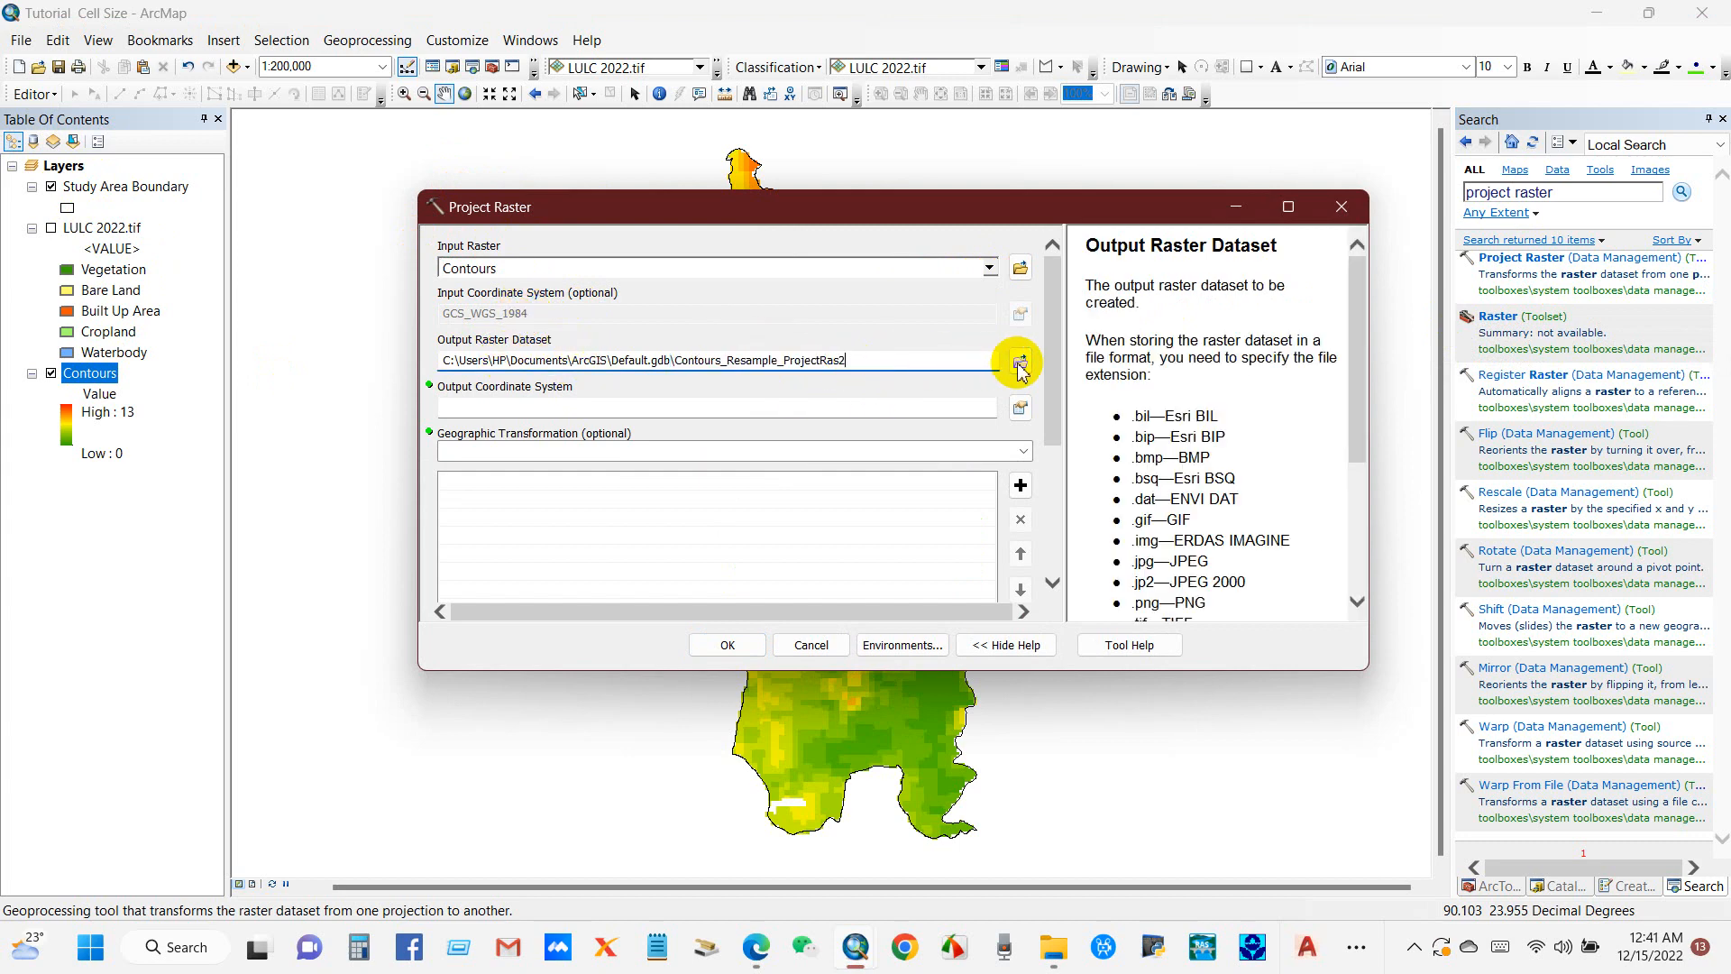
{"action": "left_click", "coordinate": [1017, 360]}
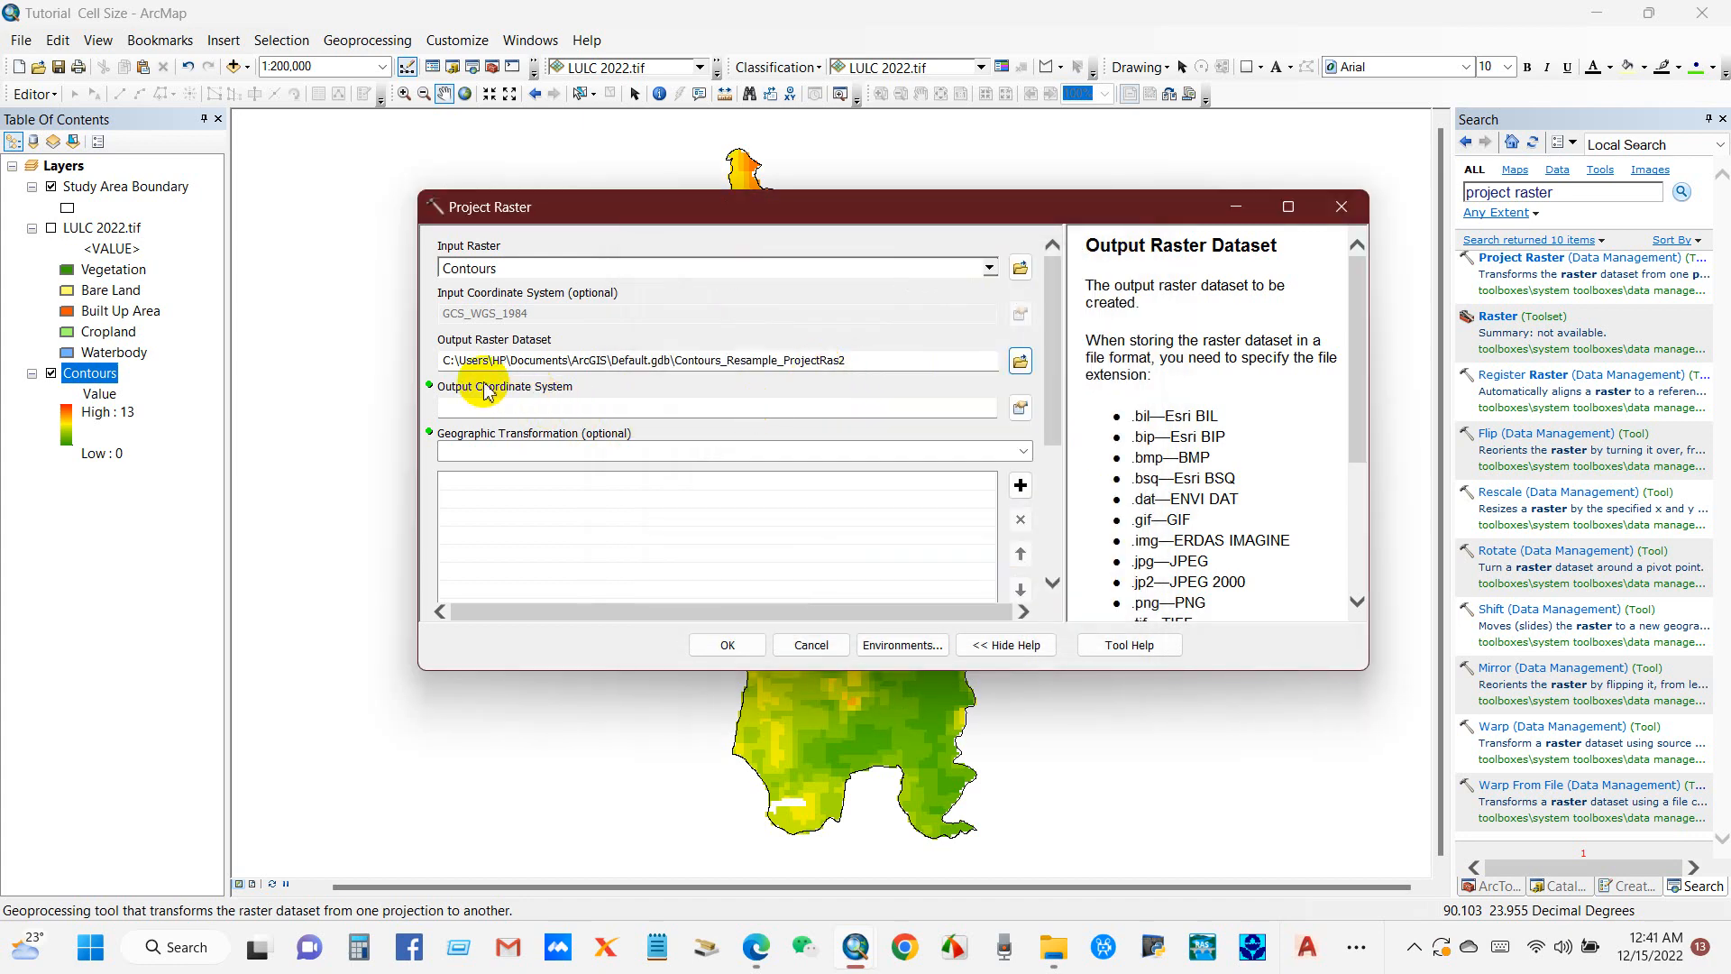
{"action": "mouse_move", "coordinate": [983, 442]}
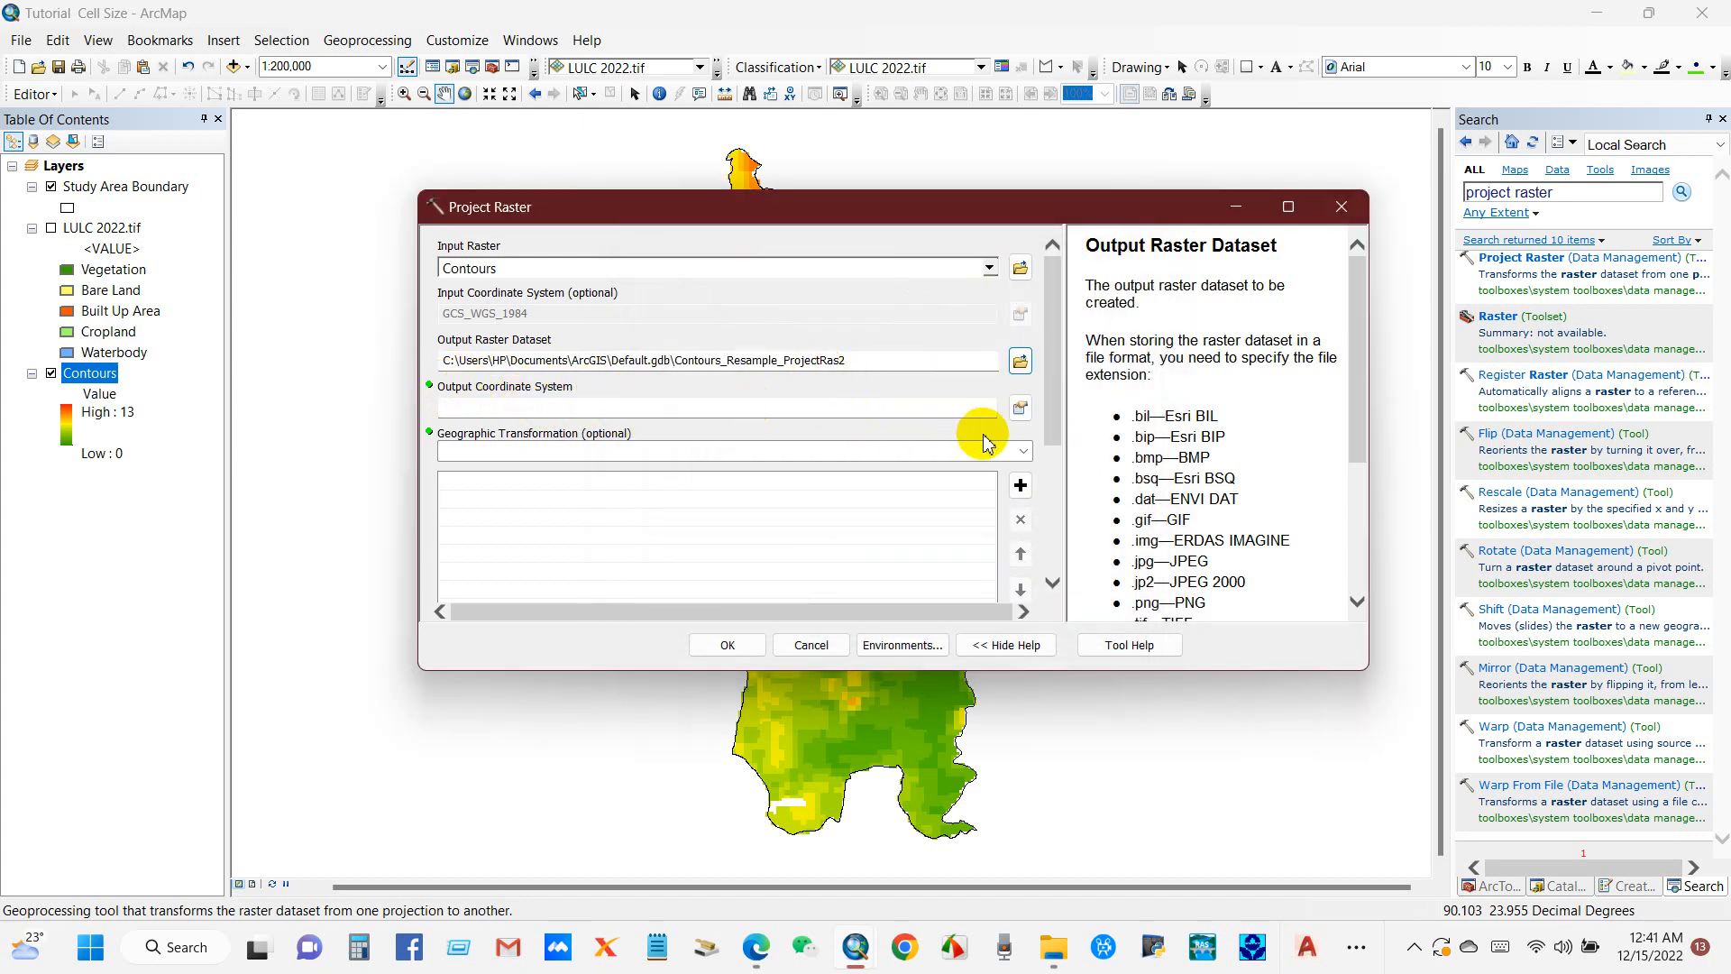
{"action": "left_click", "coordinate": [1016, 407]}
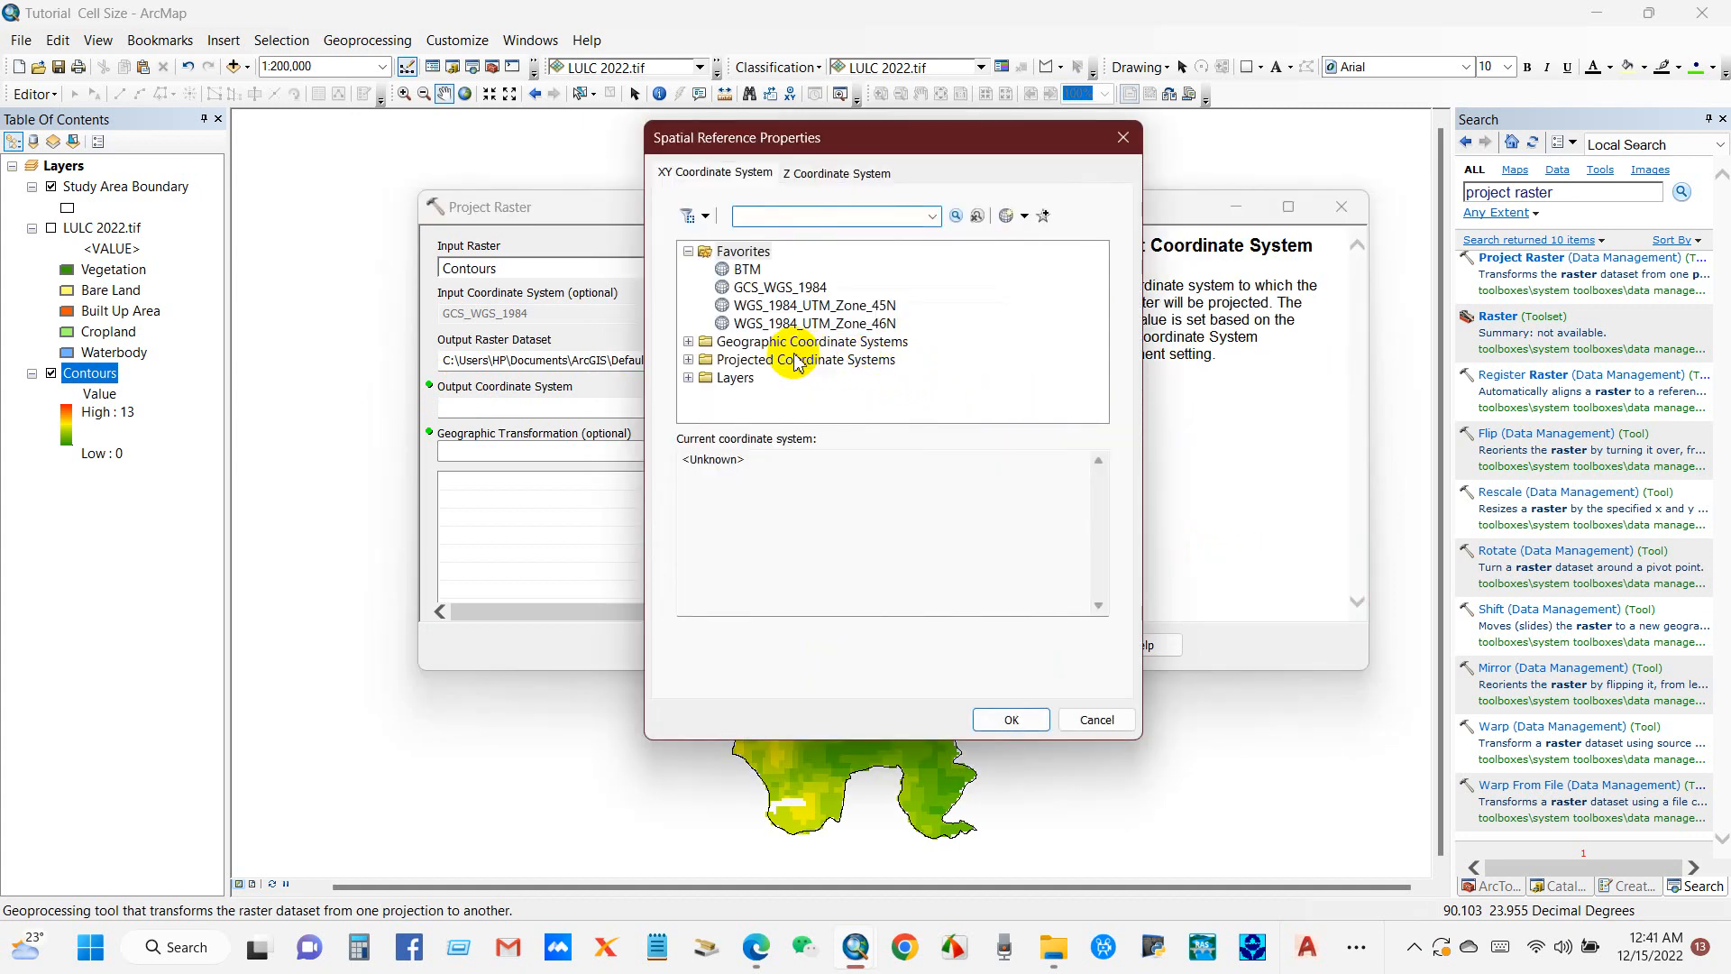
Choose WGS 1984 UTM Zone 46N from Projected Coordinate Systems > UTM > WGS 1984 as output coordinate system
{"action": "left_click", "coordinate": [804, 359]}
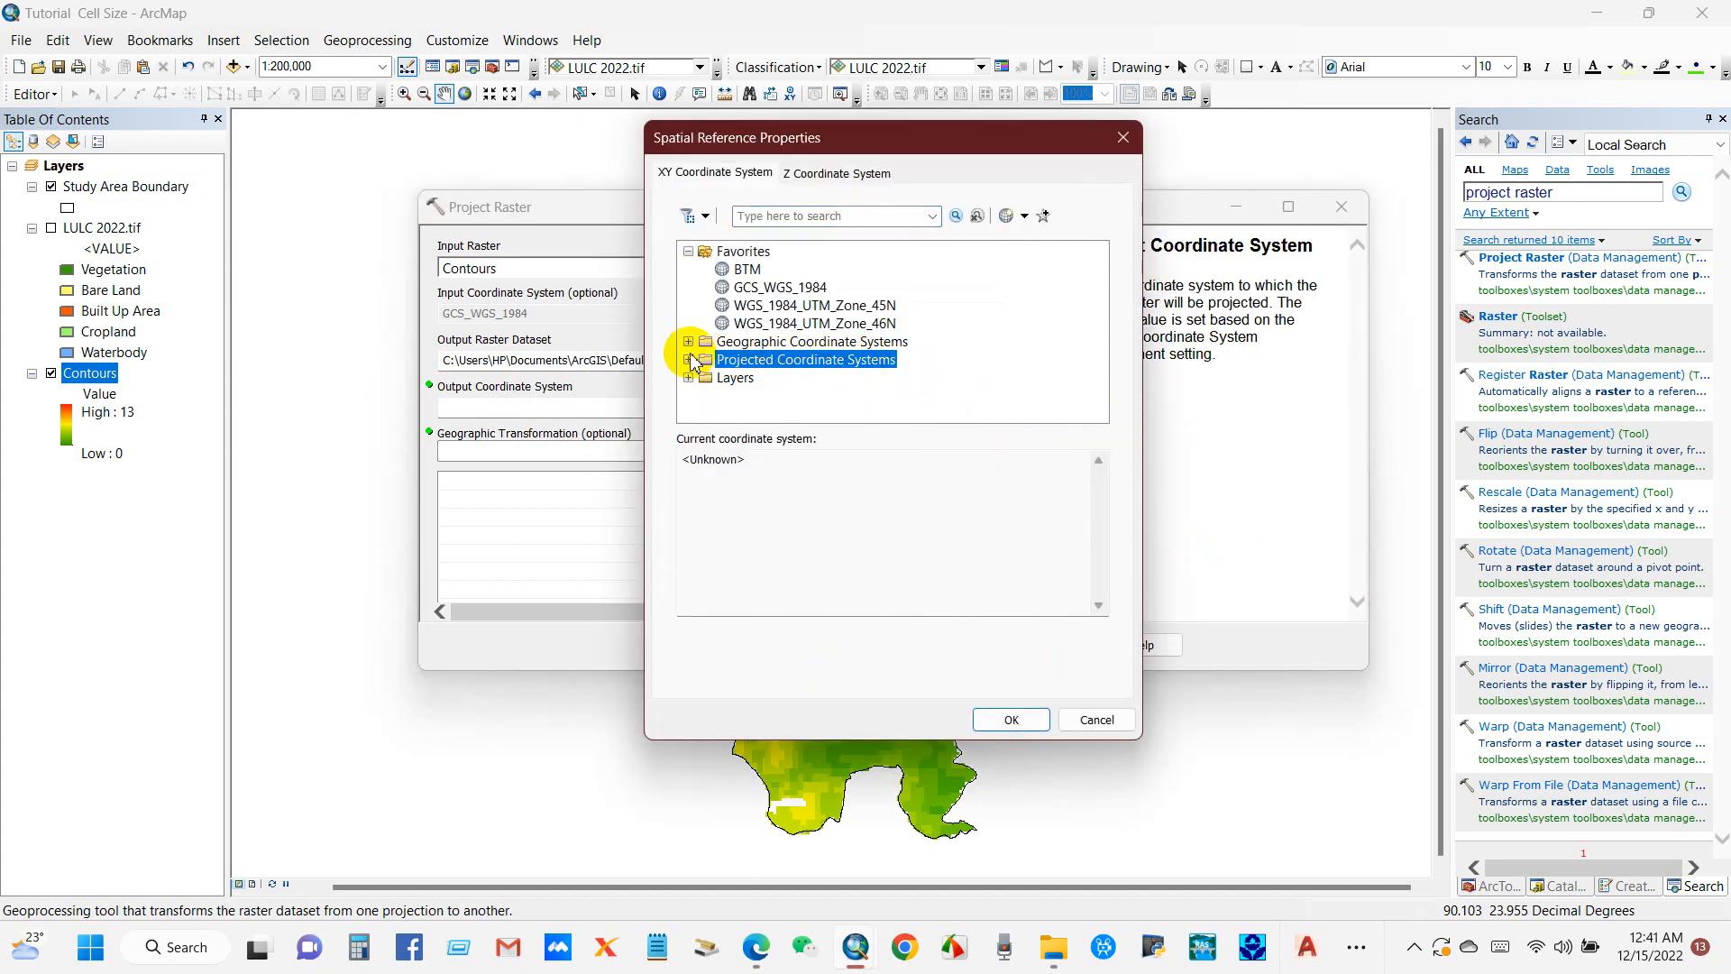
{"action": "left_click", "coordinate": [689, 361]}
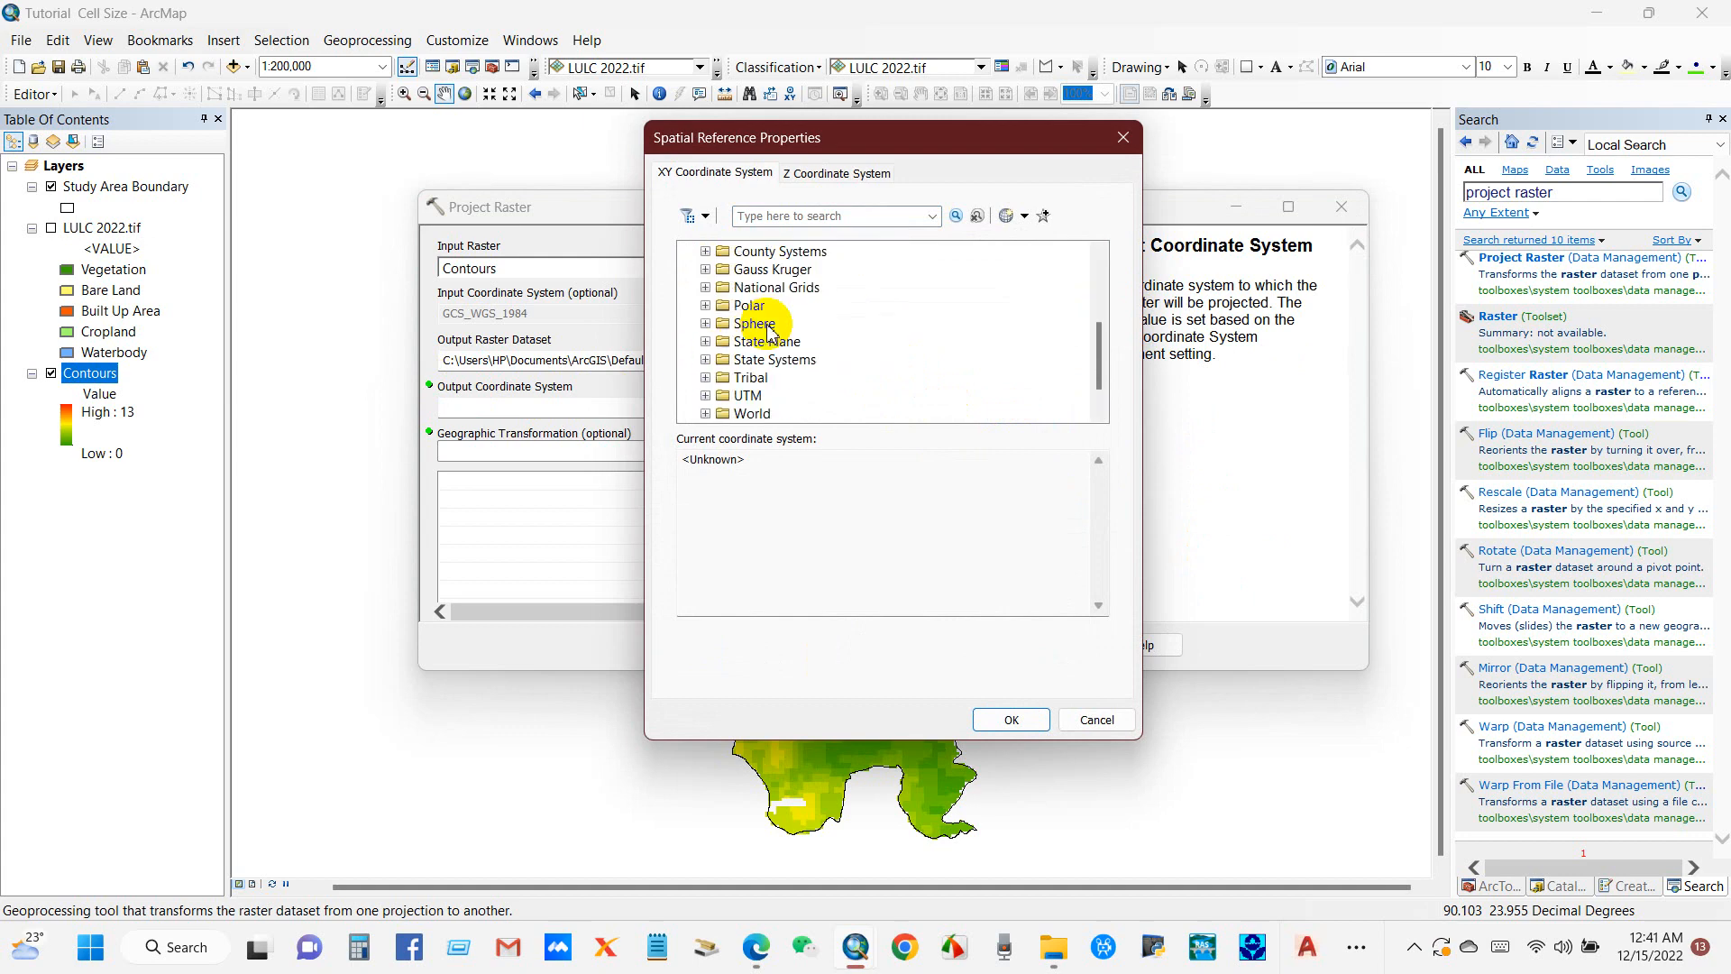
{"action": "scroll", "scroll_direction": "down", "scroll_amount": 3}
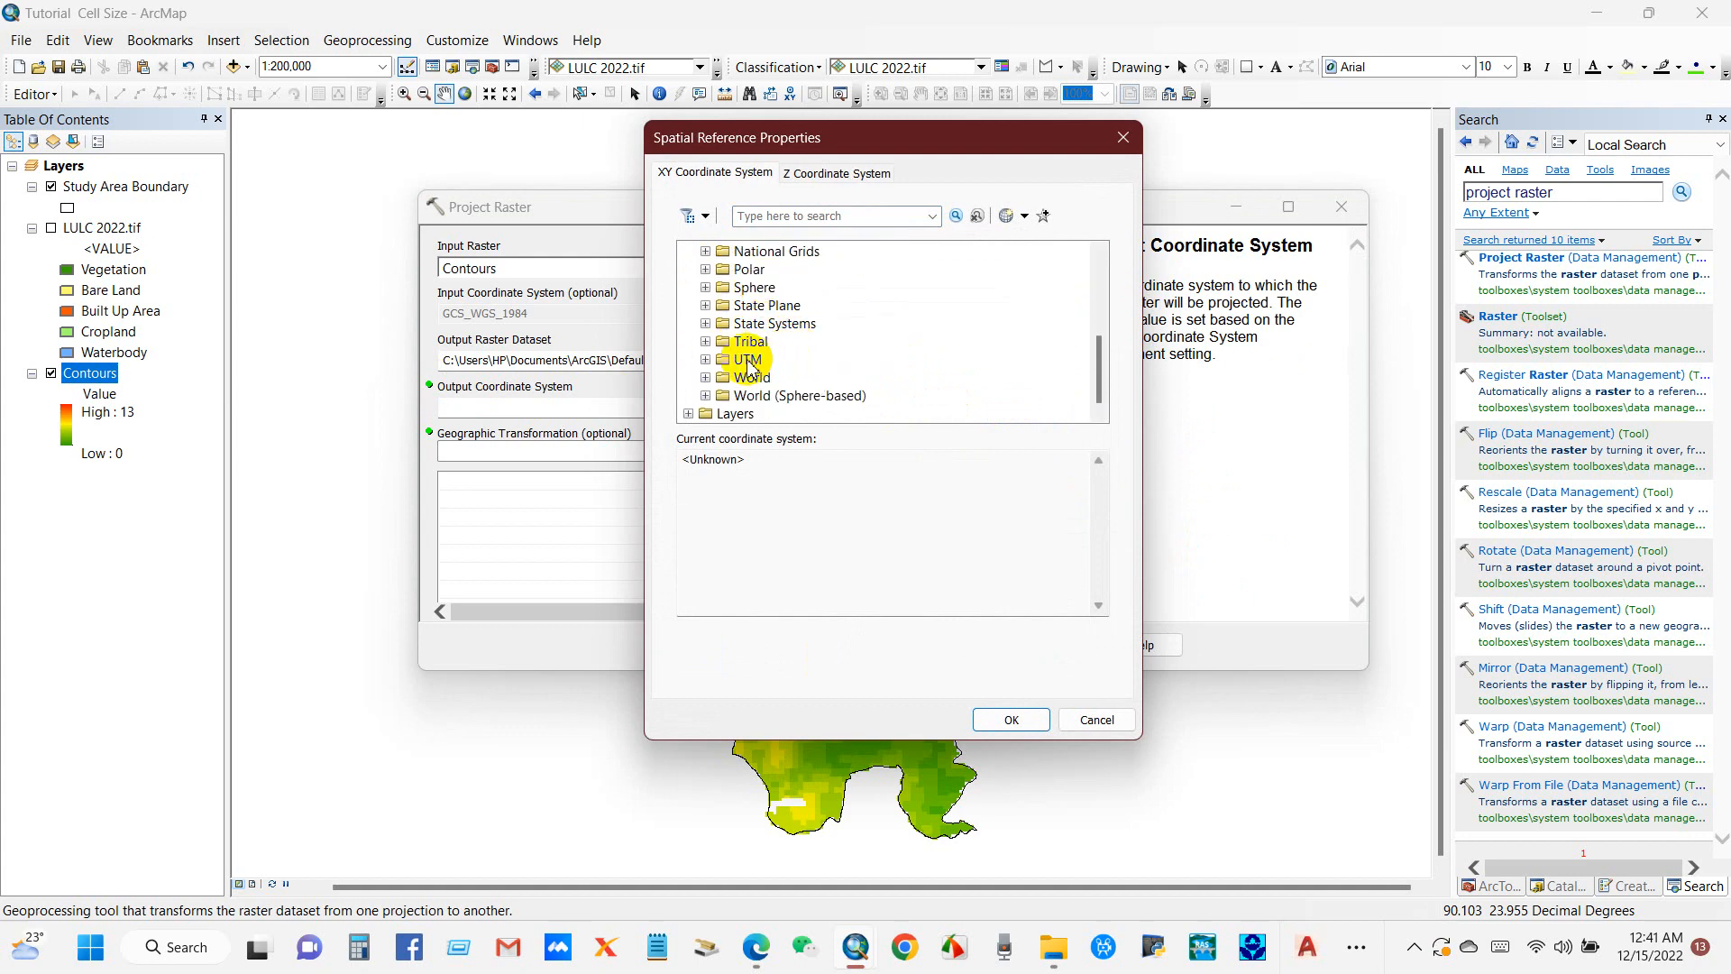
{"action": "left_click", "coordinate": [748, 359]}
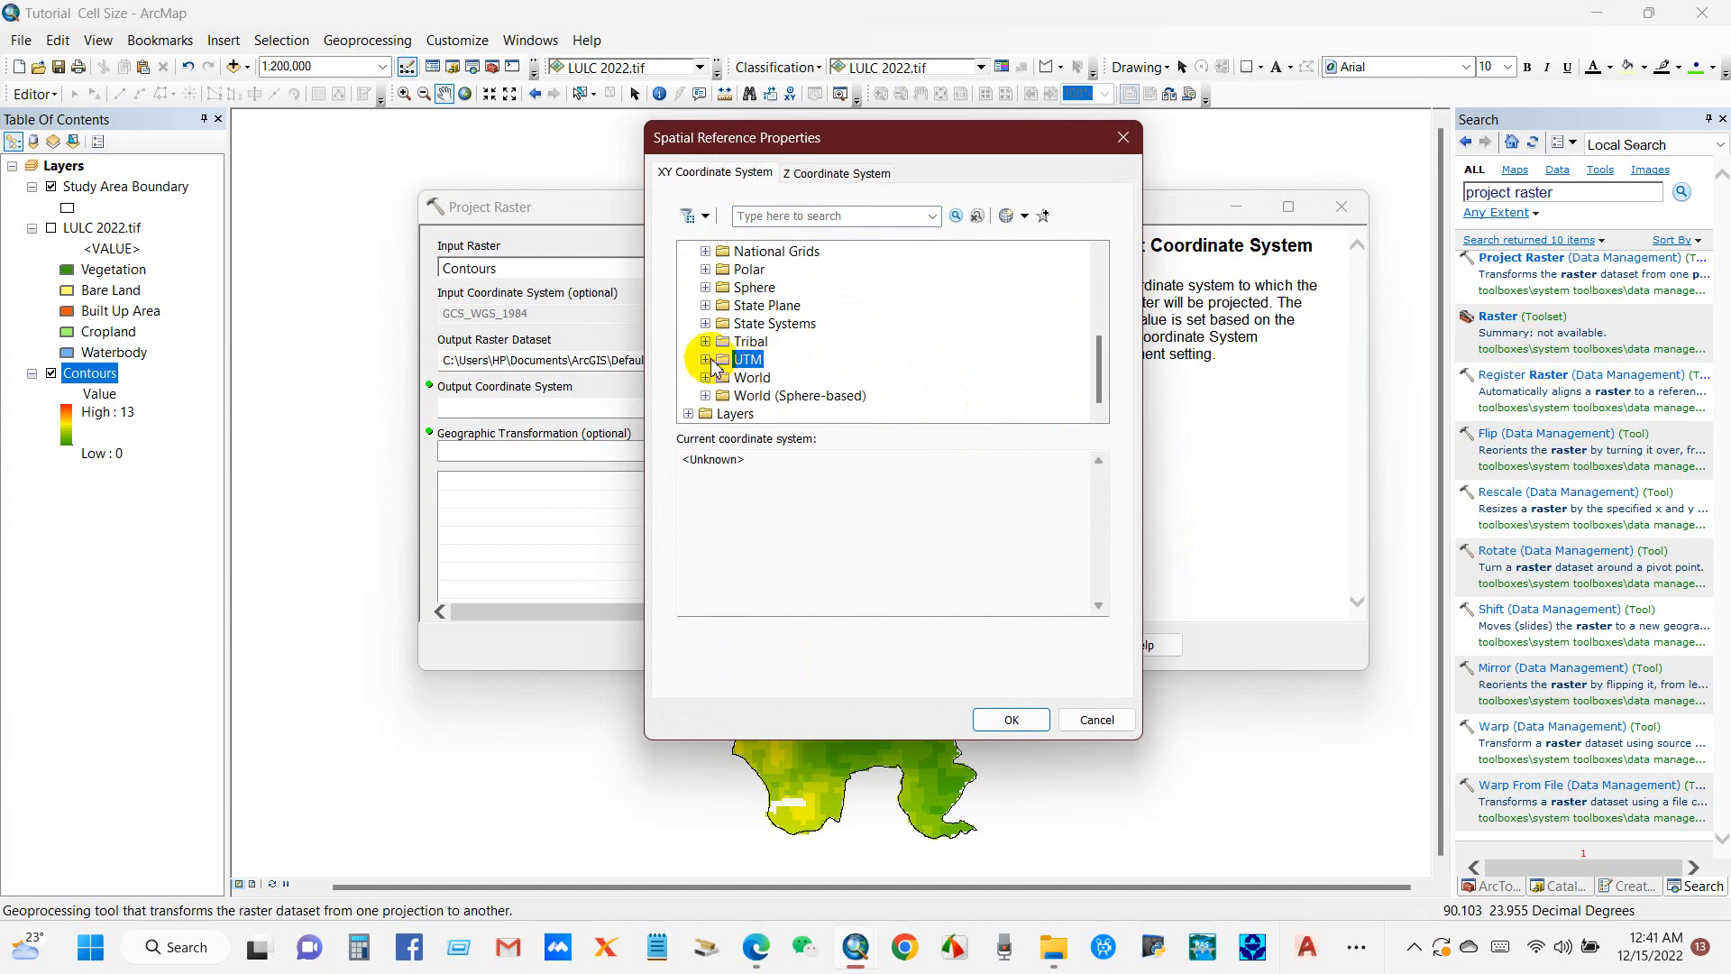
{"action": "left_click", "coordinate": [705, 358]}
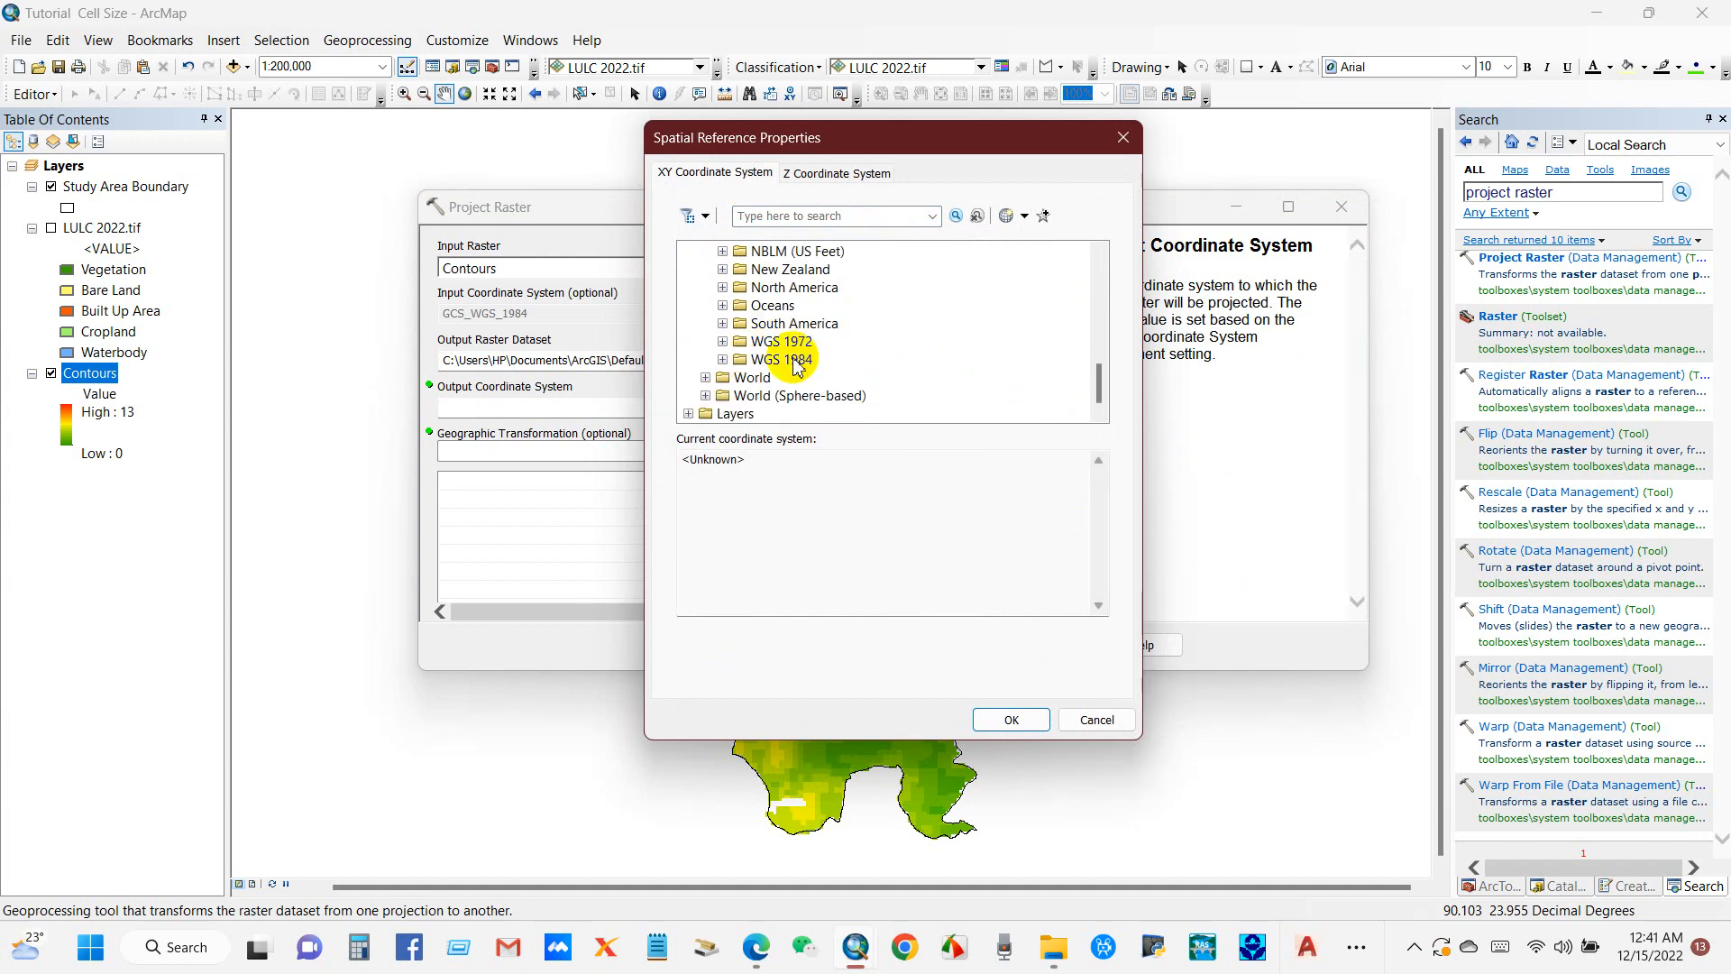
{"action": "left_click", "coordinate": [781, 359]}
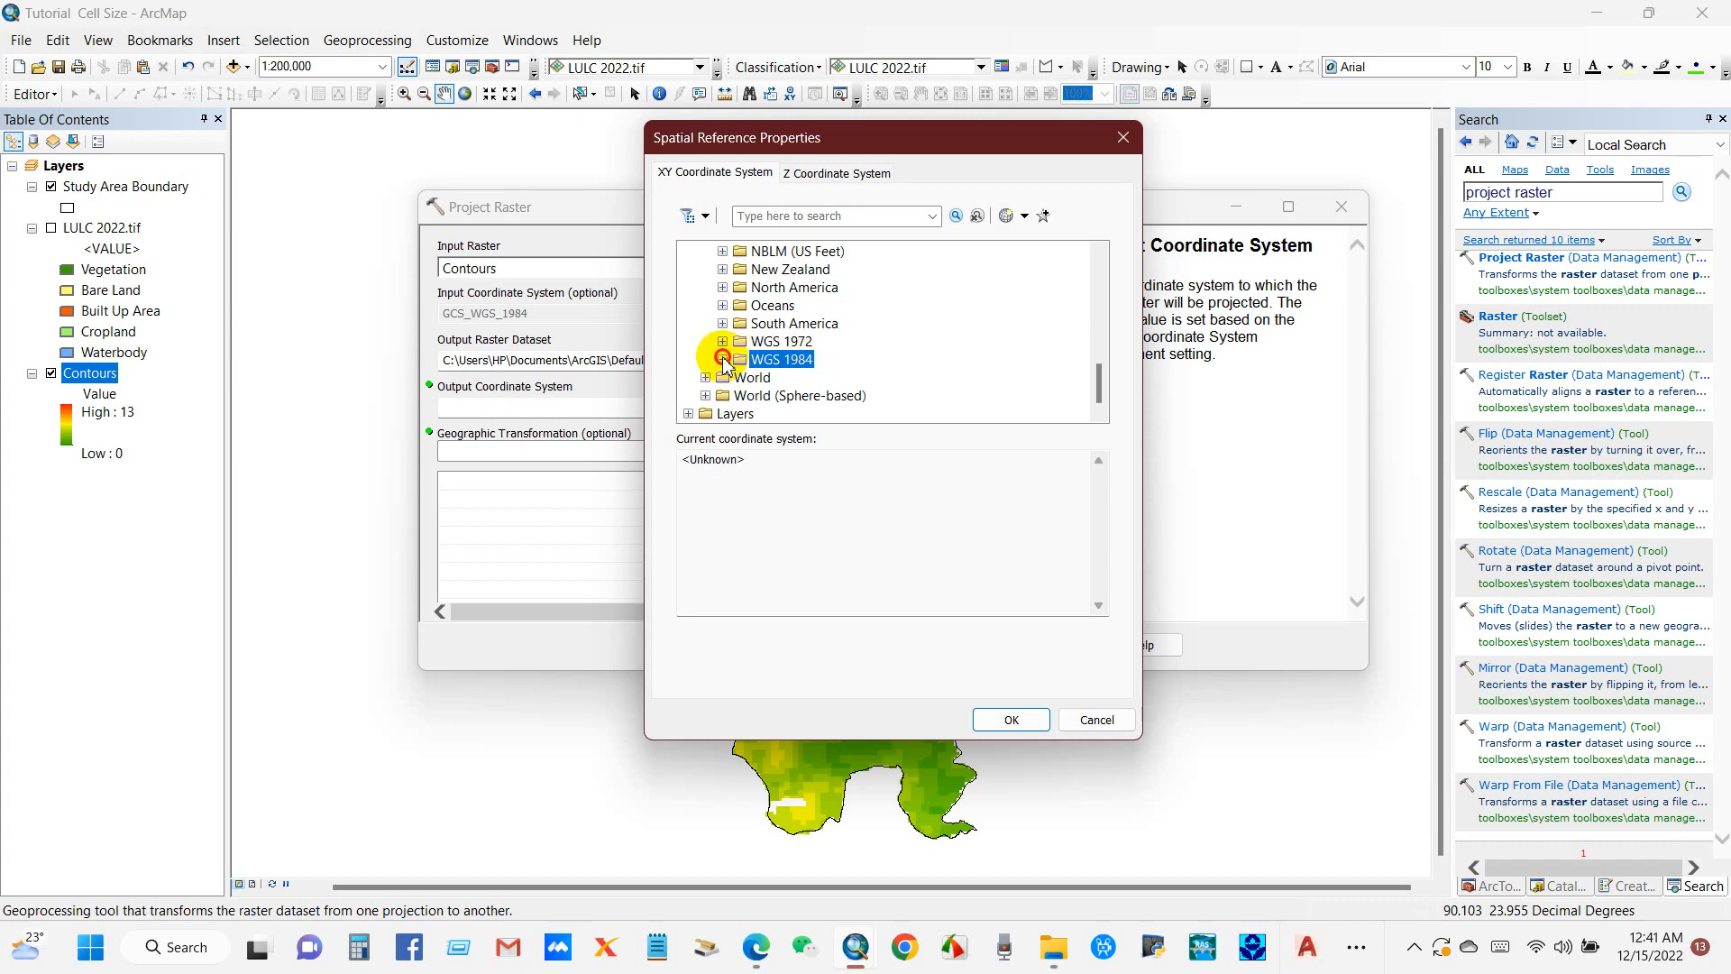
{"action": "left_click", "coordinate": [721, 323]}
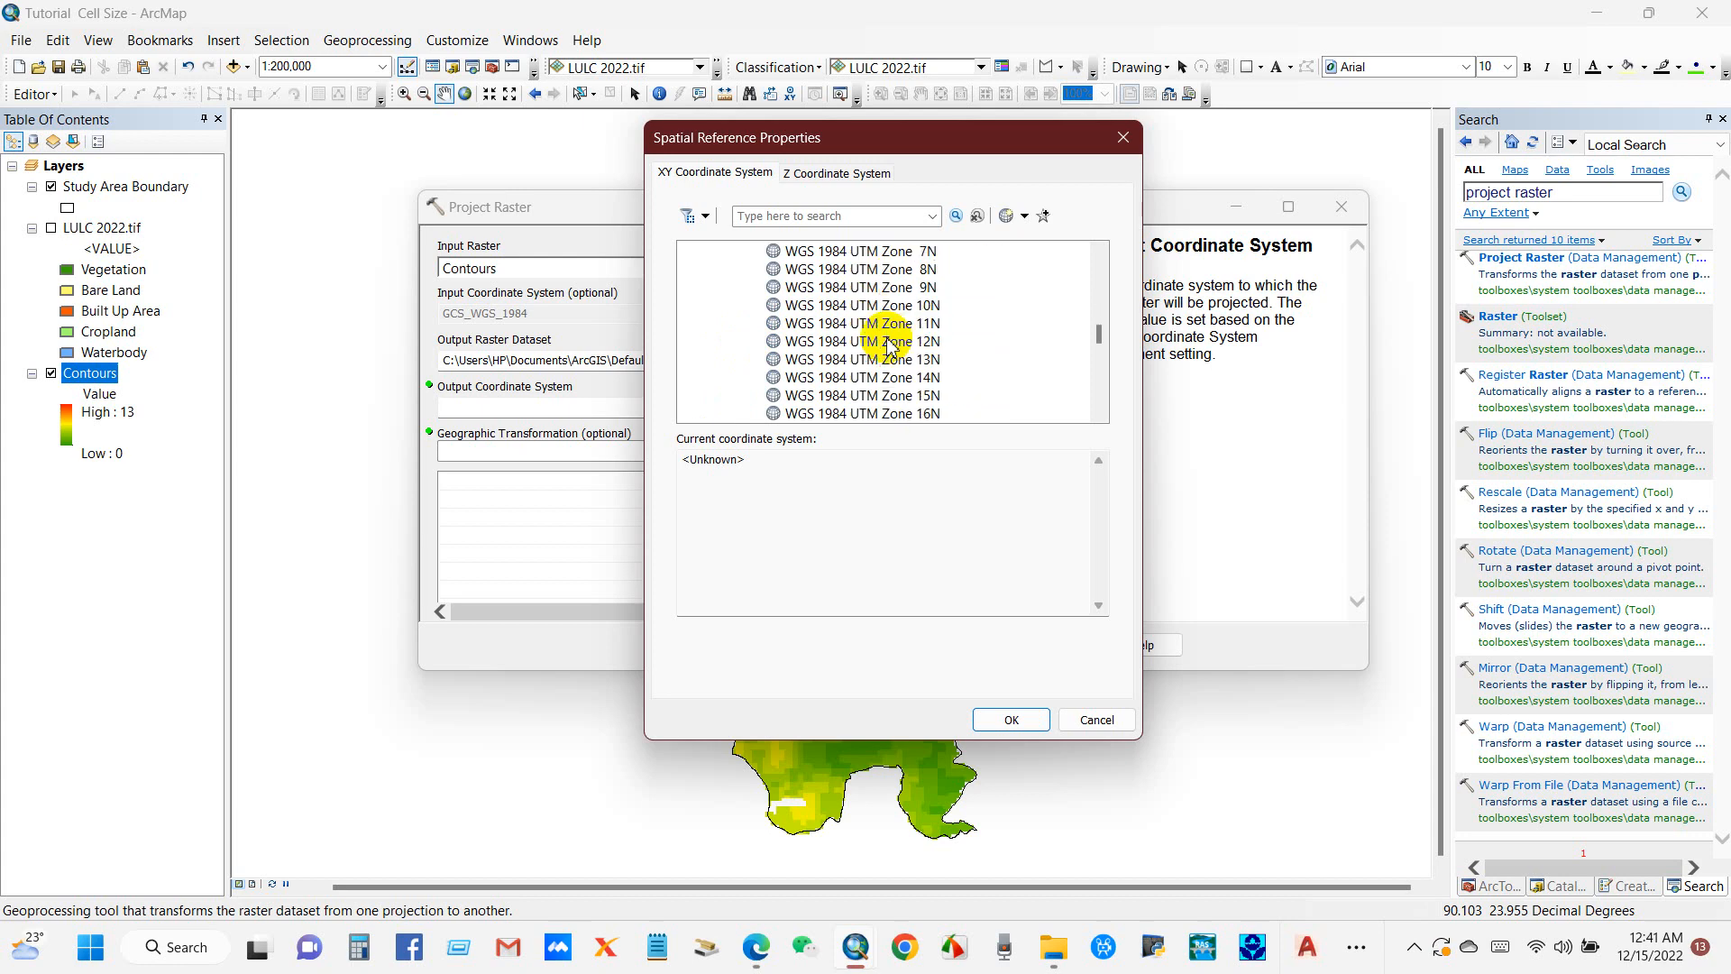
{"action": "scroll", "scroll_direction": "down", "scroll_amount": 3}
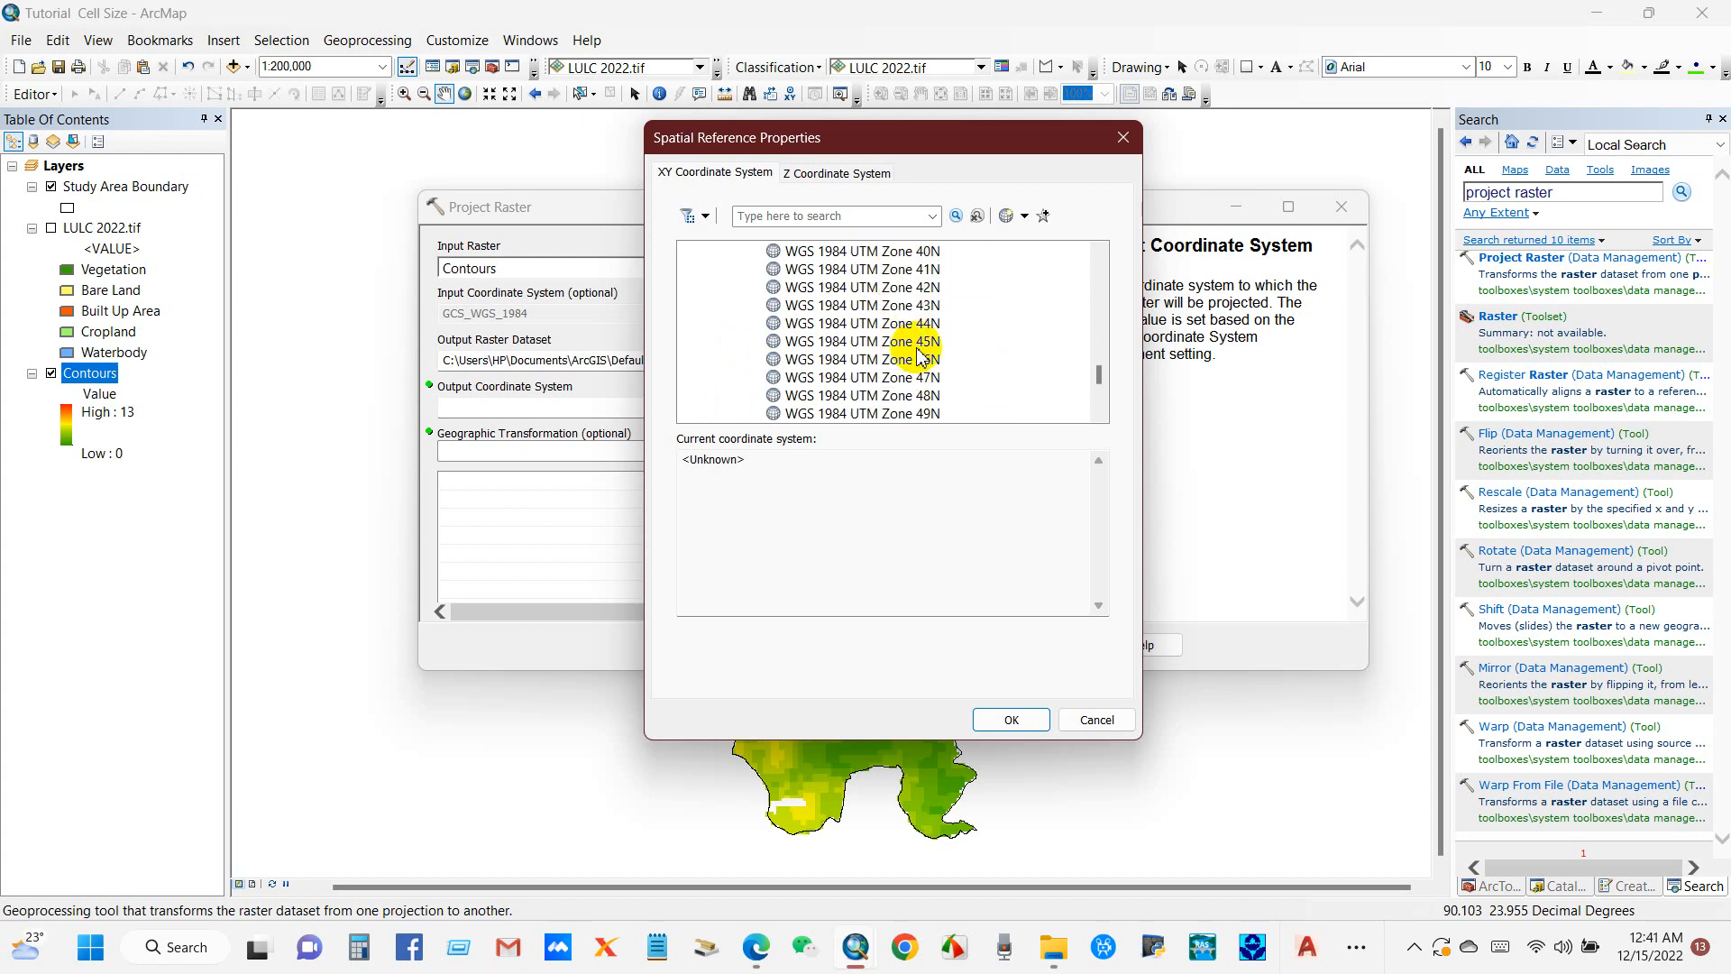
{"action": "left_click", "coordinate": [858, 359]}
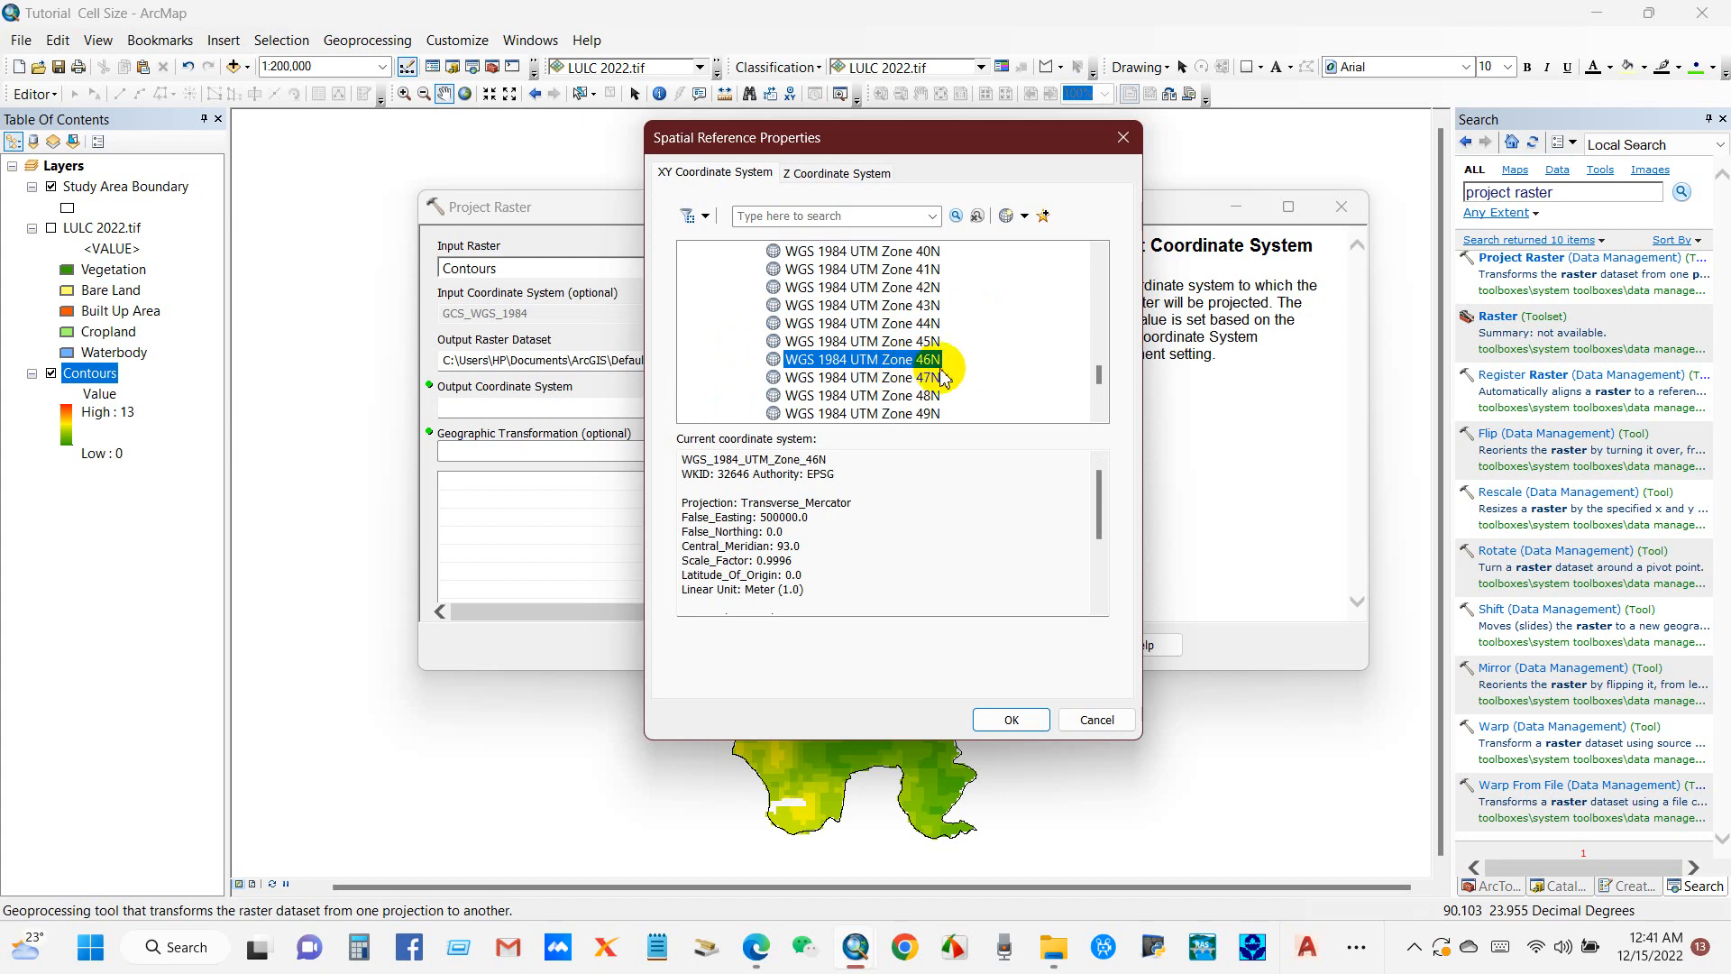
{"action": "mouse_move", "coordinate": [817, 602]}
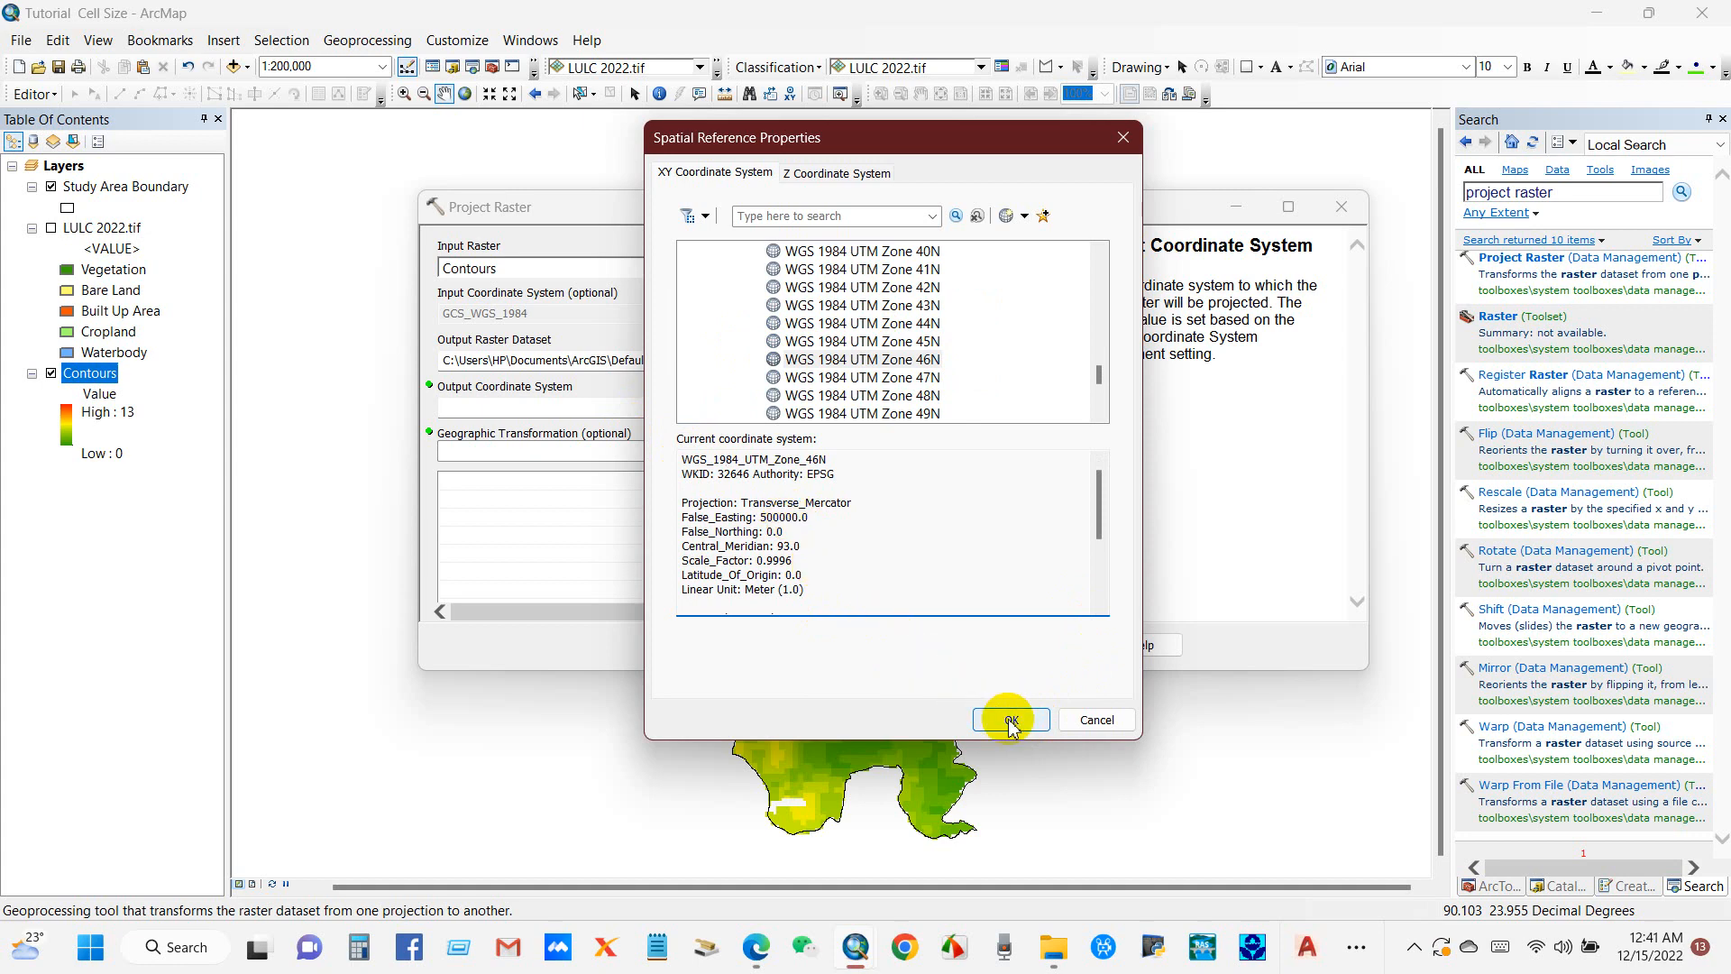
{"action": "left_click", "coordinate": [1008, 719]}
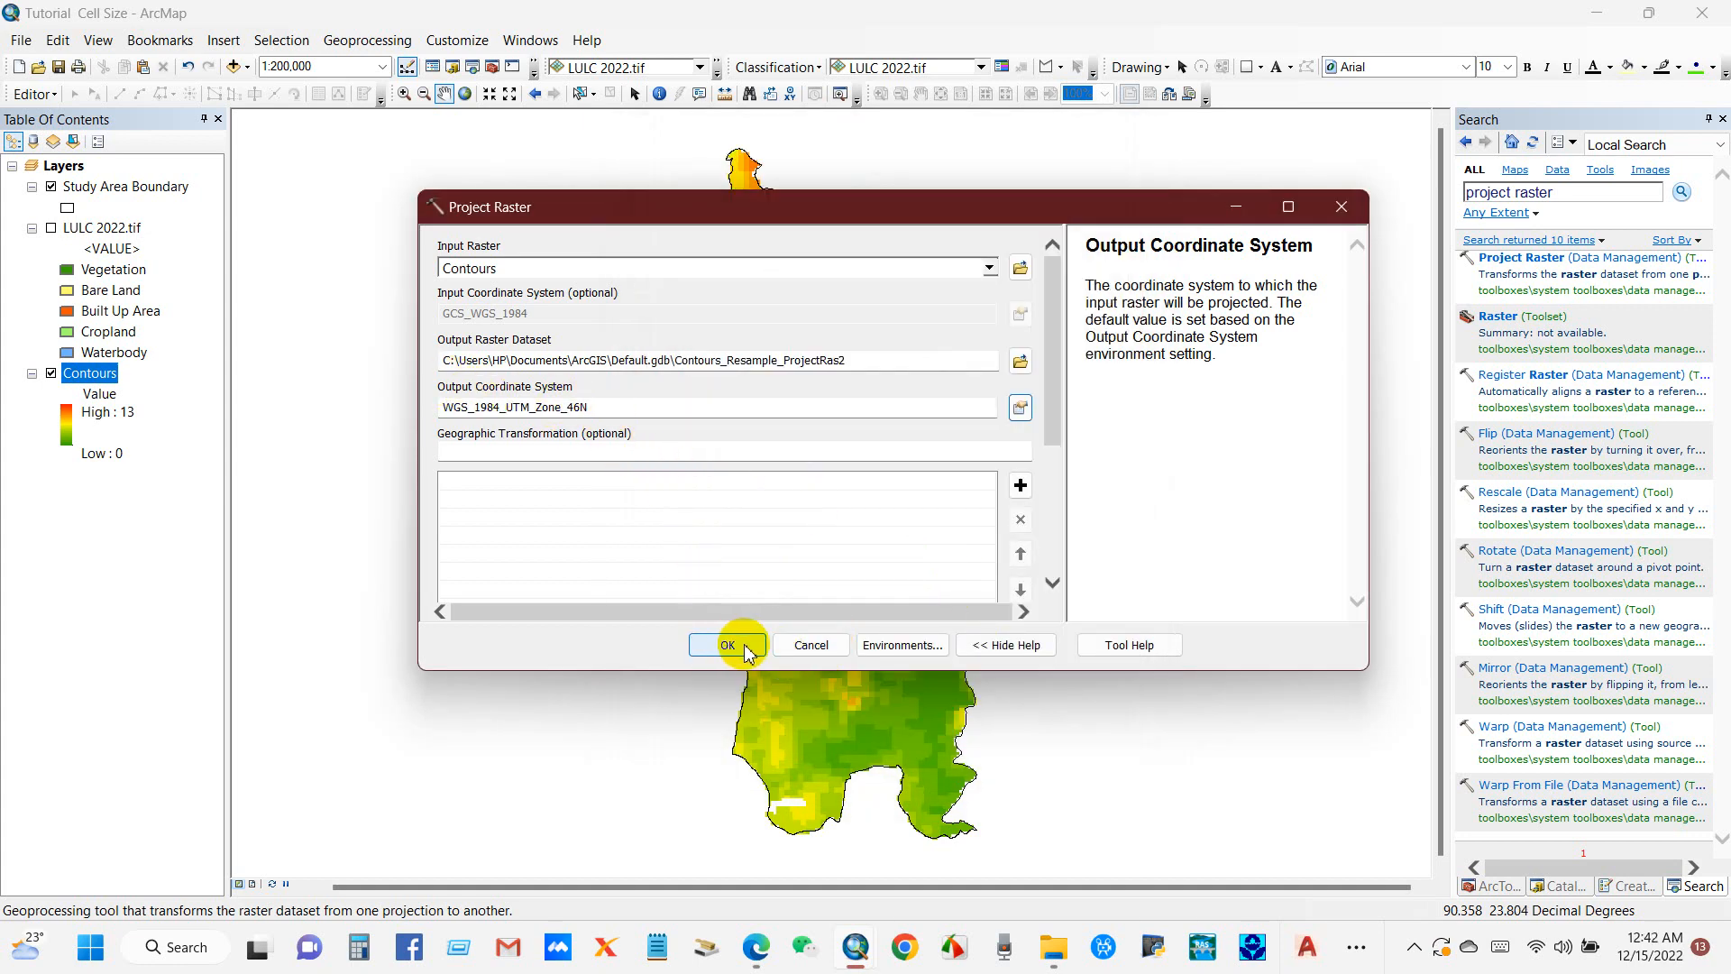
Run Project Raster and name the new reprojected layer Contours
{"action": "left_click", "coordinate": [727, 645]}
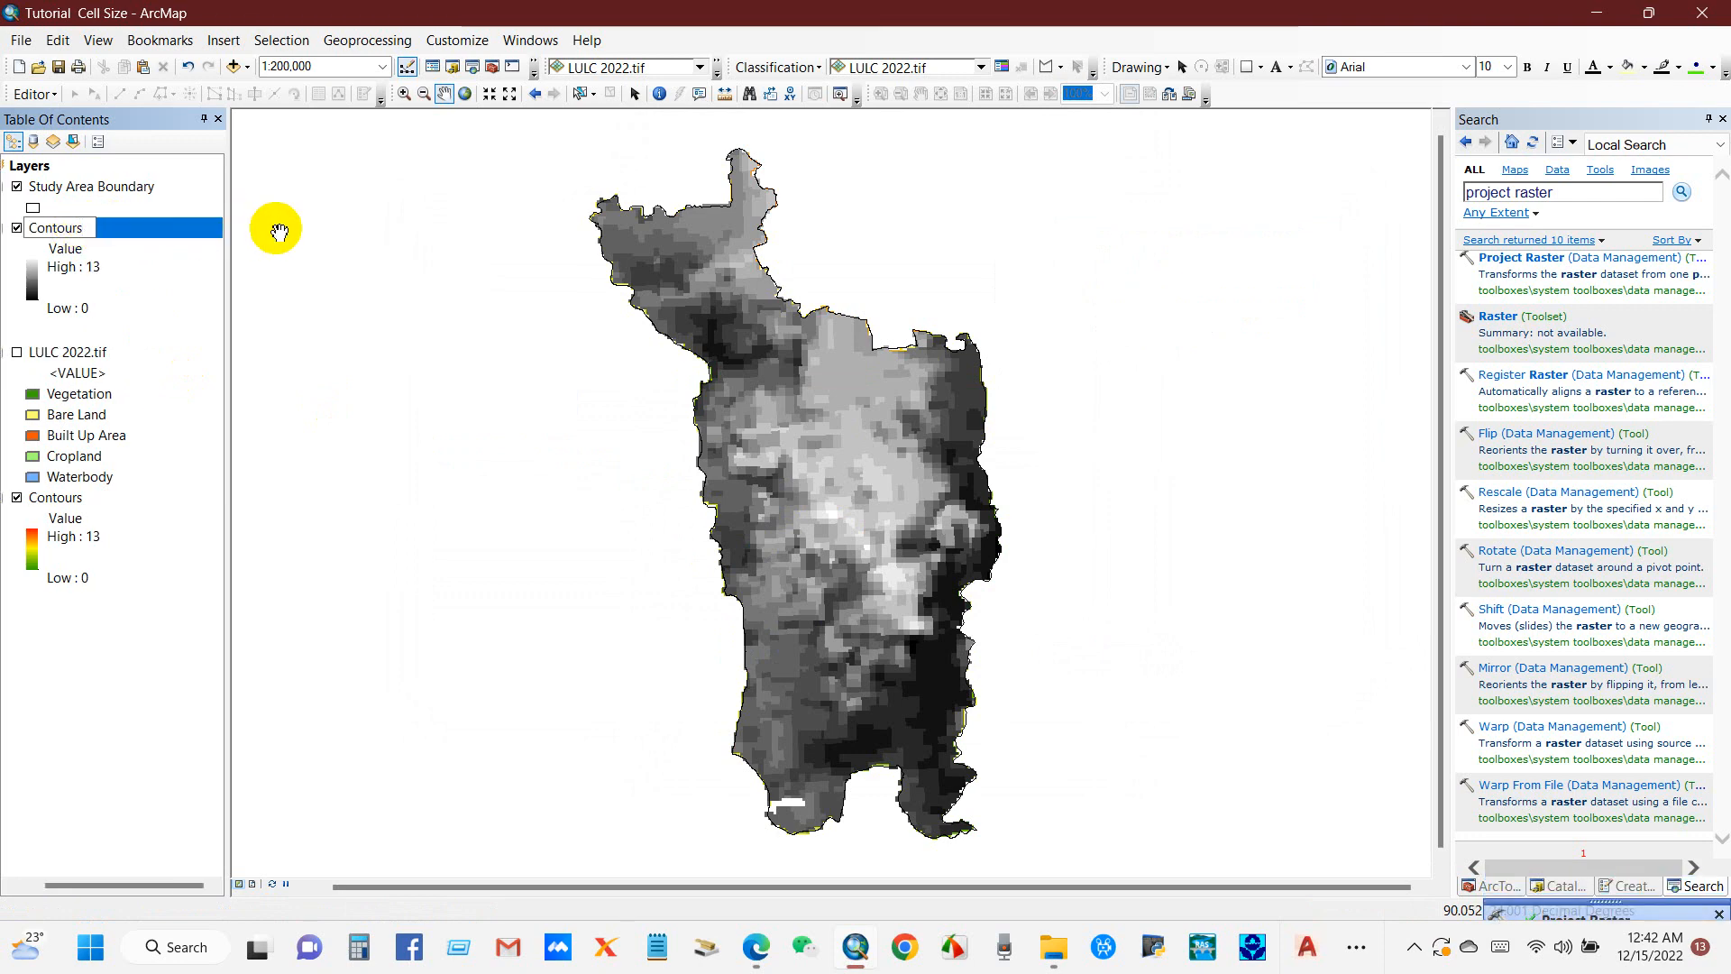
{"action": "left_click", "coordinate": [56, 497]}
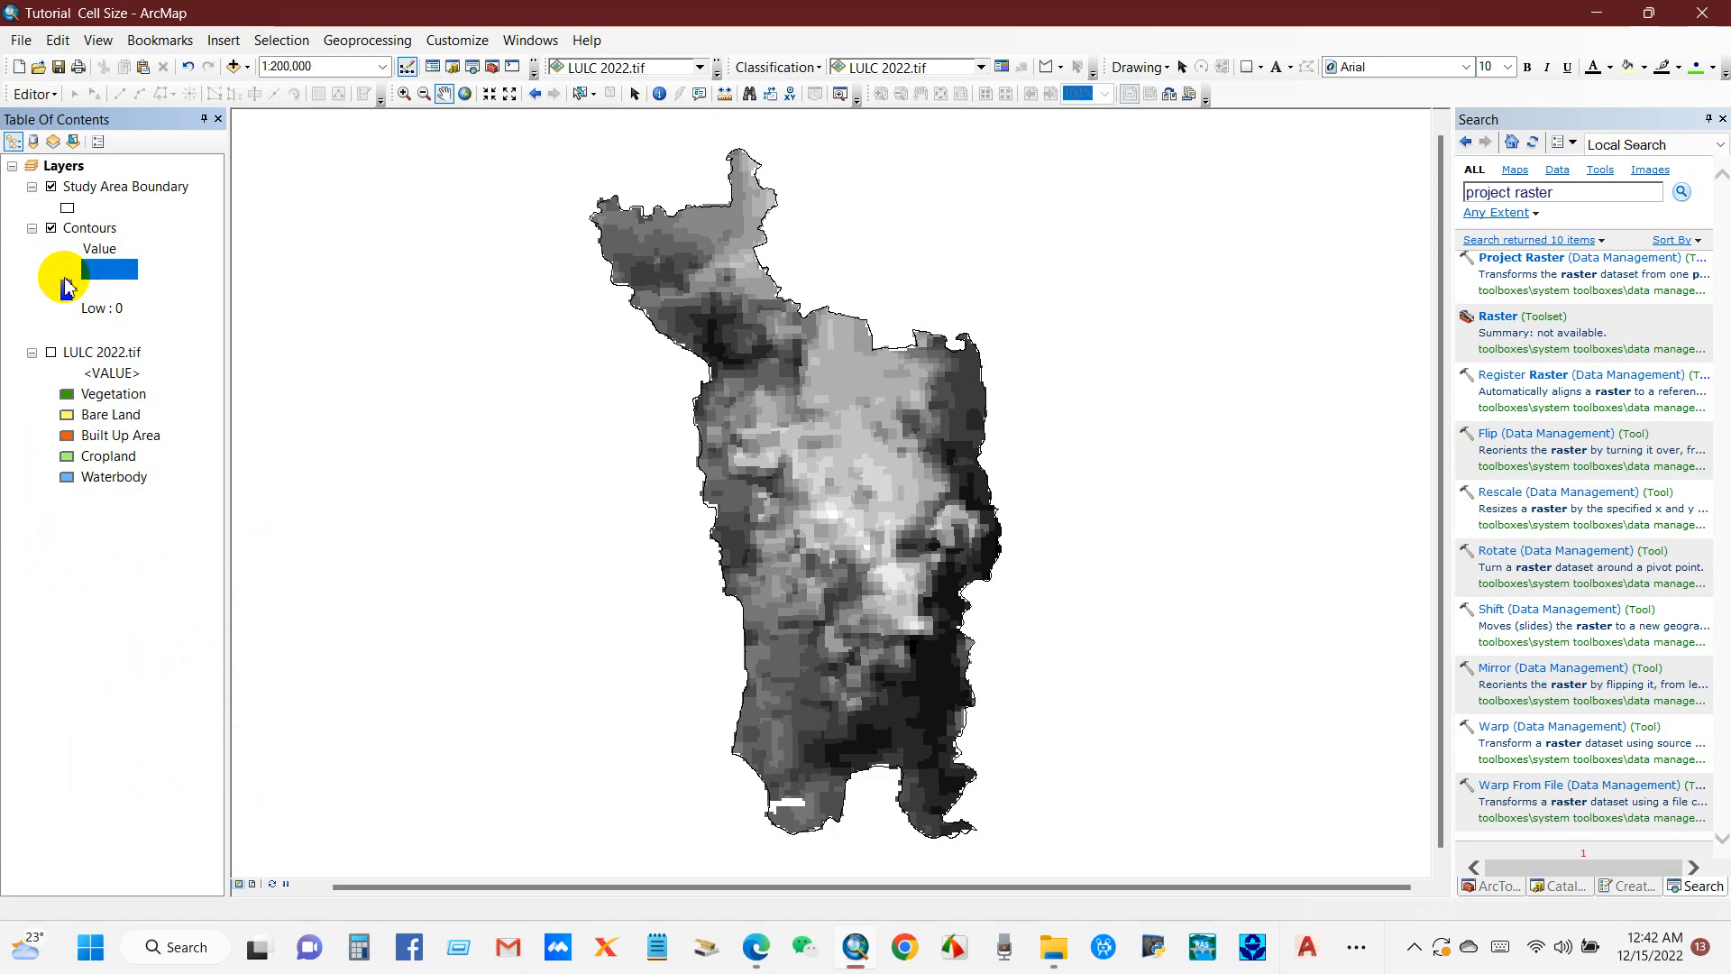
Symbolize the Contours raster with the blue-yellow-orange colour ramp
{"action": "left_click", "coordinate": [272, 351]}
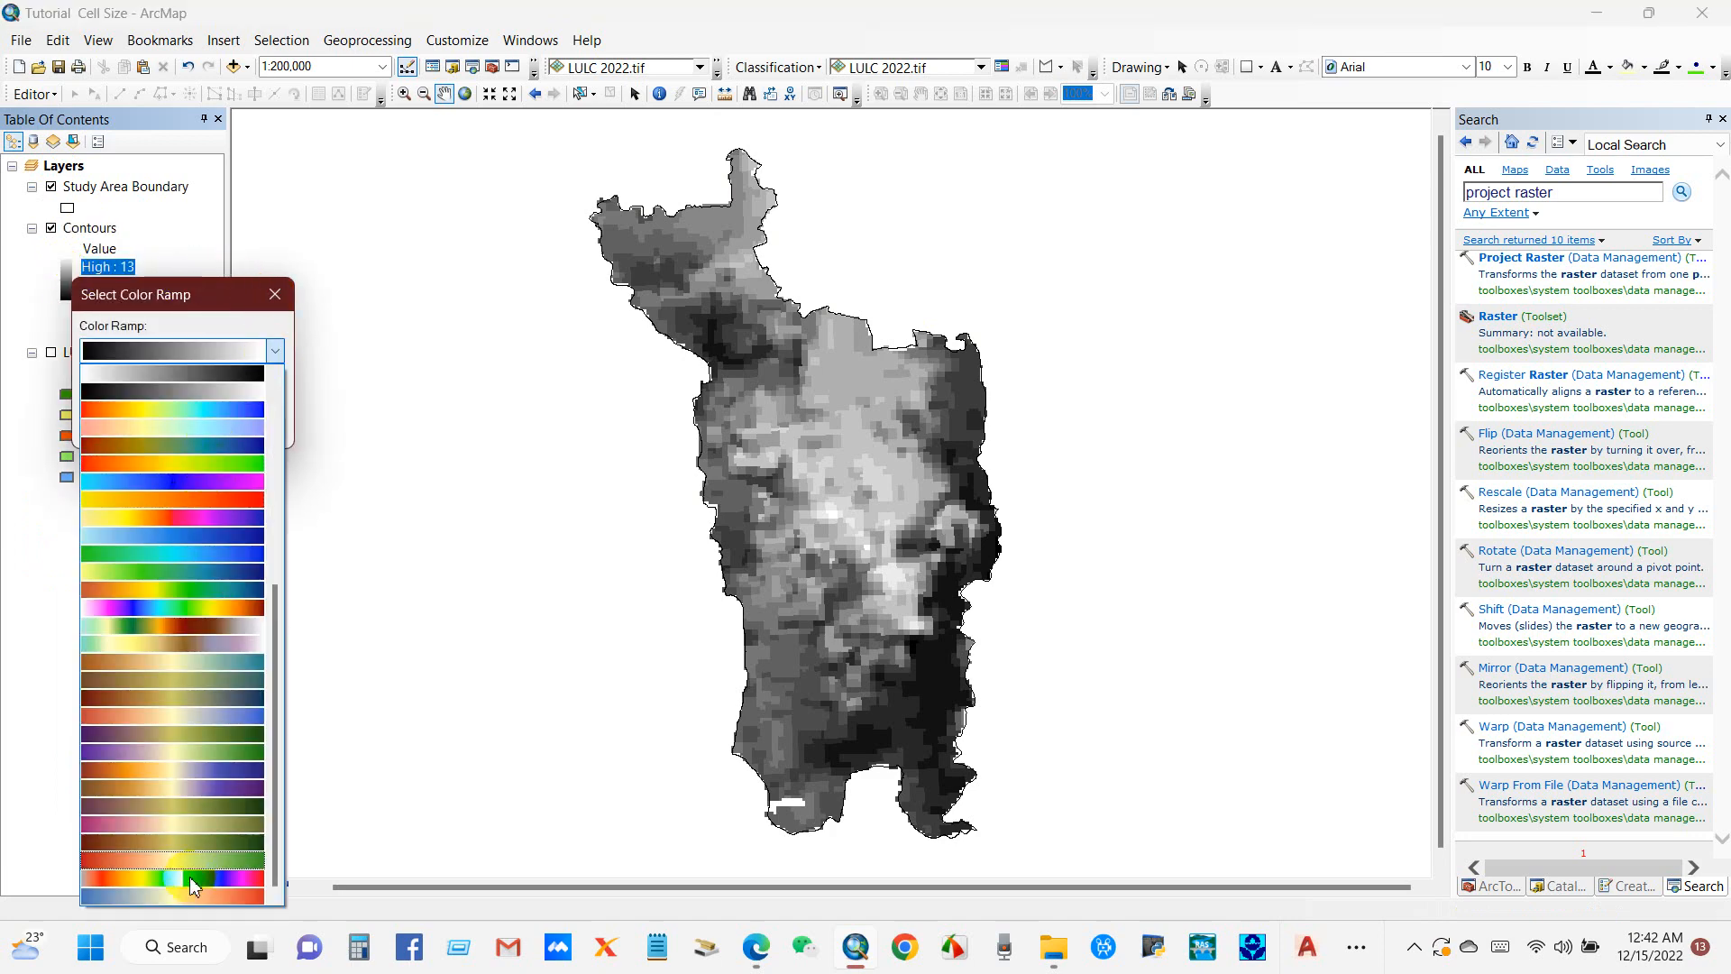
{"action": "left_click", "coordinate": [171, 861]}
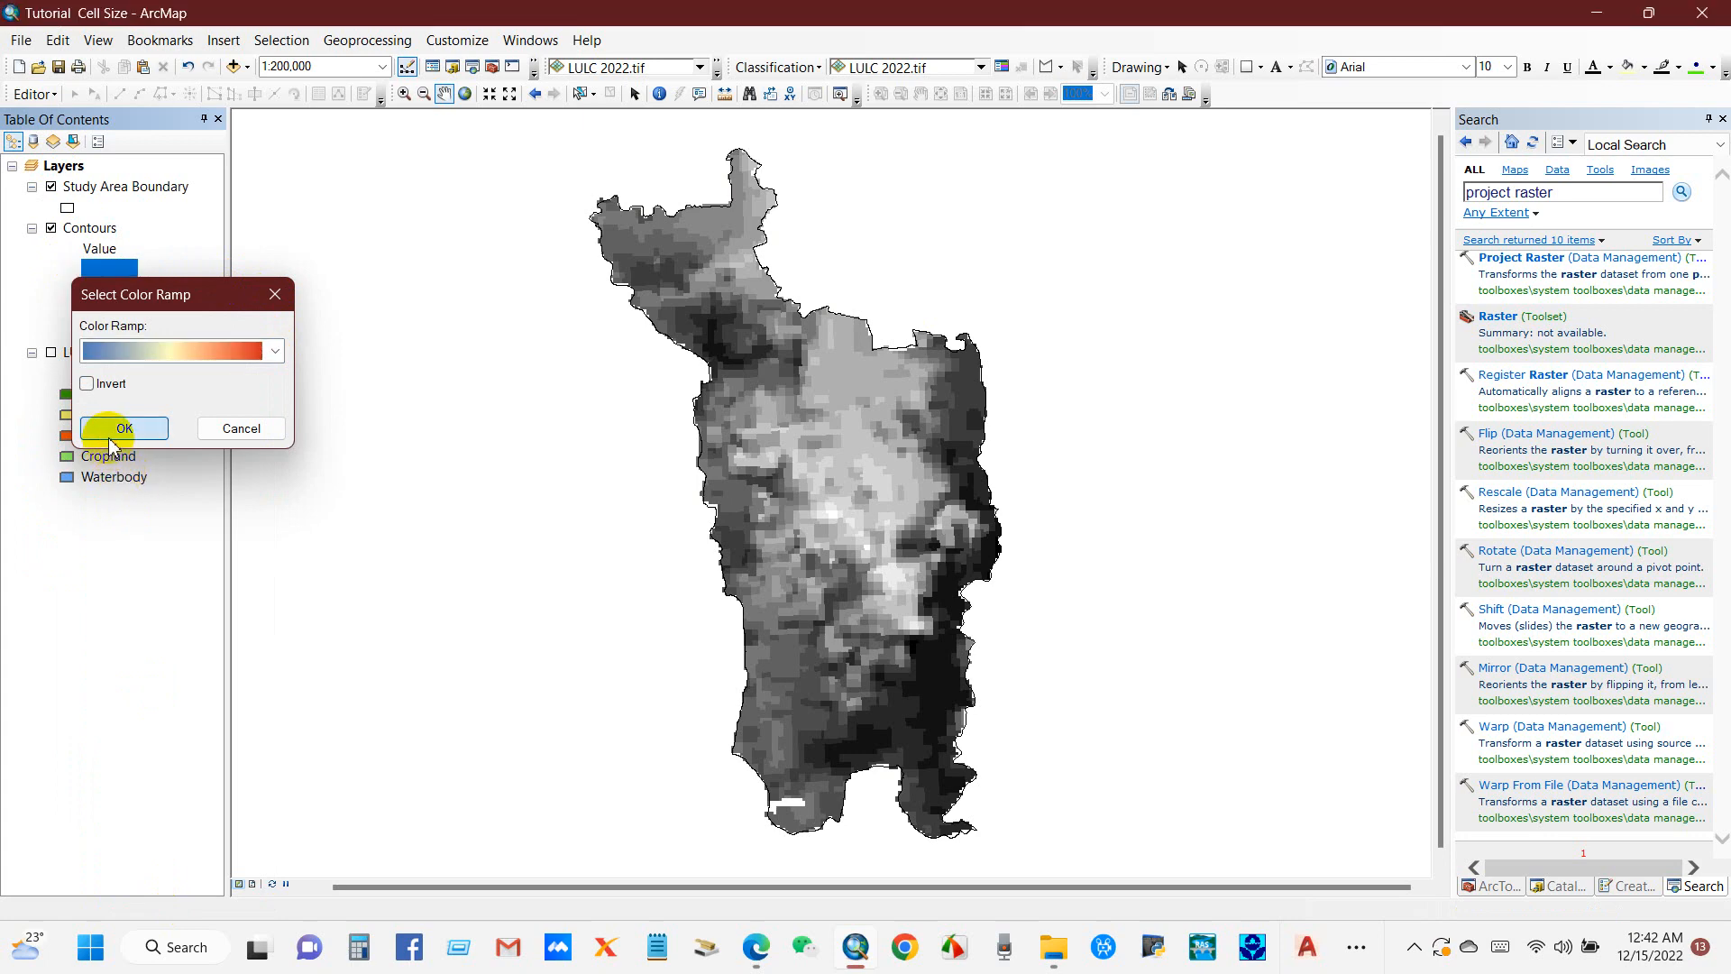
{"action": "left_click", "coordinate": [122, 429]}
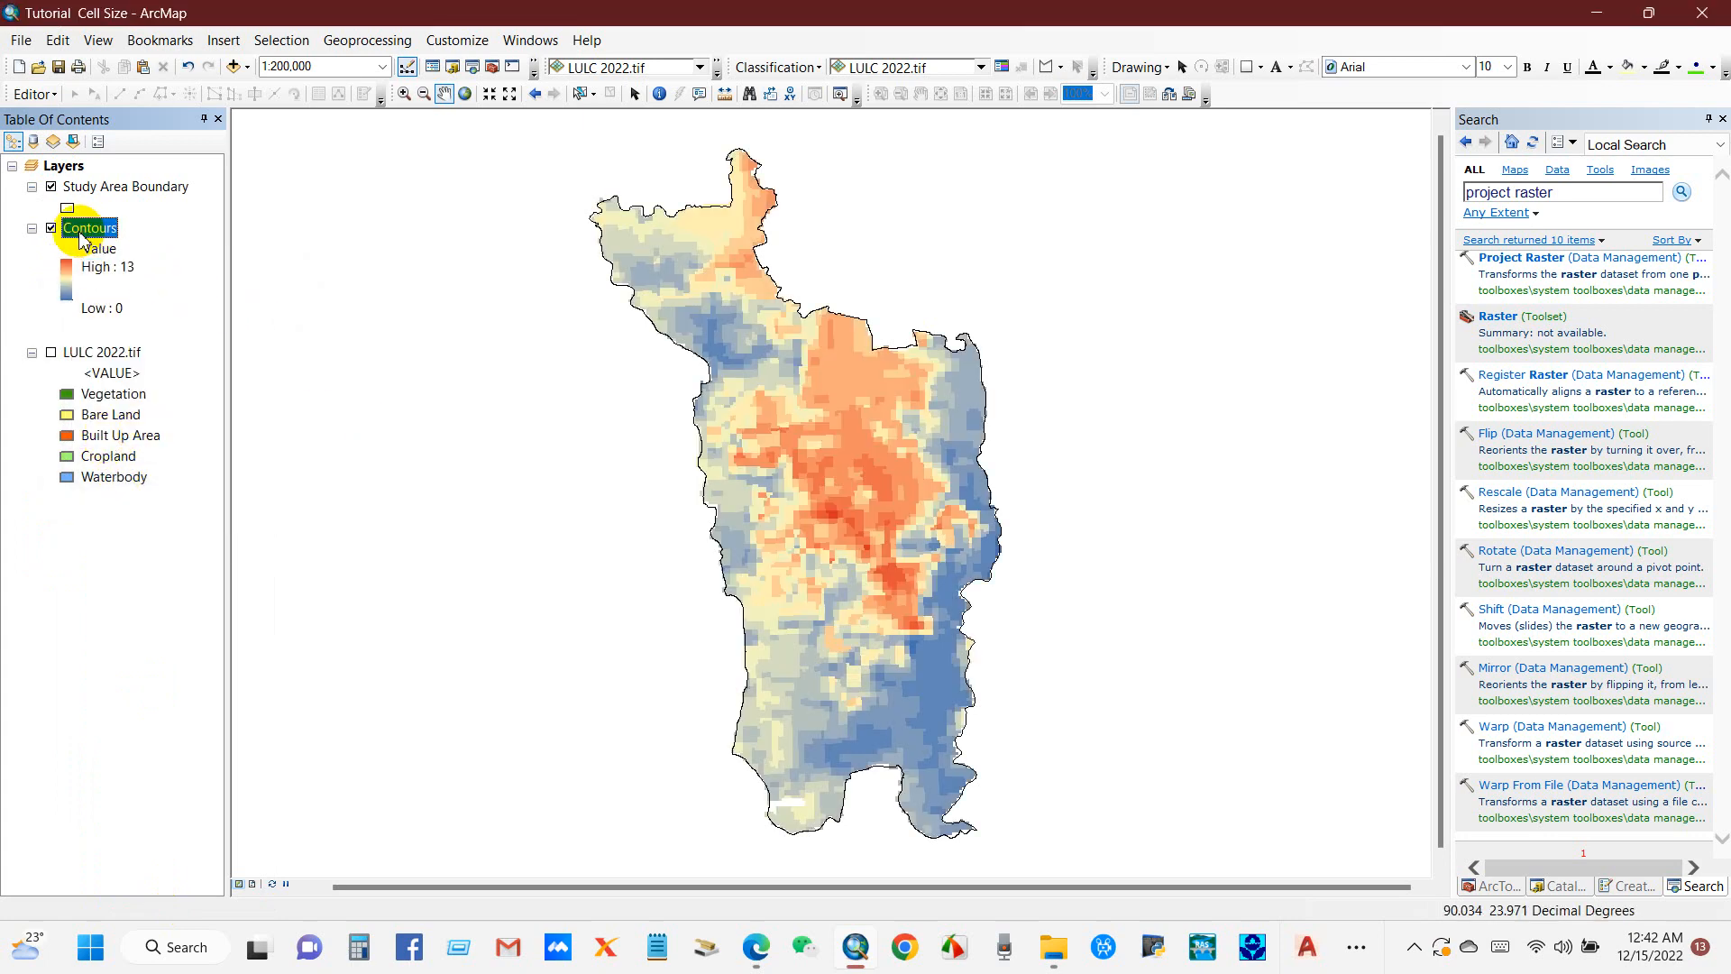
{"action": "right_click", "coordinate": [89, 227]}
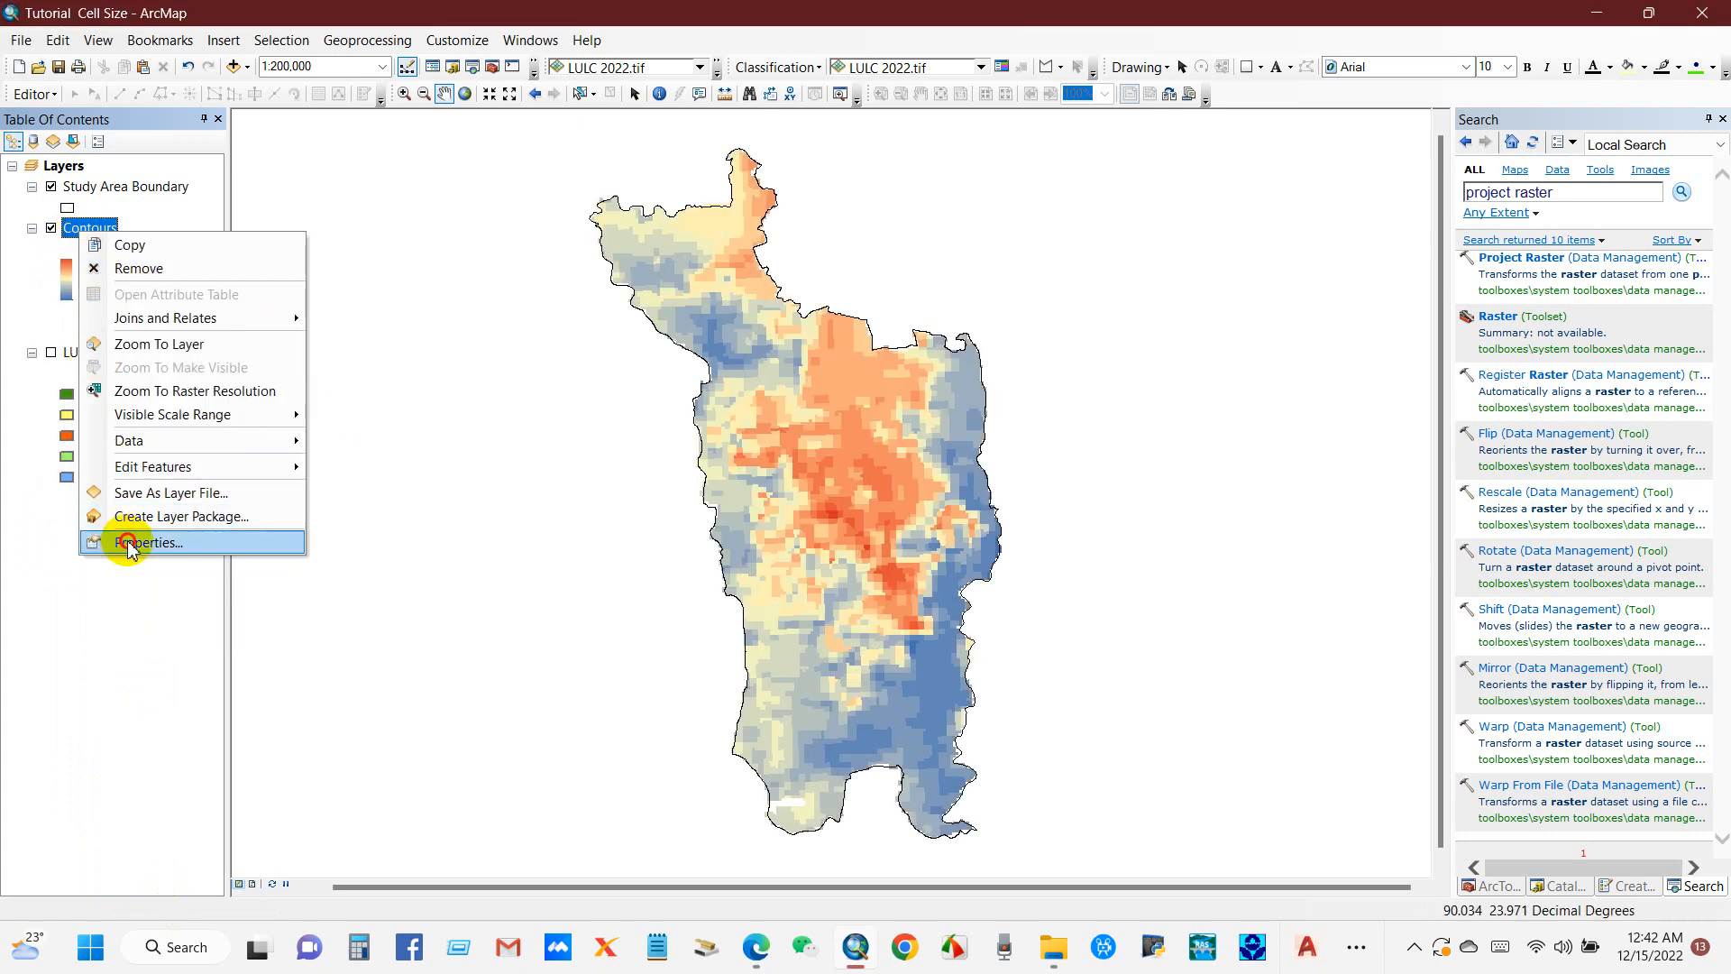
{"action": "left_click", "coordinate": [146, 543]}
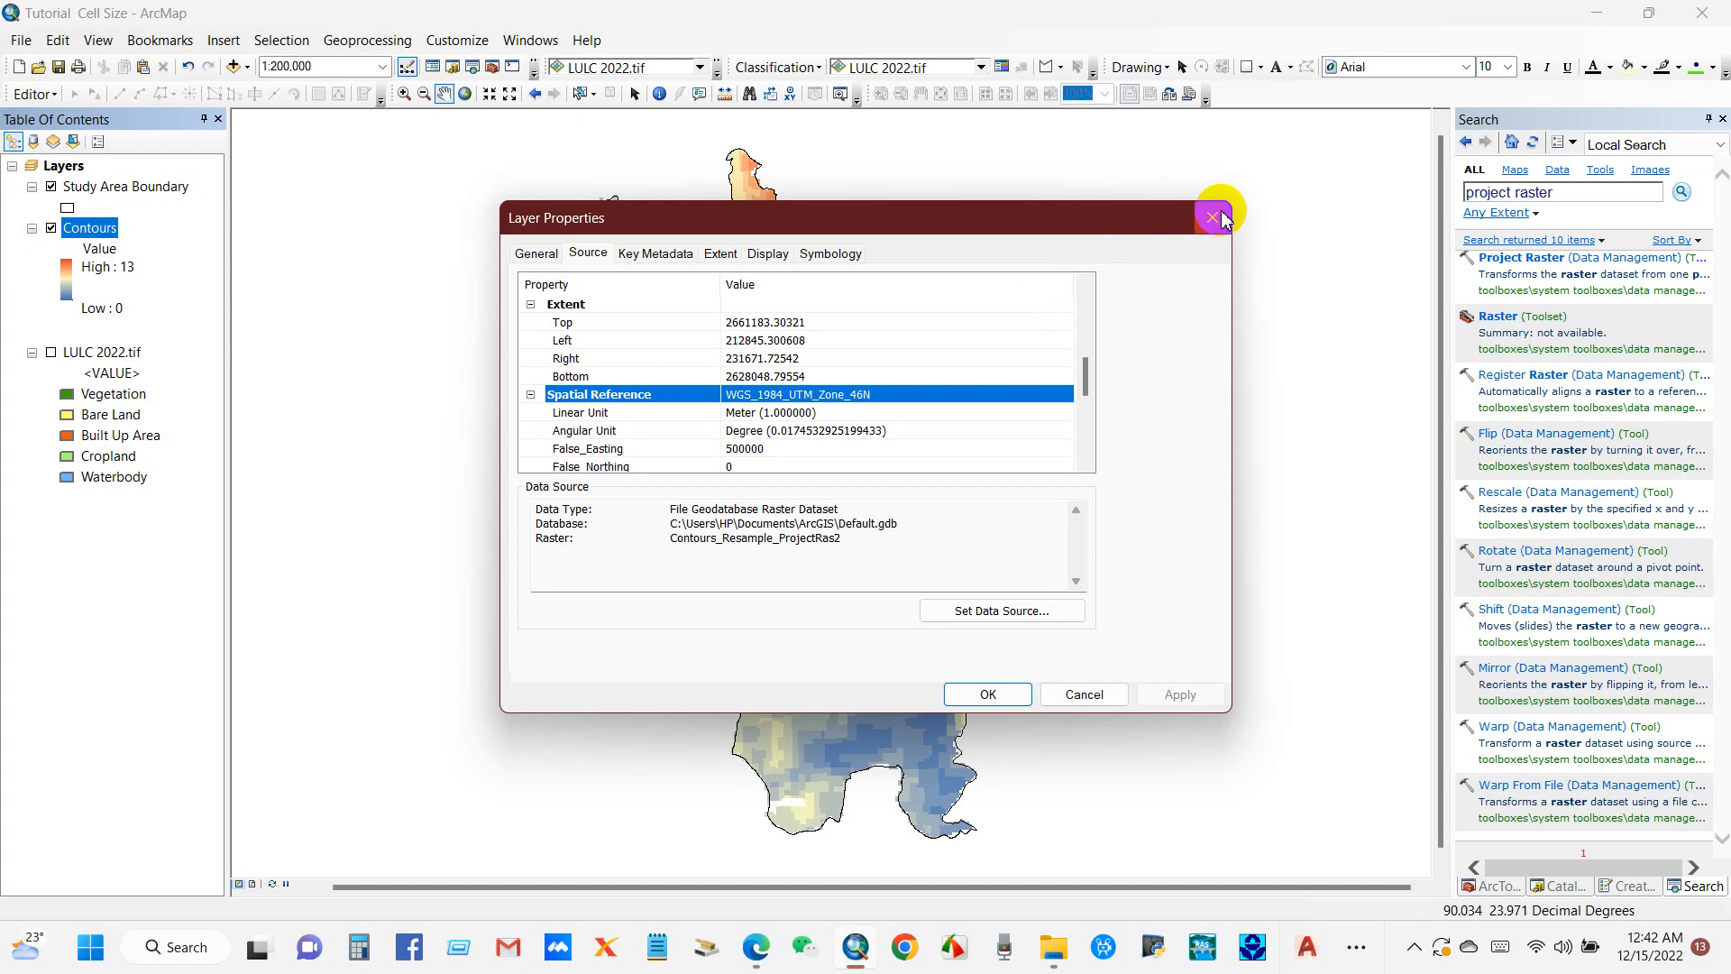
{"action": "left_click", "coordinate": [1212, 217]}
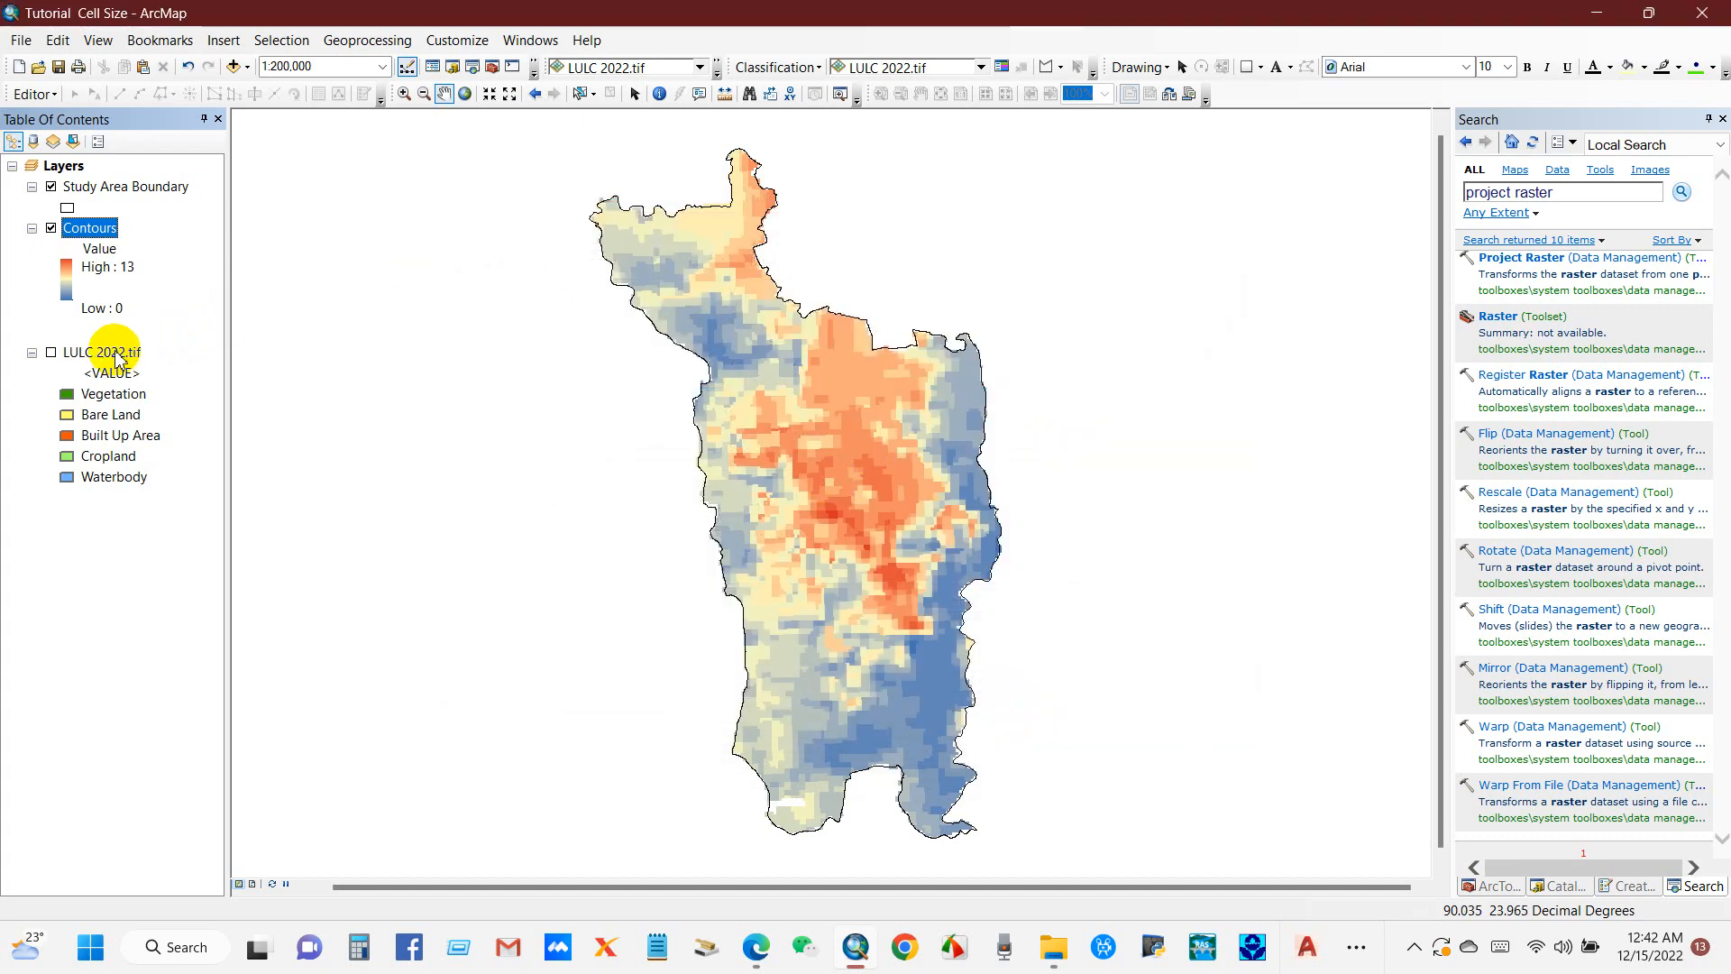
{"action": "right_click", "coordinate": [101, 351]}
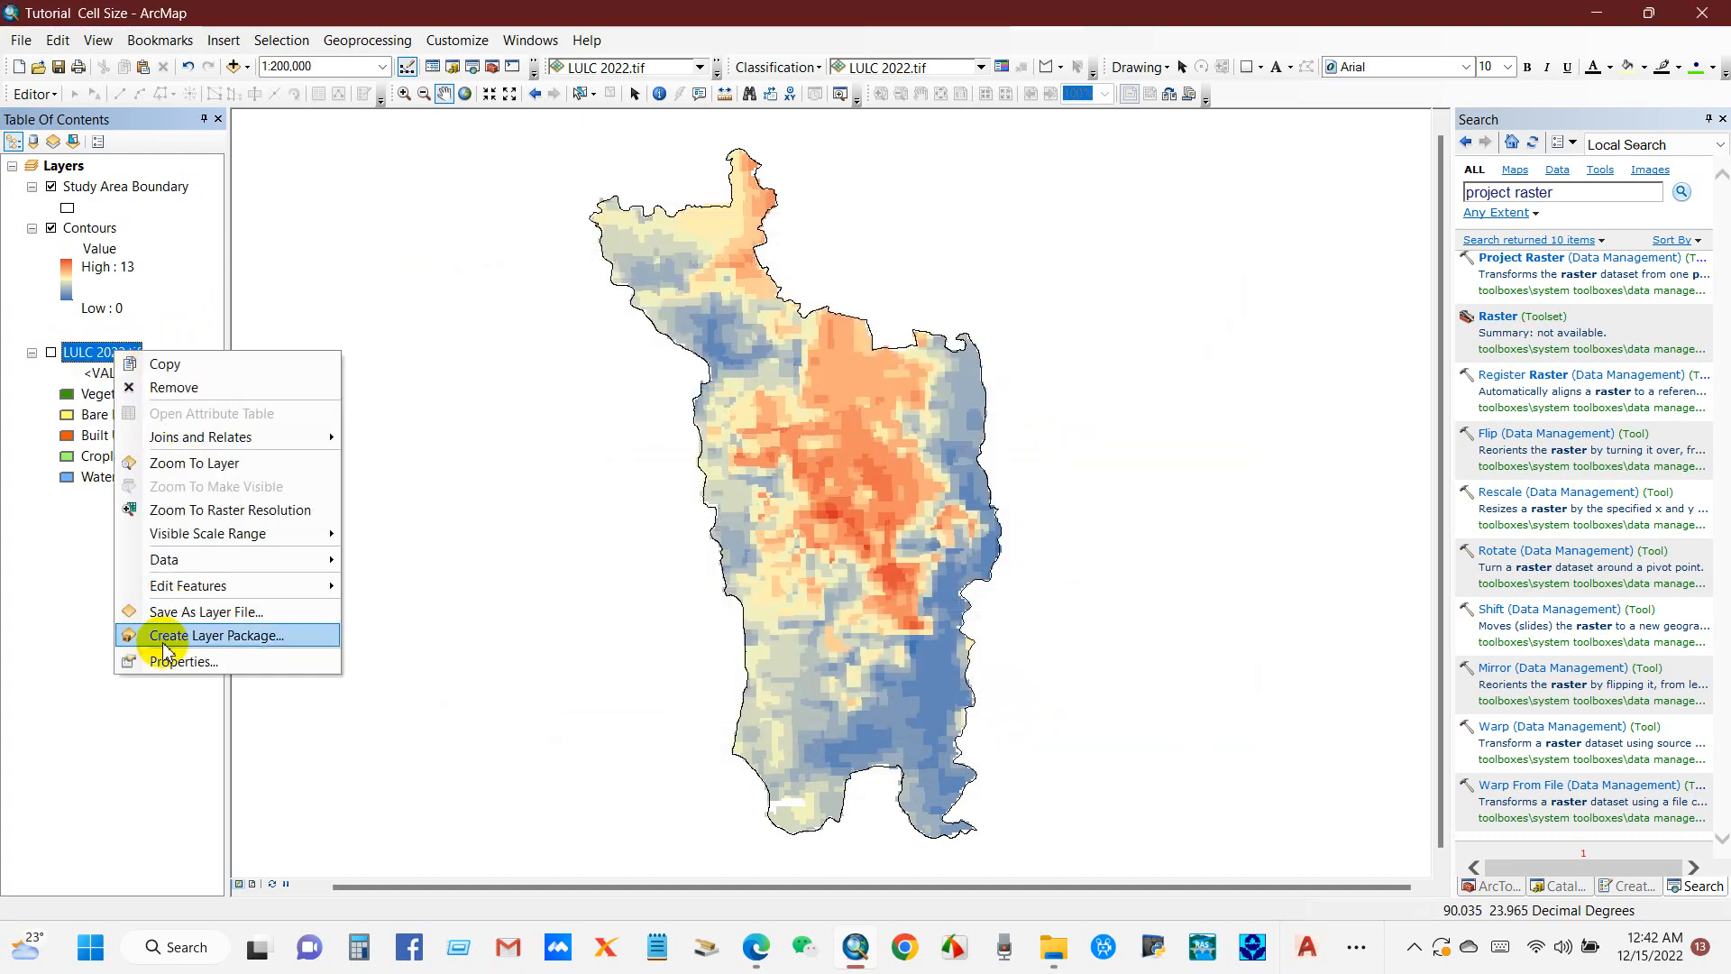
{"action": "left_click", "coordinate": [184, 662]}
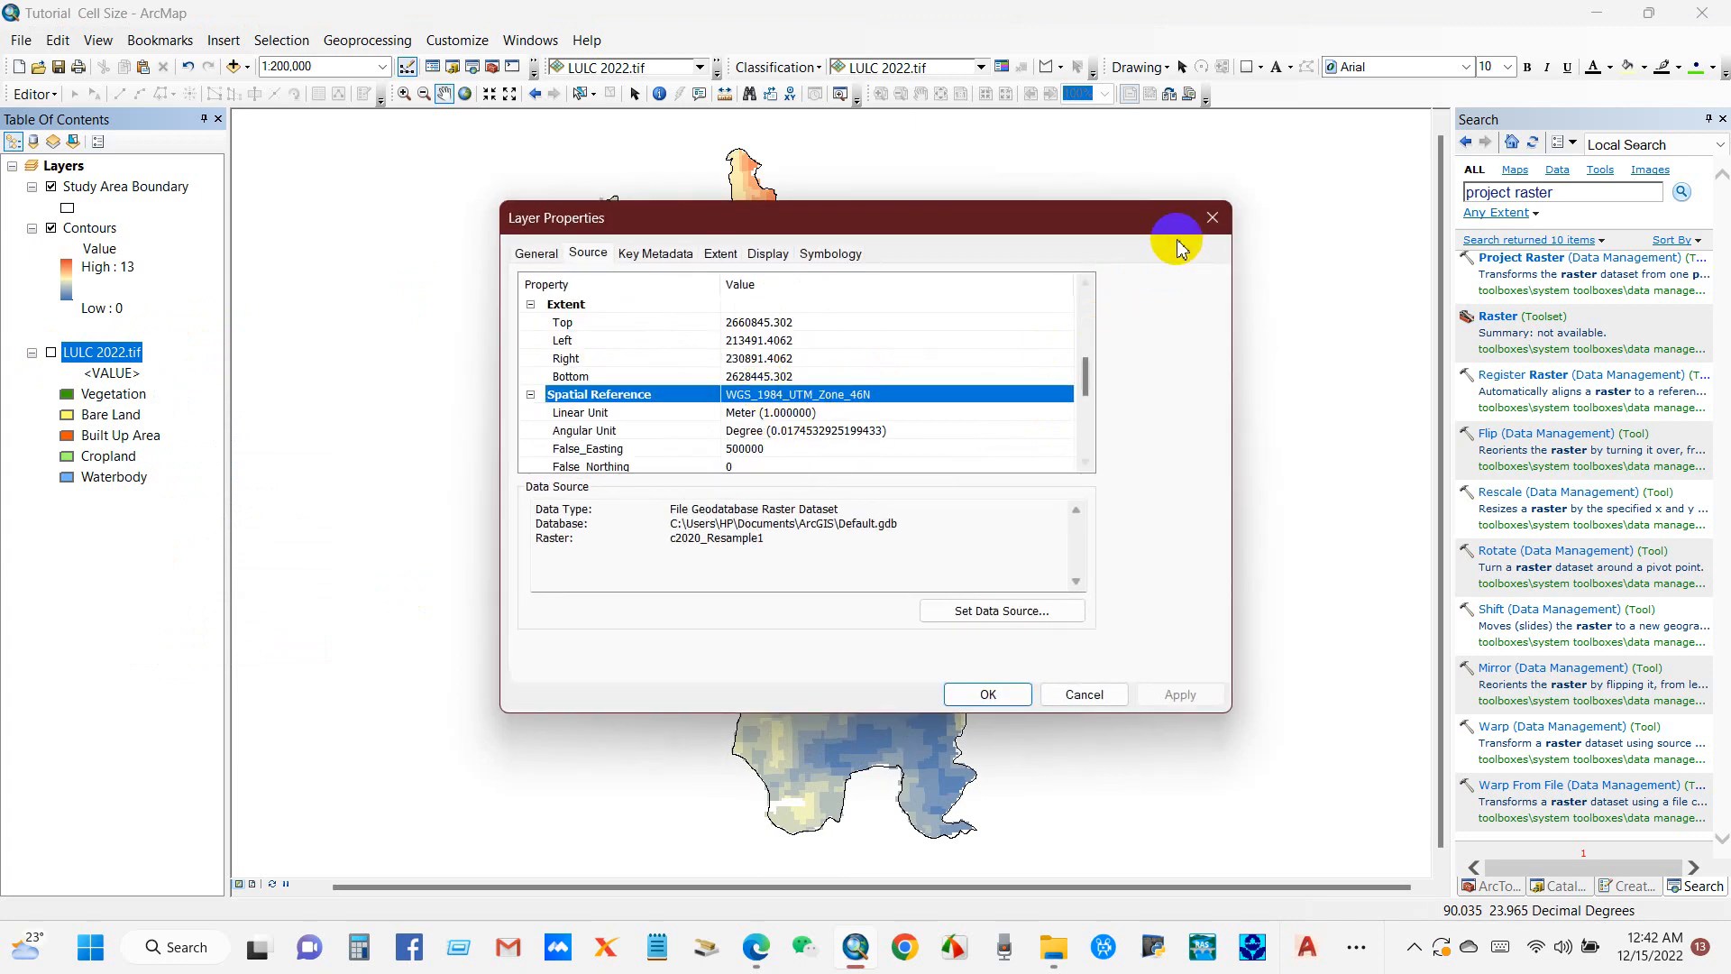
{"action": "left_click", "coordinate": [1084, 692]}
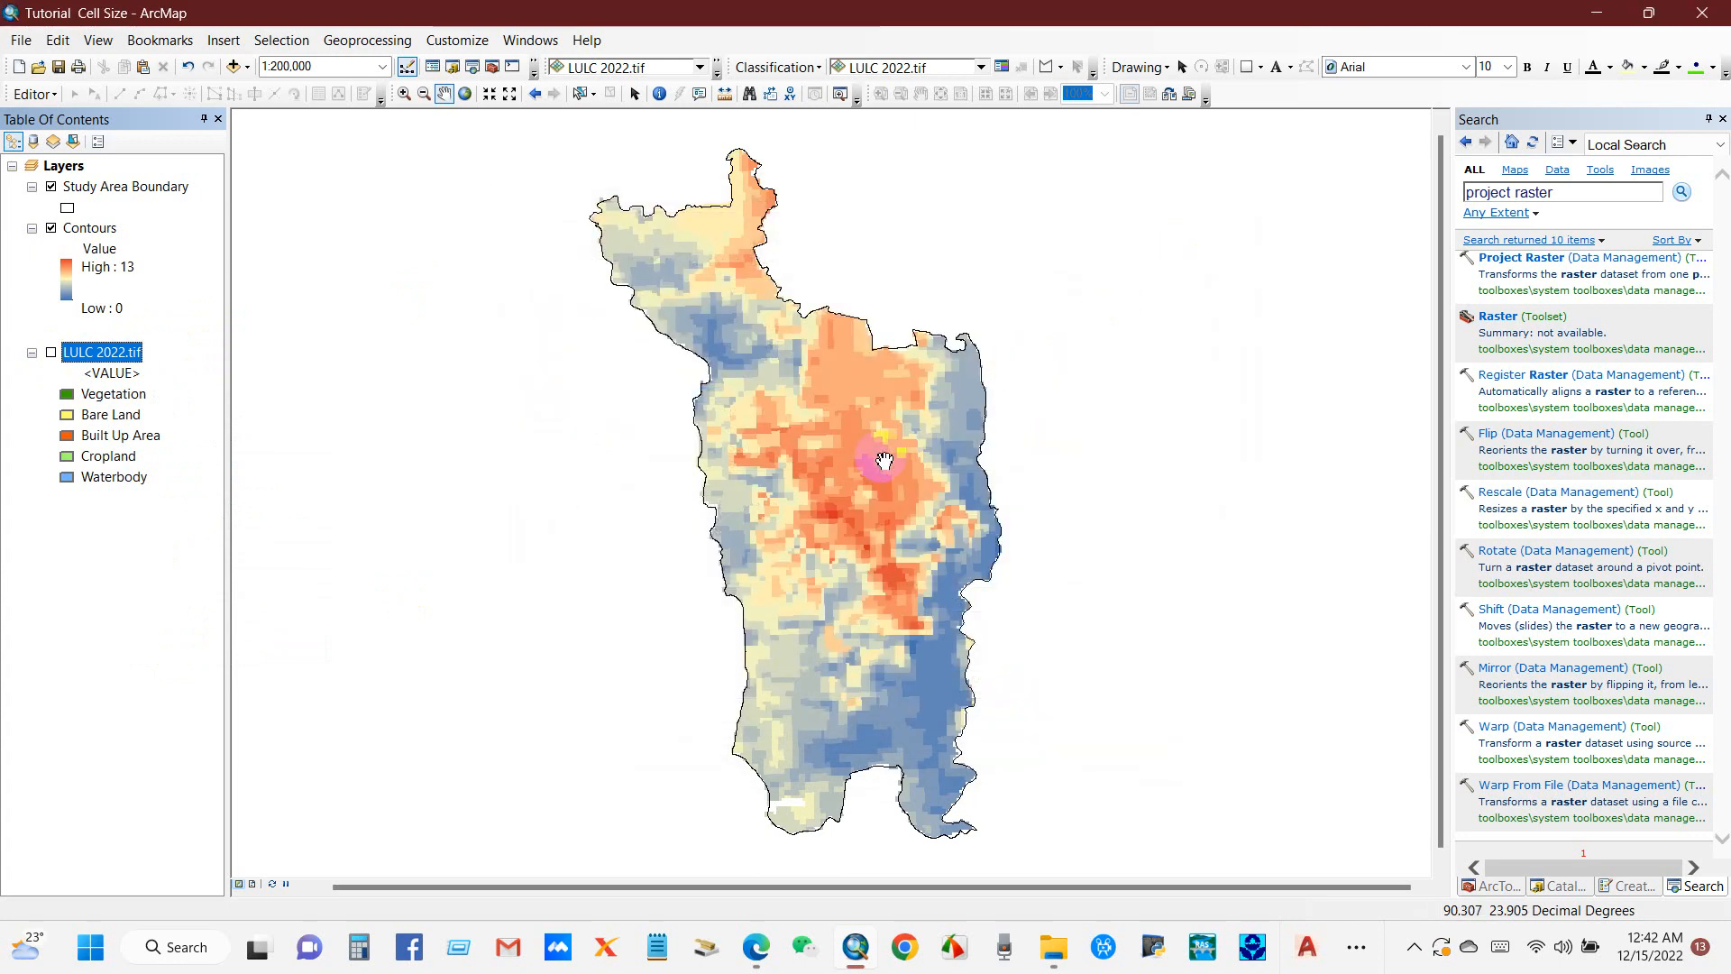
{"action": "right_click", "coordinate": [89, 227]}
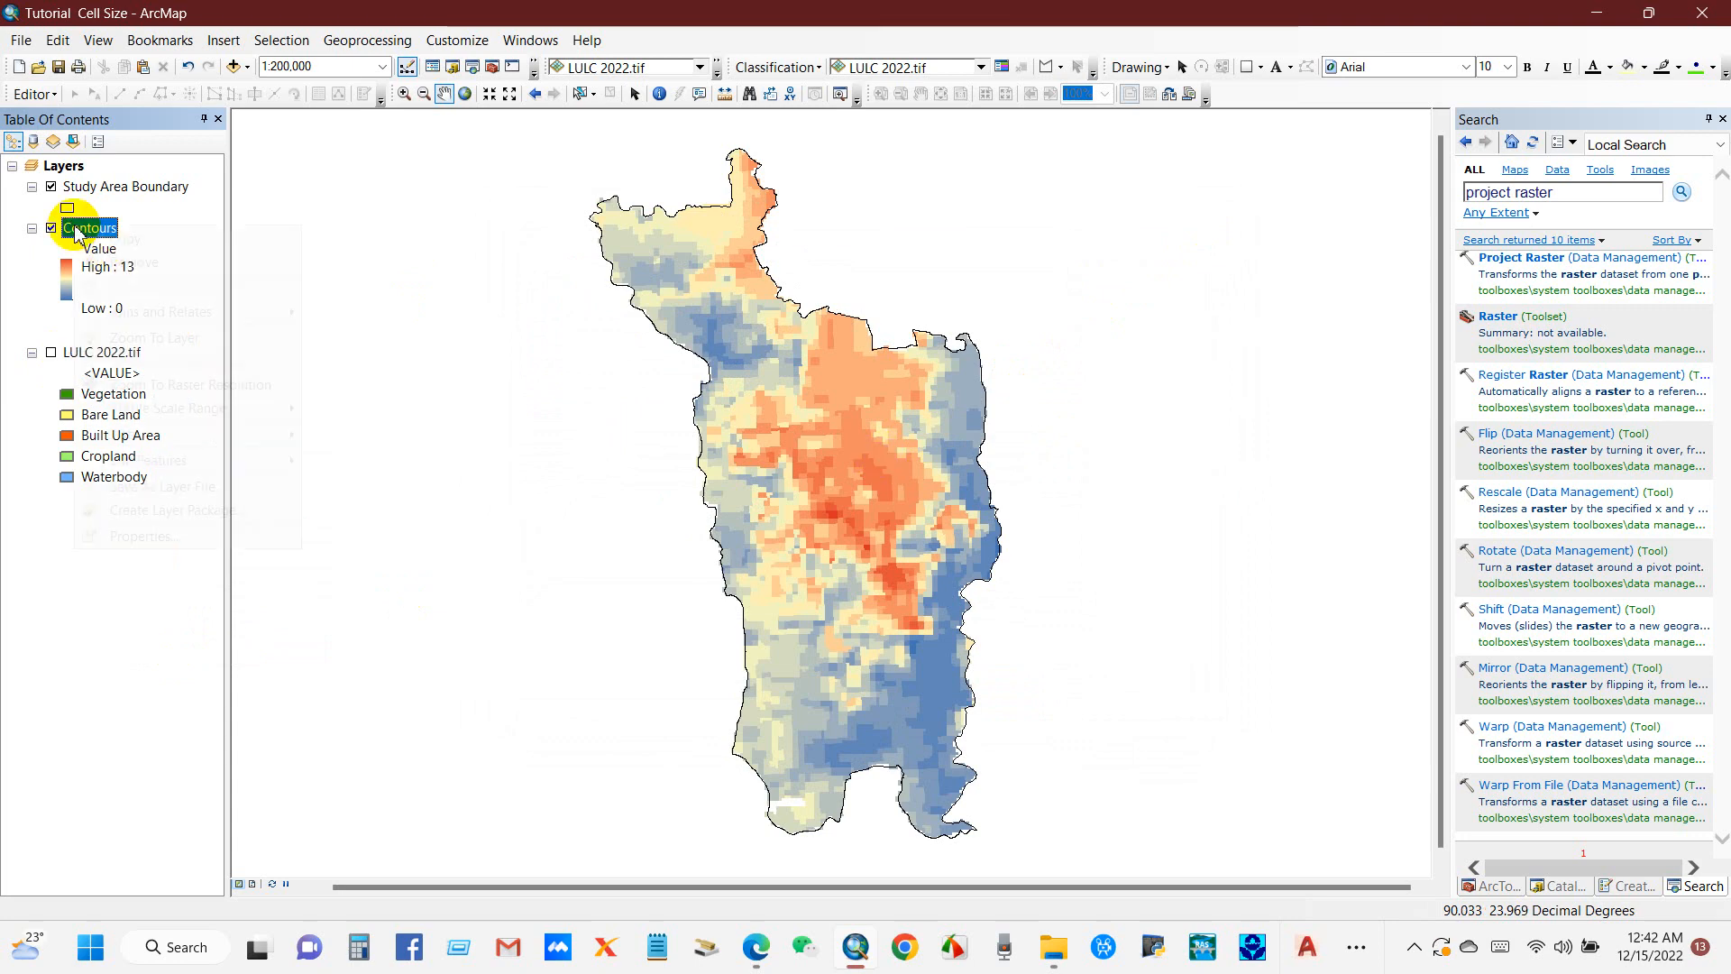
{"action": "left_click", "coordinate": [139, 535]}
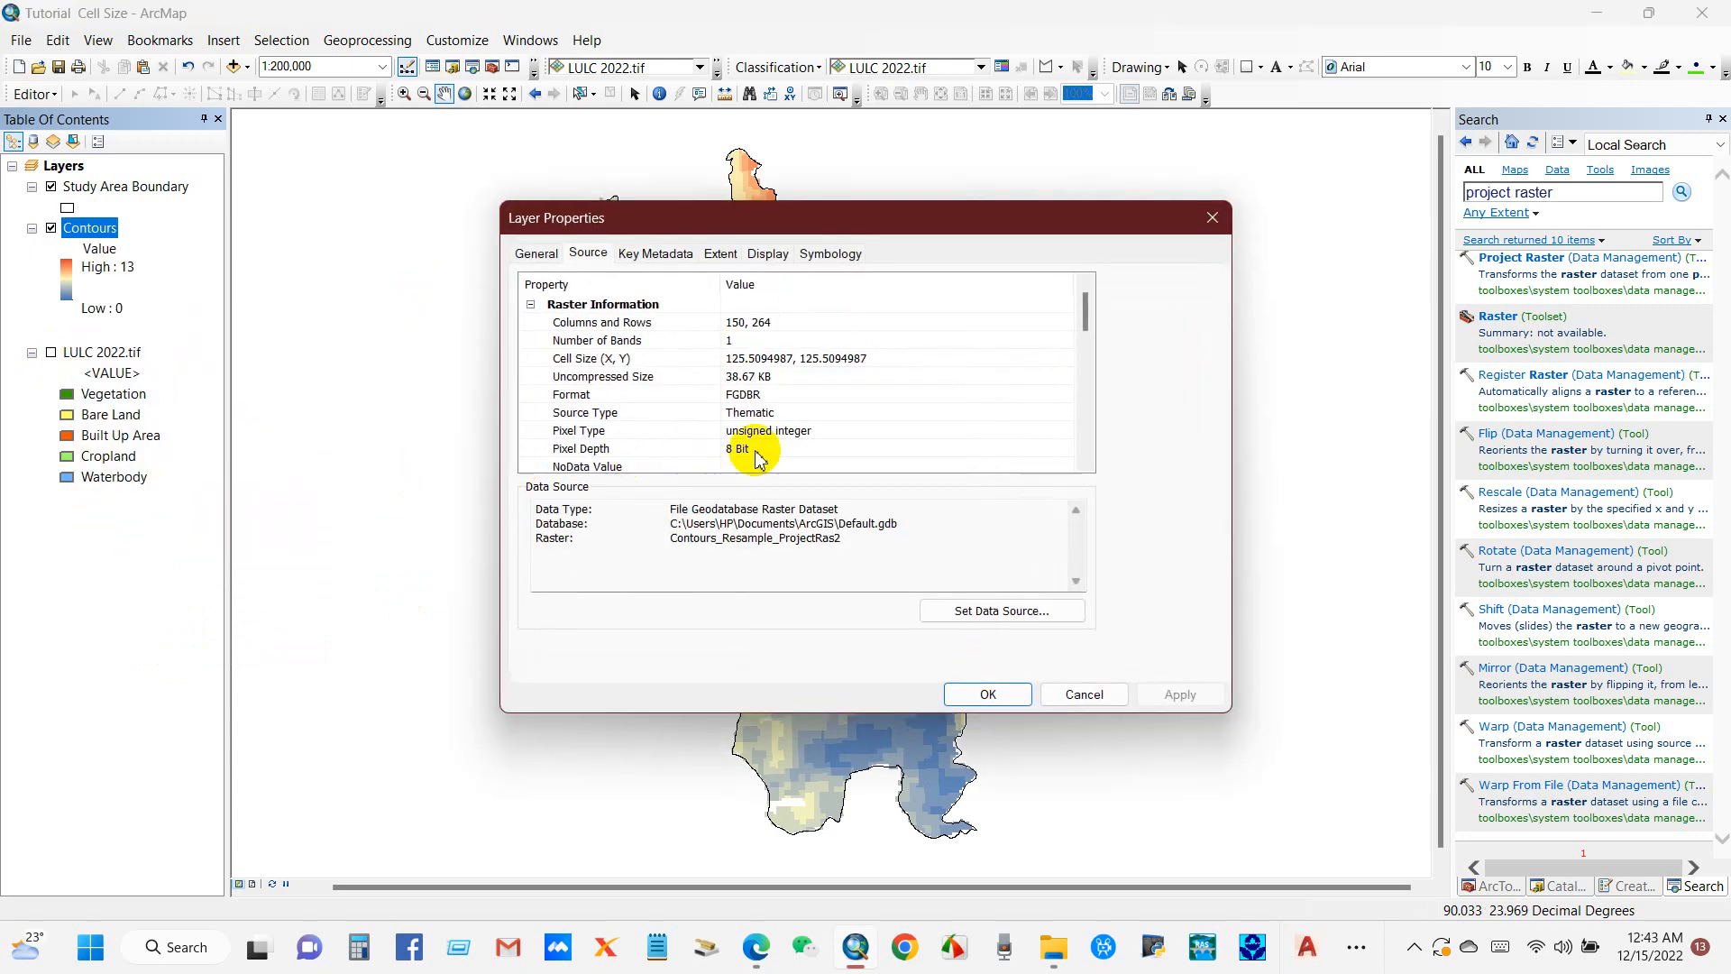
{"action": "scroll", "scroll_direction": "down", "scroll_amount": 3}
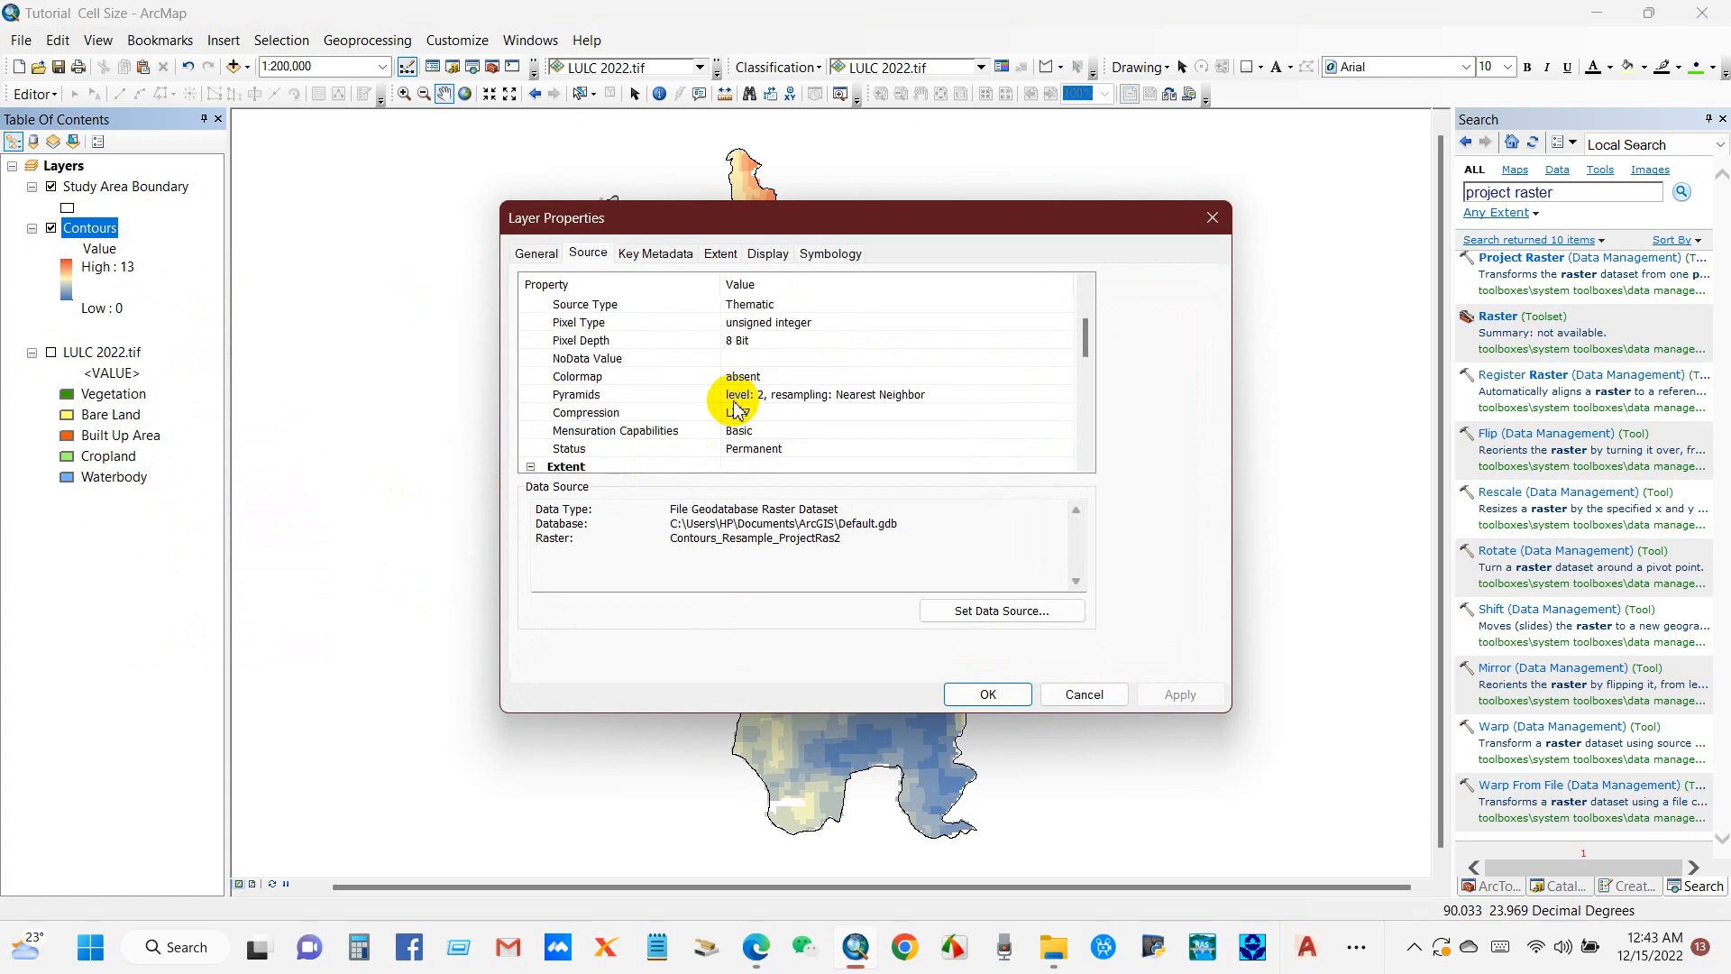
{"action": "scroll", "scroll_direction": "down", "scroll_amount": 3}
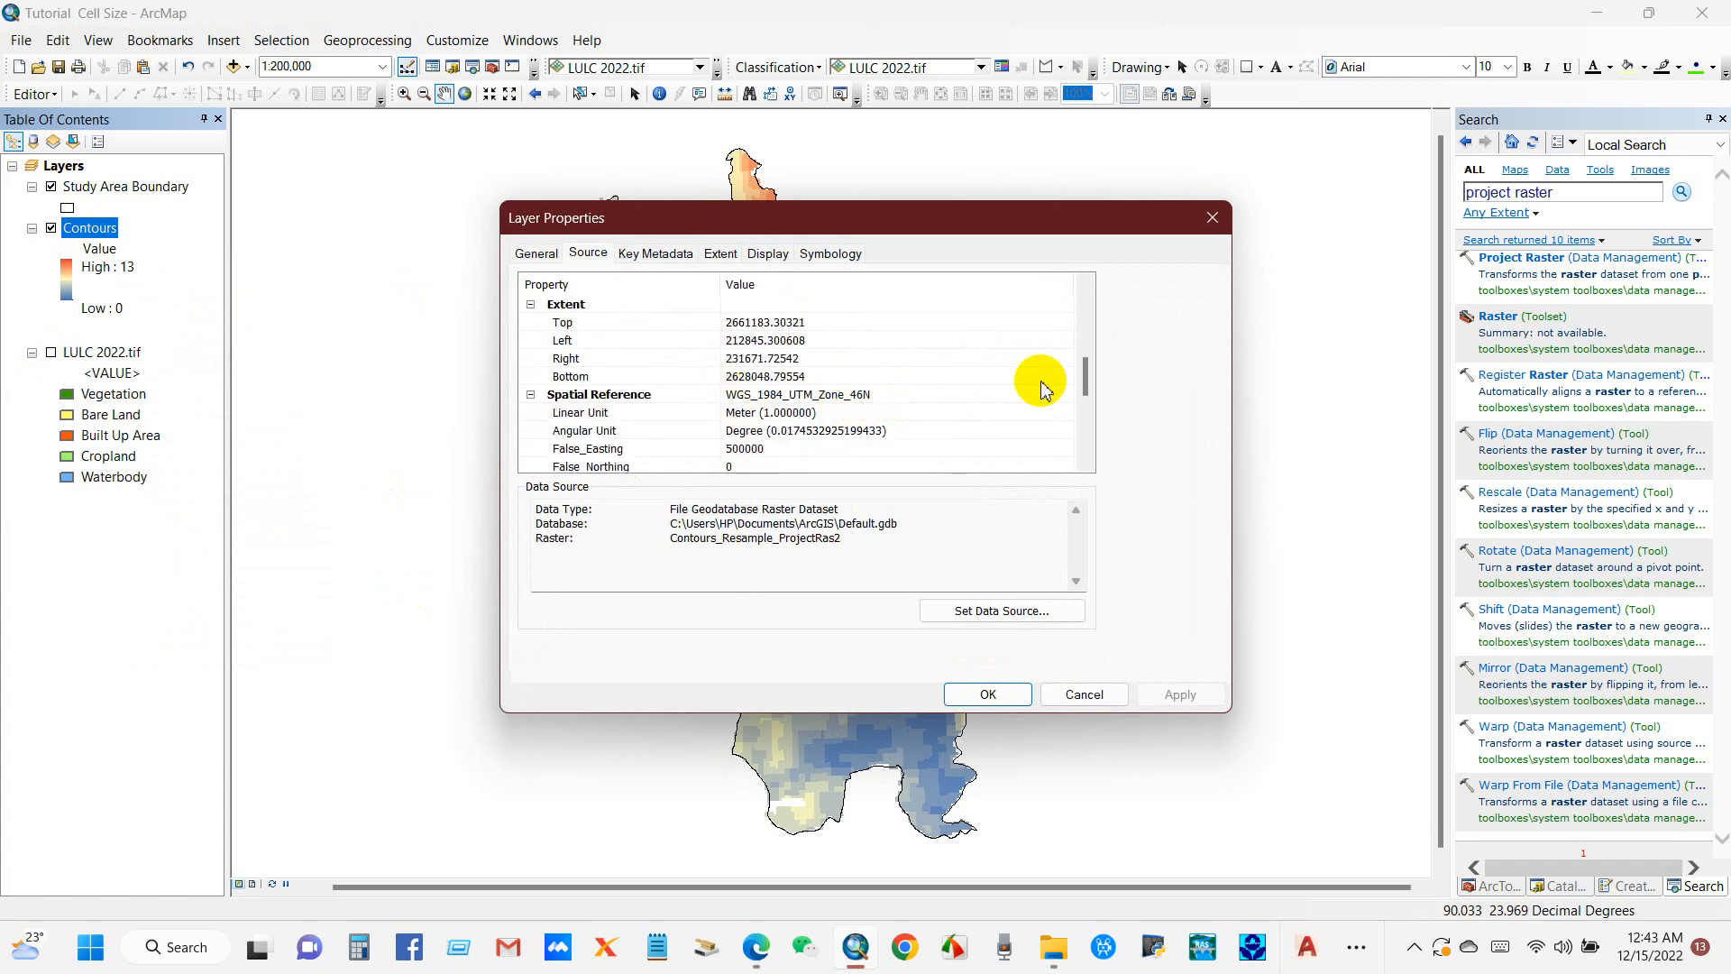
{"action": "left_click", "coordinate": [984, 692]}
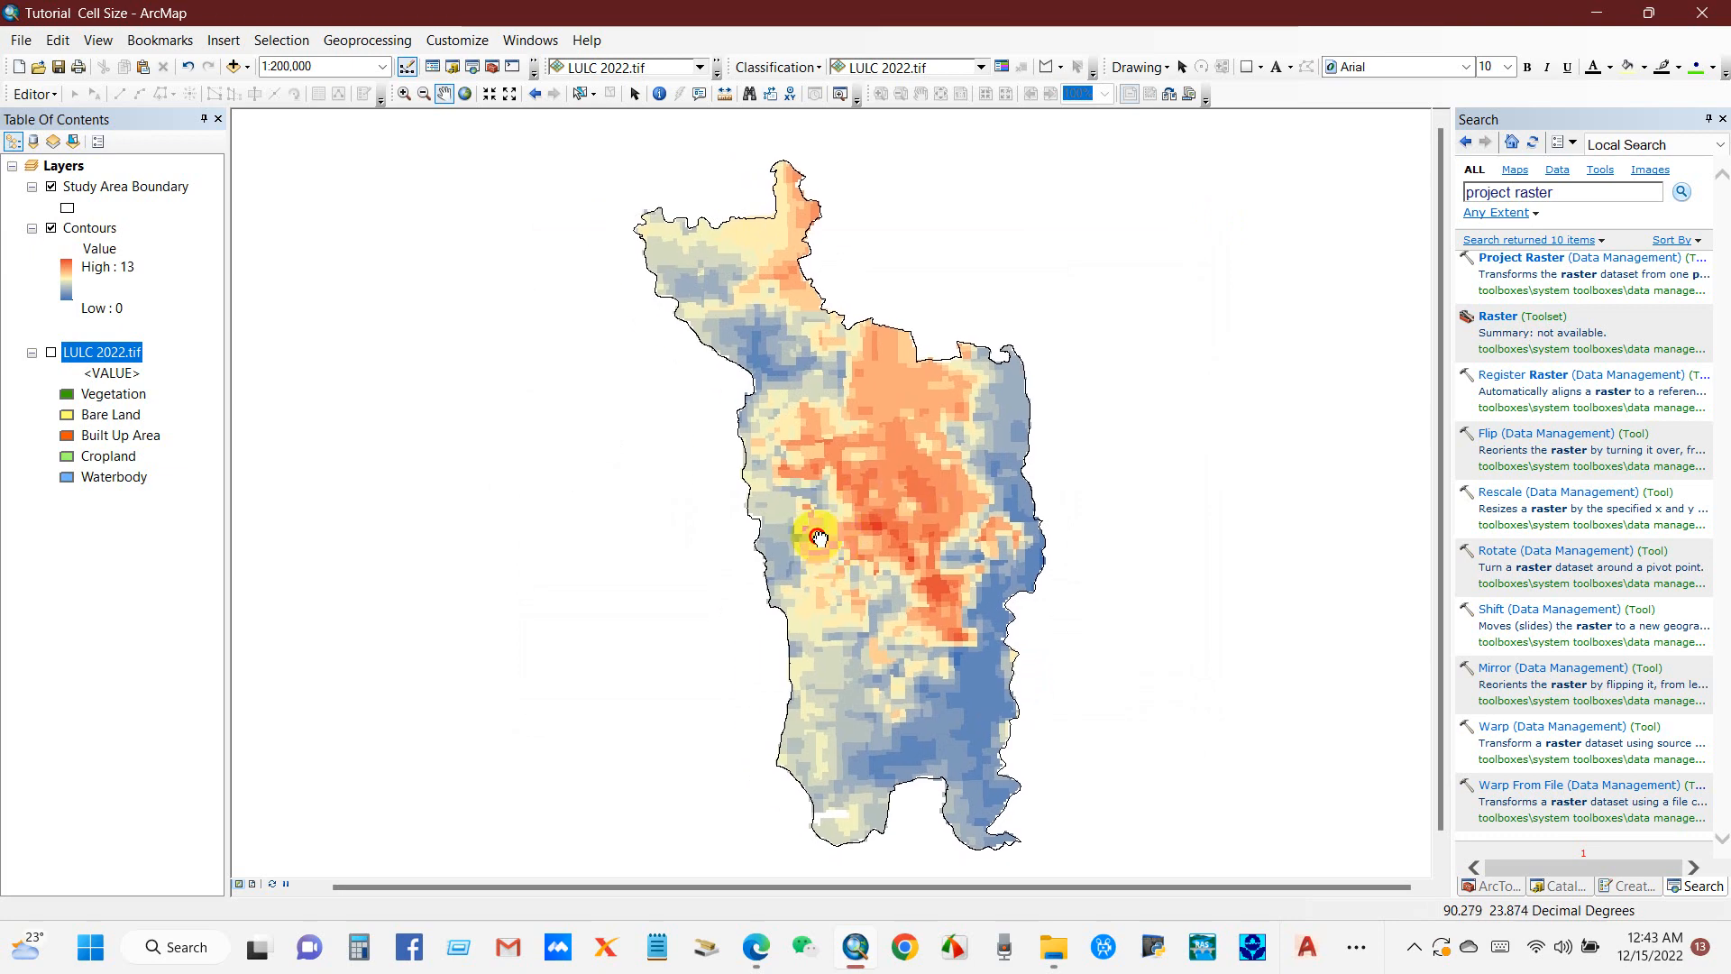
{"action": "left_click_drag", "start_coordinate": [820, 538], "coordinate": [831, 528]}
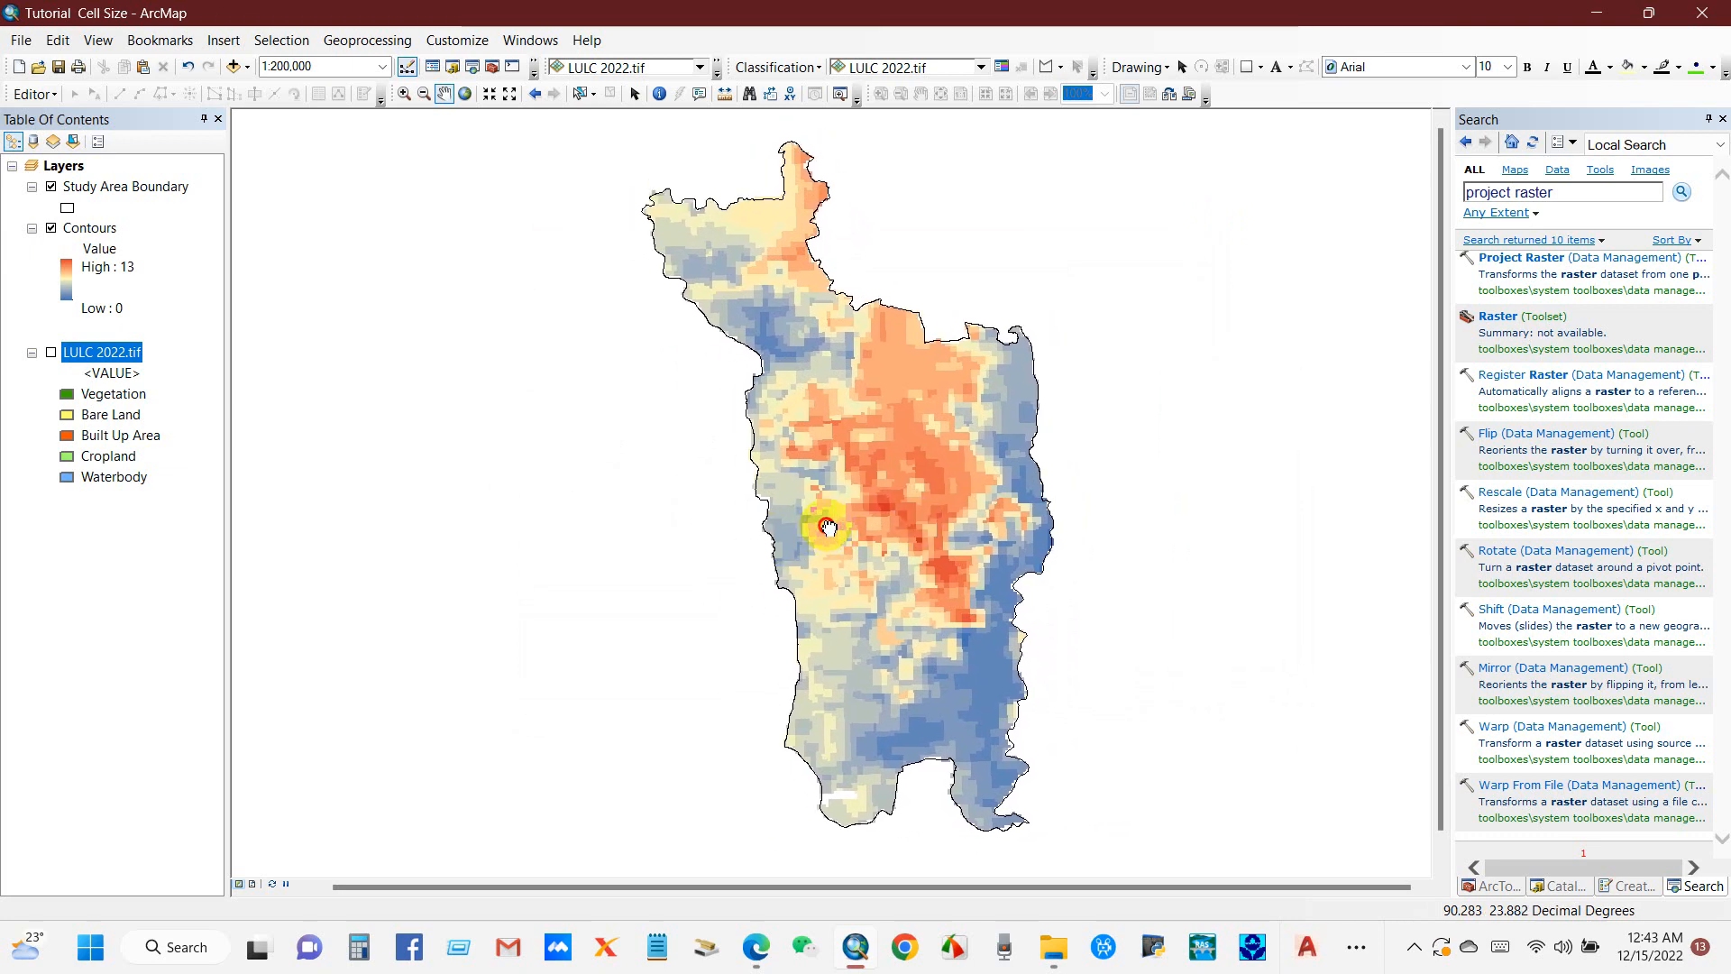